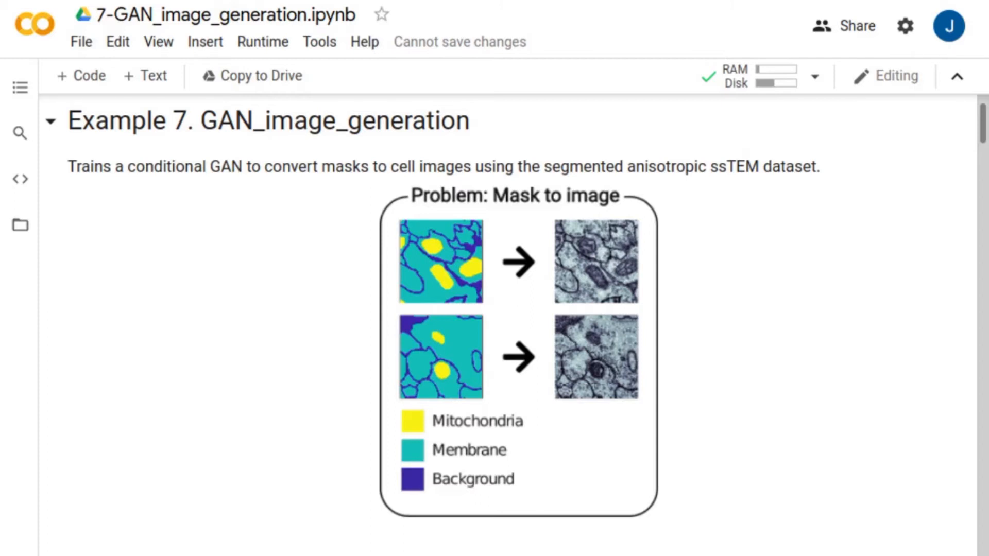
Highlight the MitoGAN dataset name and VALIDATION_PATHS, then run the setup cell to download the data
scroll("down", 3)
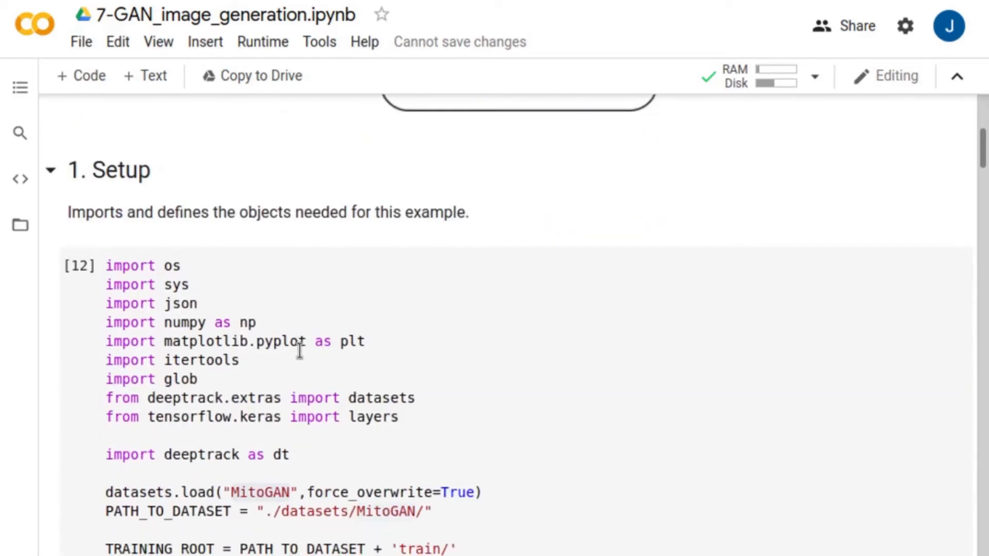
scroll("down", 3)
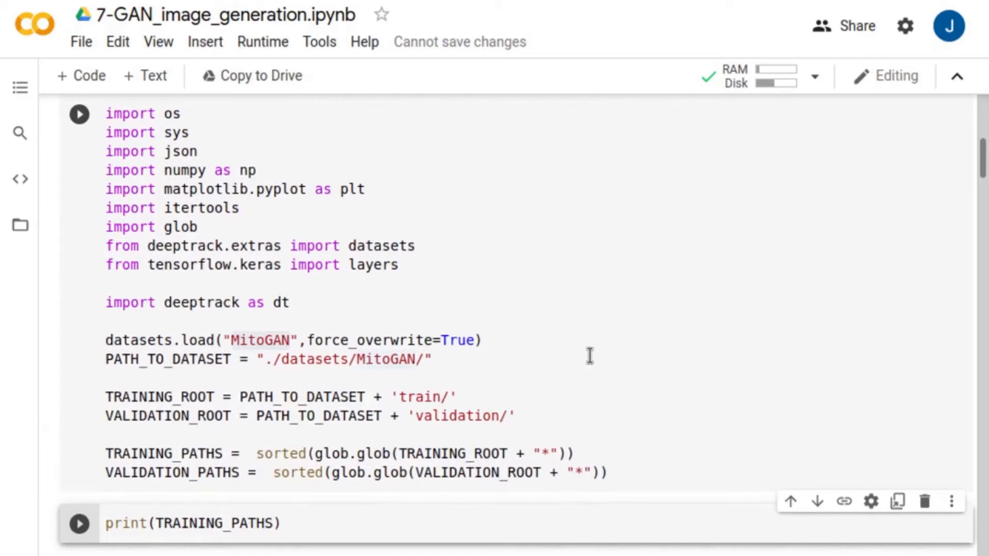
double_click(266, 340)
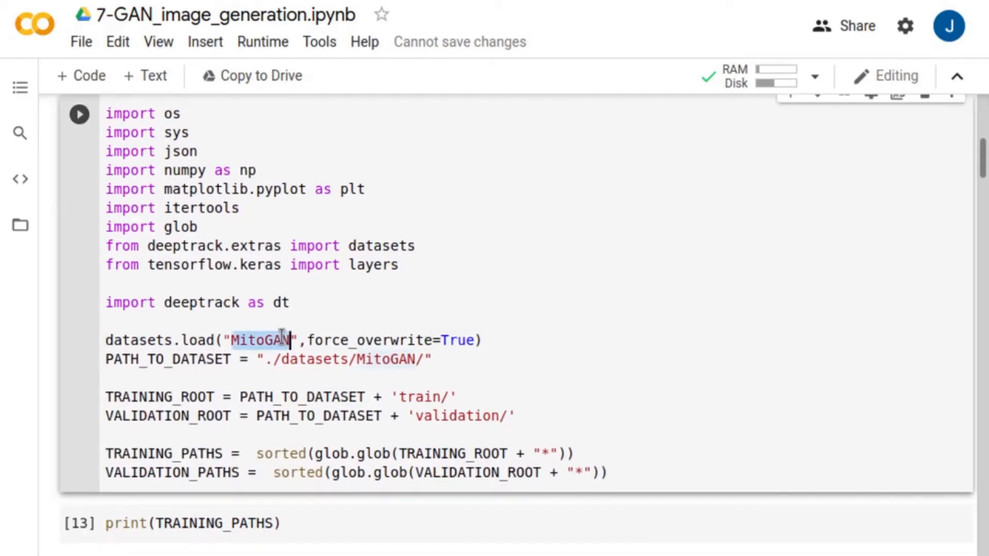
double_click(155, 453)
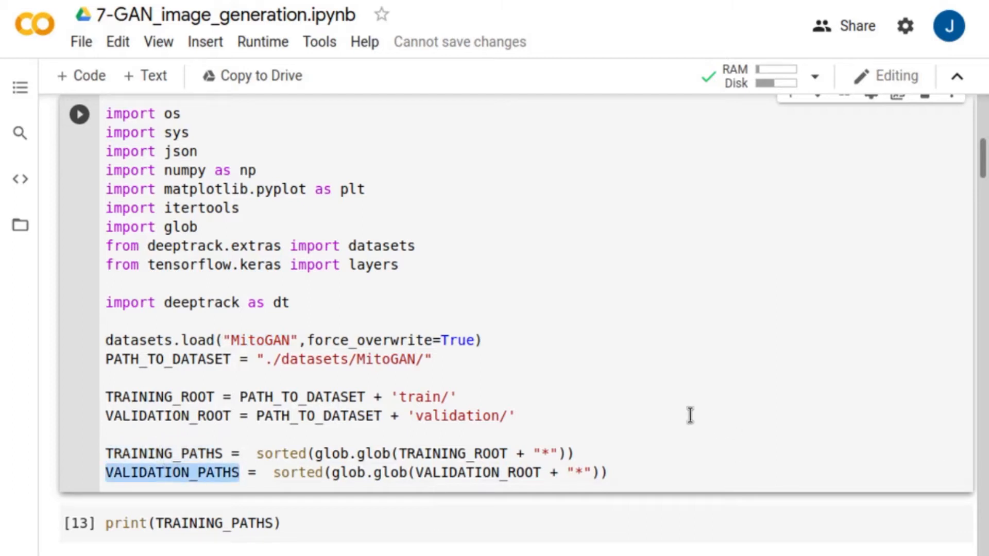
left_click(79, 114)
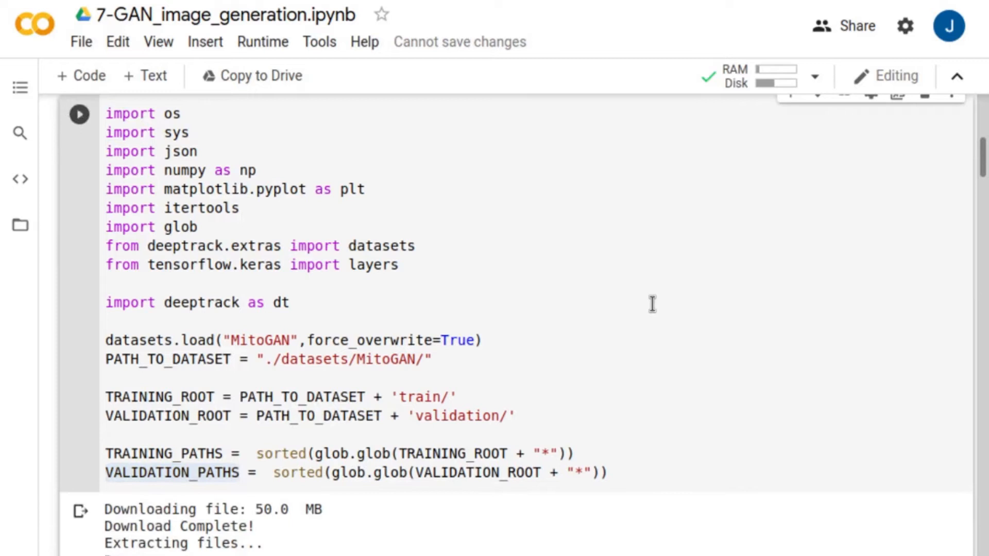
scroll("down", 3)
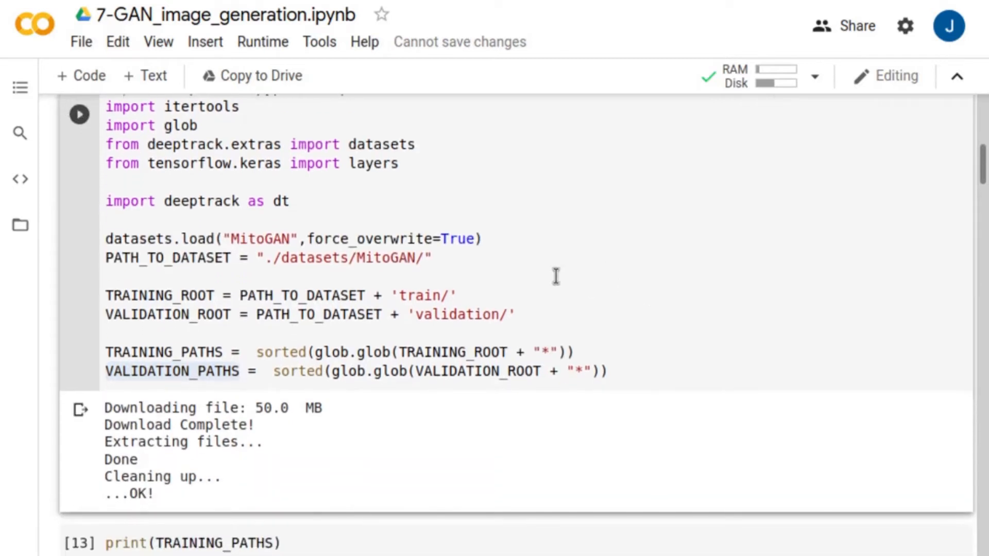
Run print(TRAINING_PATHS), then highlight number_of_validation_files and the cycle call in the iterator cell
scroll("down", 3)
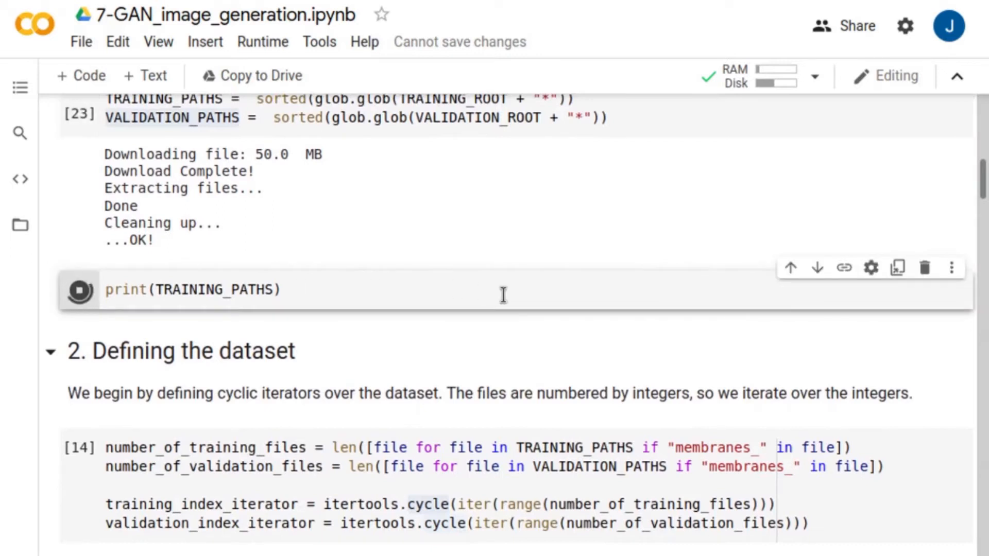
left_click(79, 290)
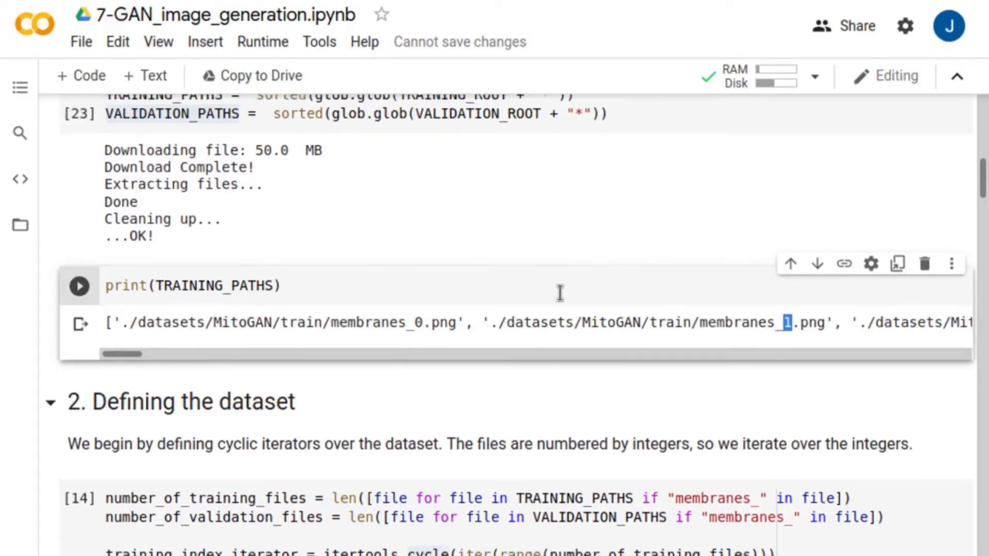
scroll("down", 3)
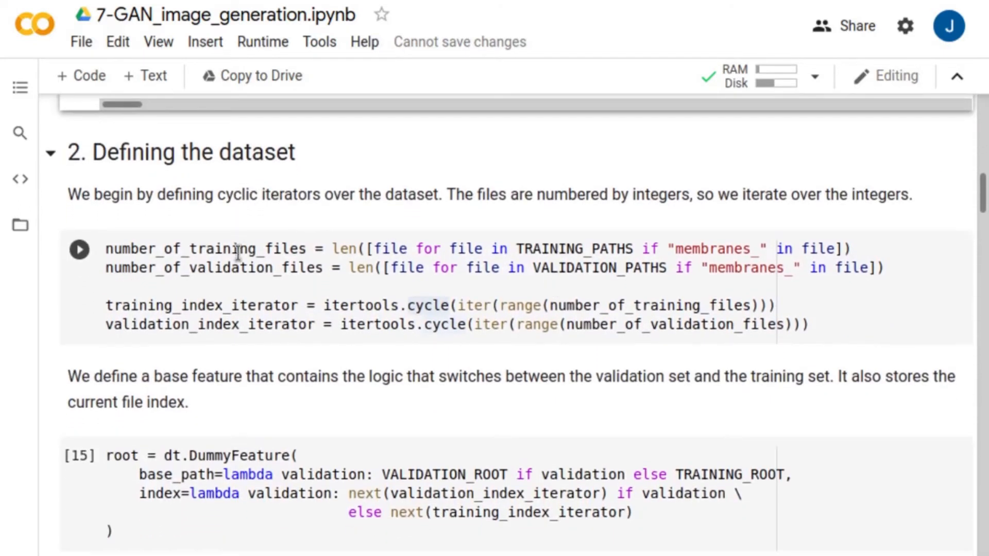
double_click(235, 268)
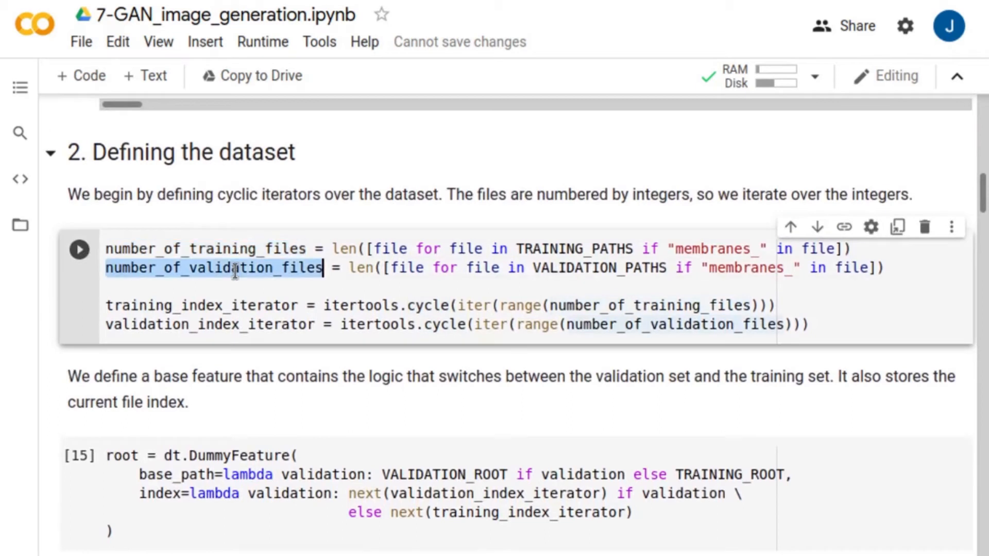
double_click(427, 305)
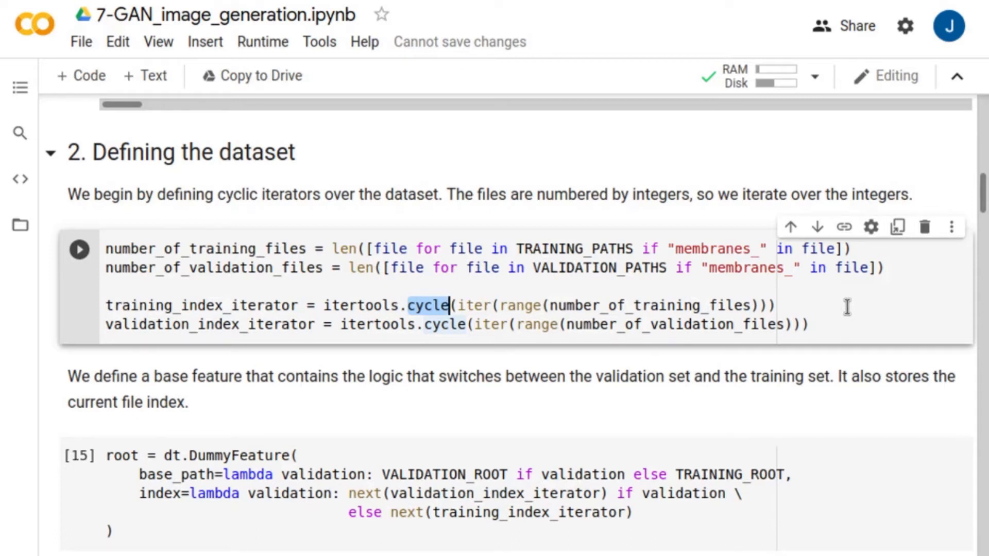
Highlight VALIDATION_ROOT and TRAINING_ROOT in the DummyFeature root cell, then run it
scroll("down", 3)
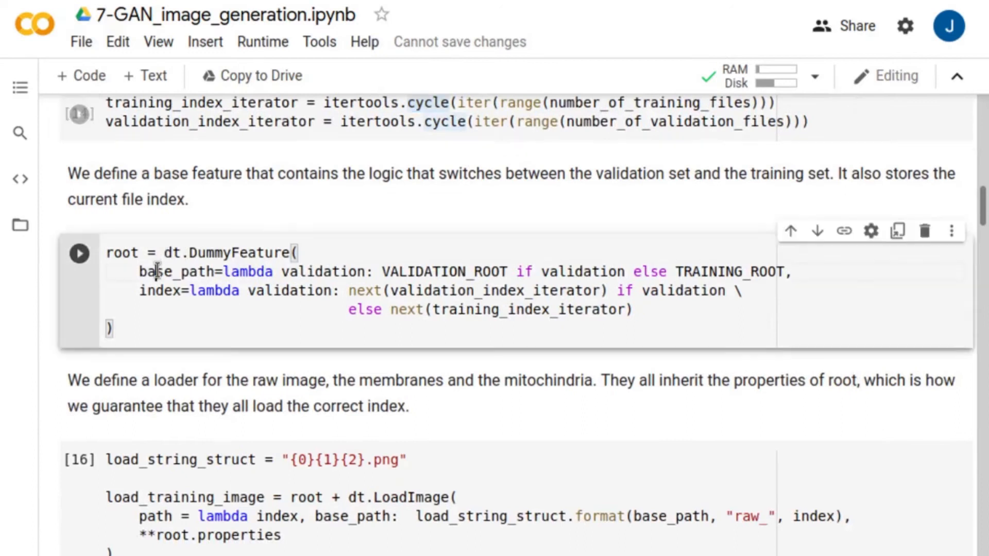
double_click(177, 273)
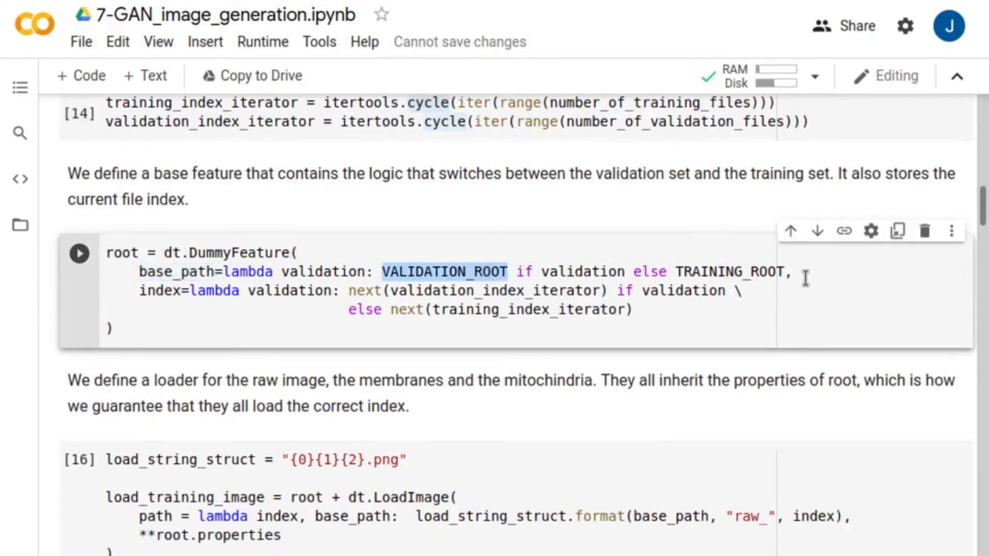
double_click(730, 272)
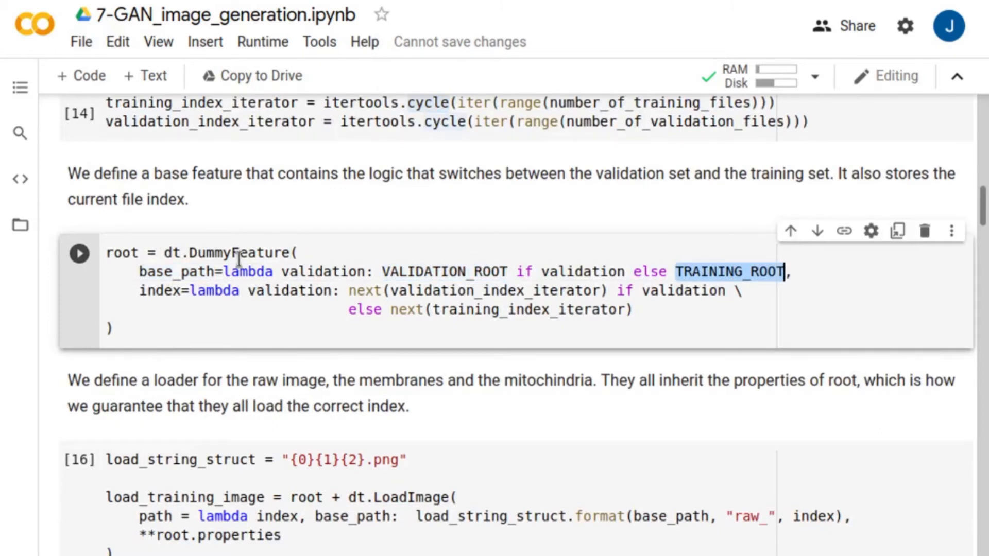
double_click(240, 253)
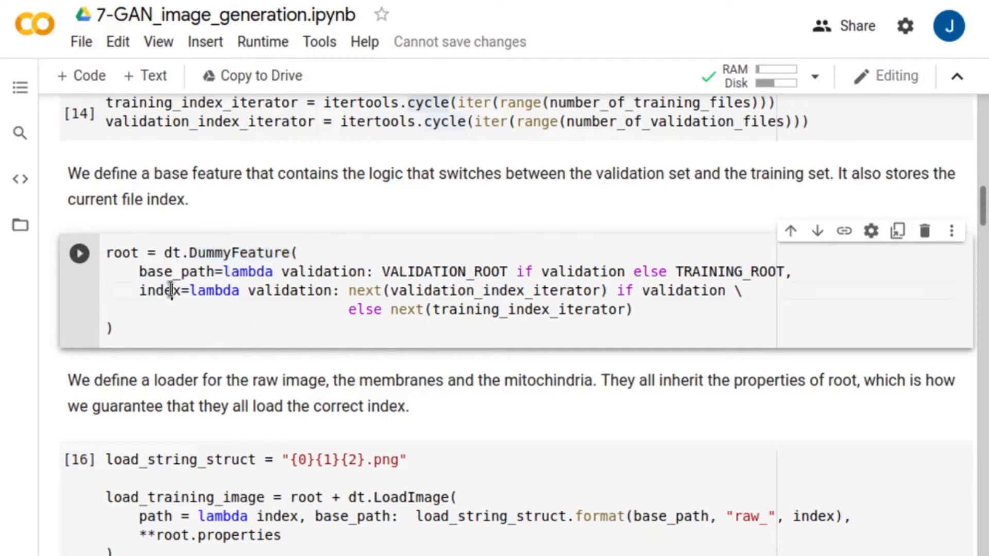
left_click(113, 327)
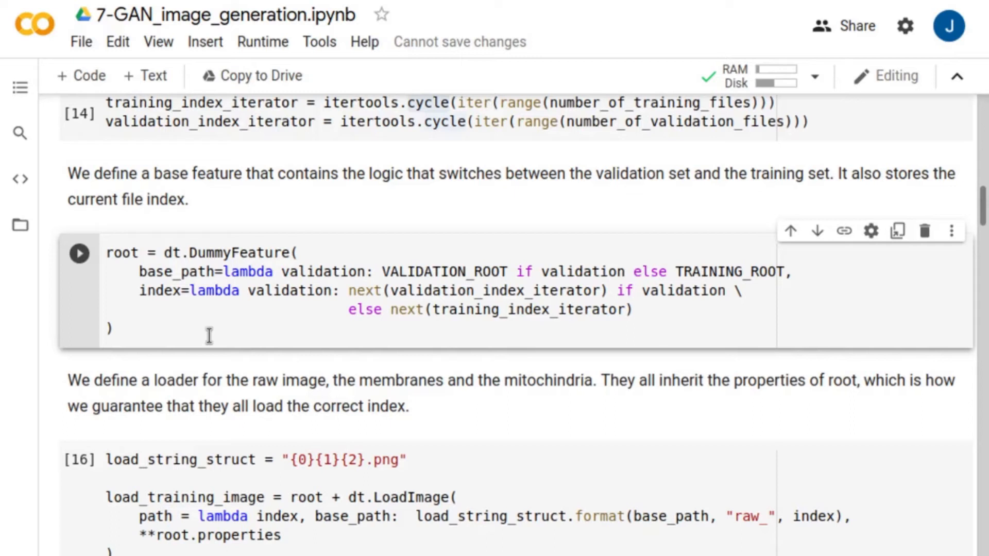
Highlight LoadImage and root.properties, then run the raw, membrane and mitochondria loader cell
scroll("down", 3)
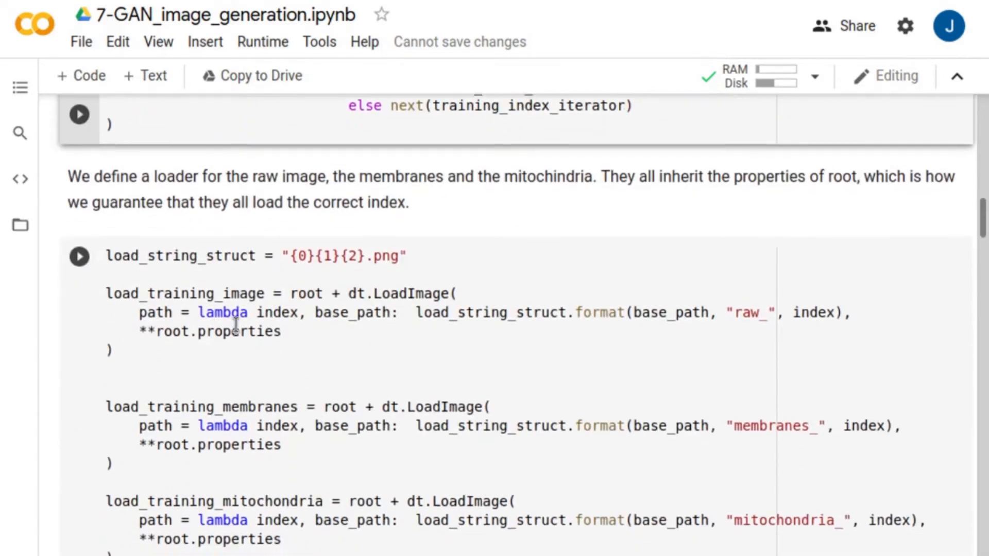
scroll("down", 3)
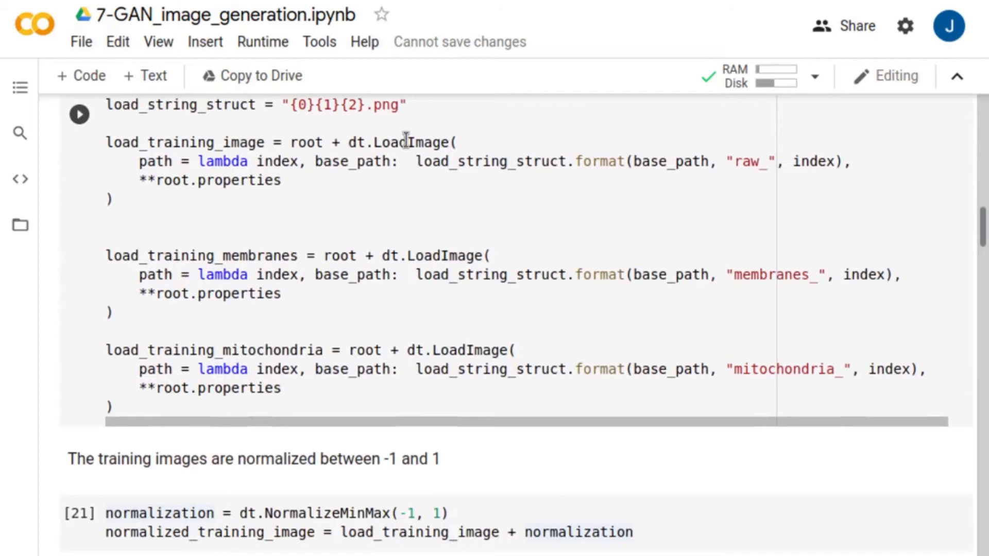
double_click(411, 142)
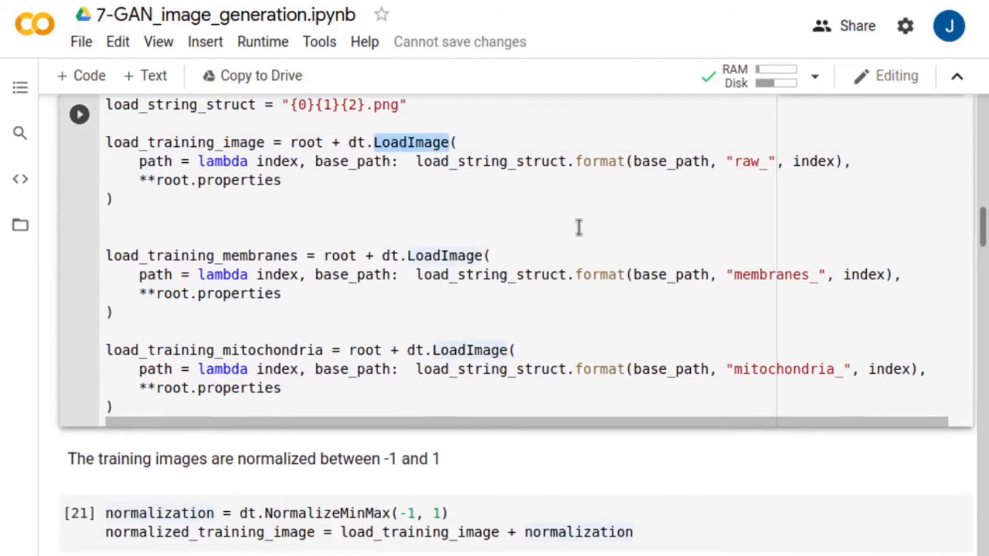
mouse_move(422, 190)
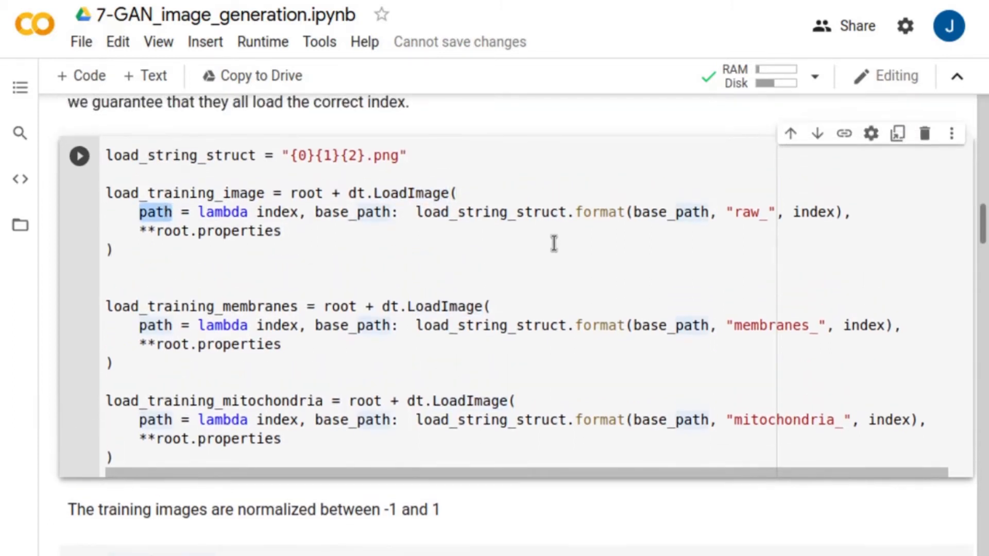
mouse_move(554, 246)
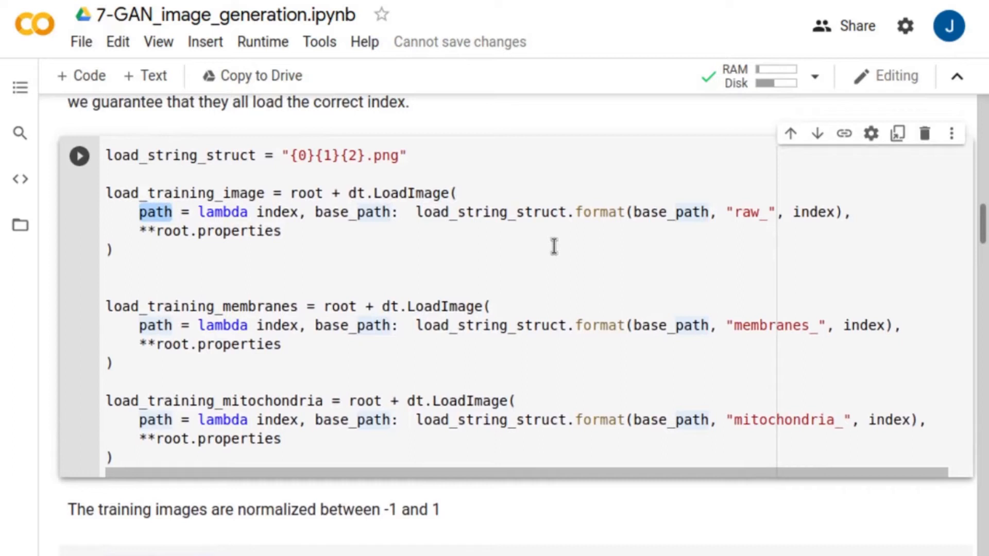
mouse_move(569, 263)
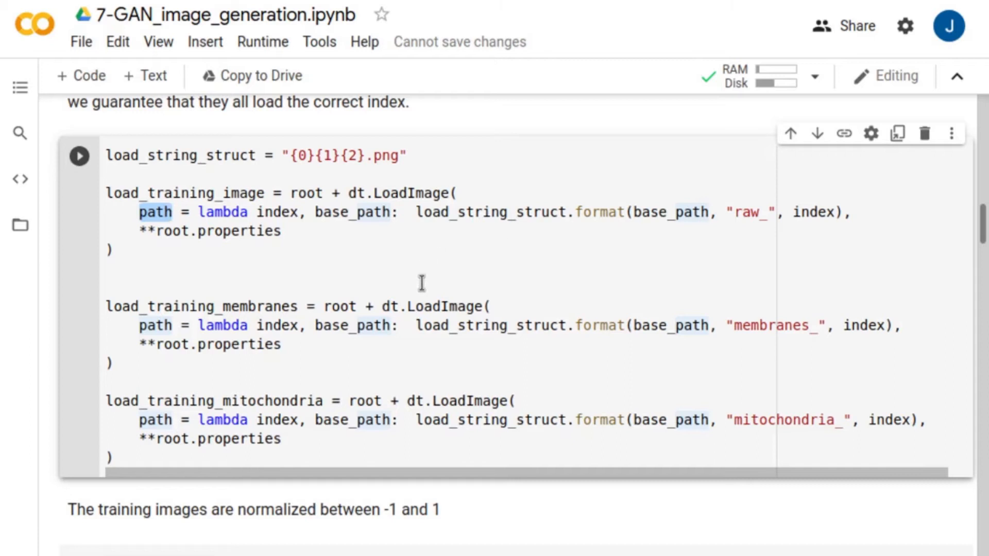
double_click(237, 231)
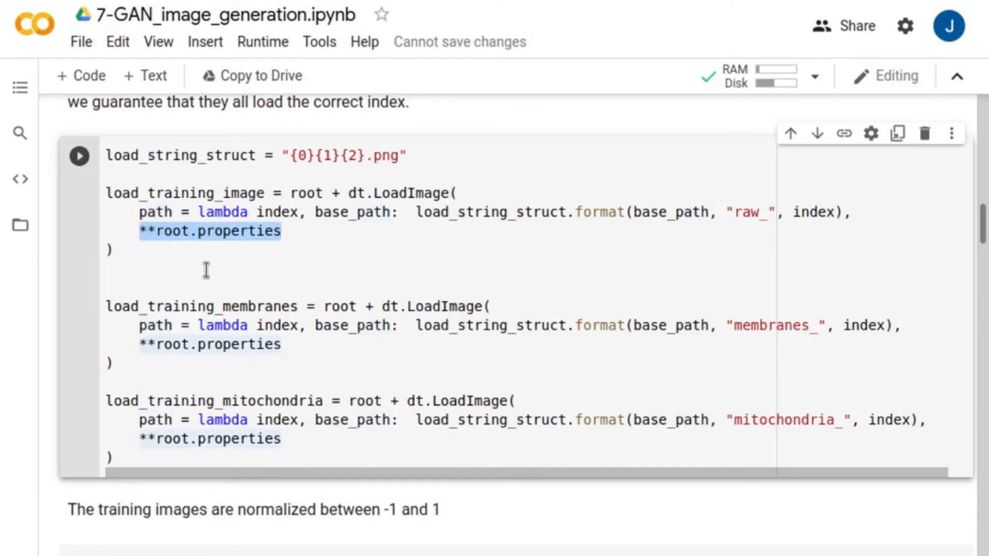
mouse_move(324, 283)
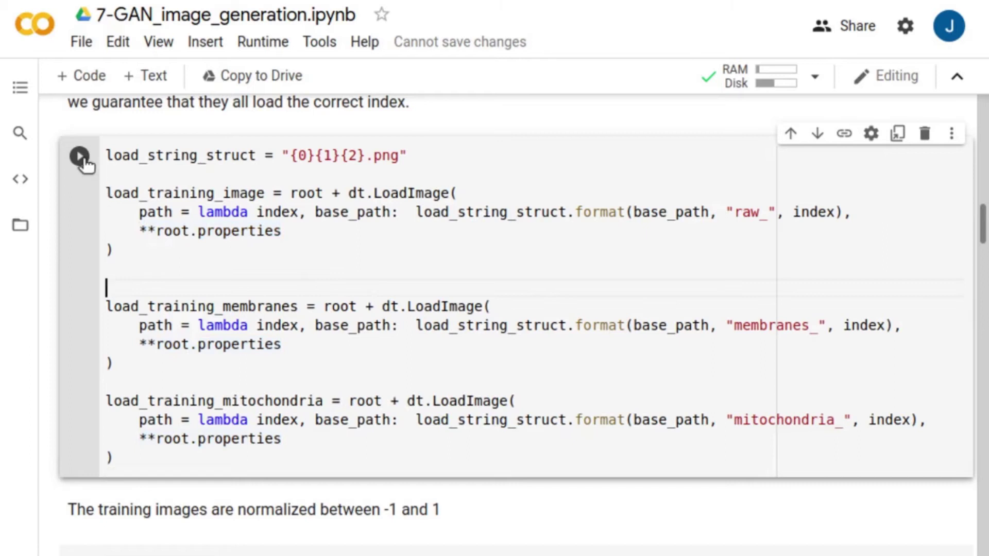
left_click(79, 156)
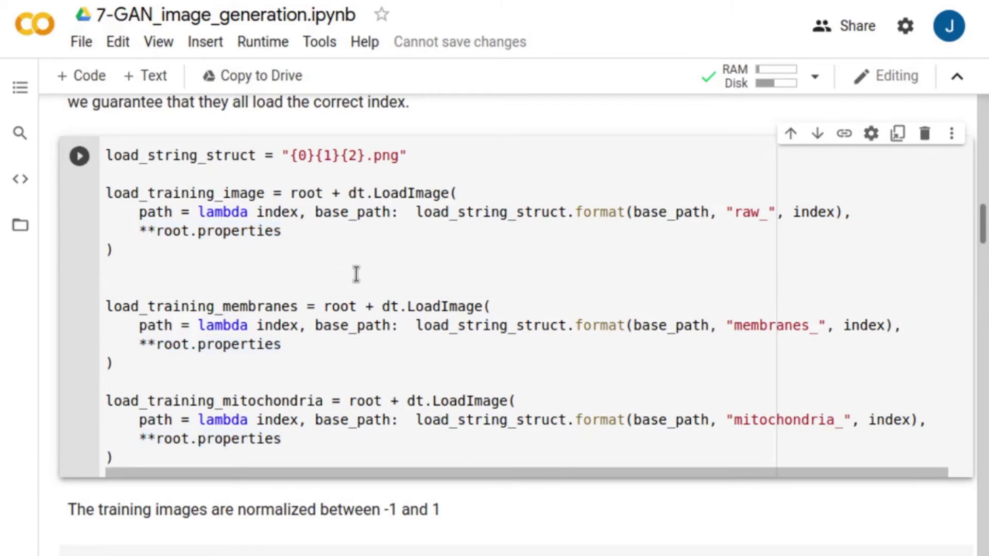
Highlight the load_training_mitochondria argument and run the membrane-mitochondria mask-combining cell
scroll("down", 3)
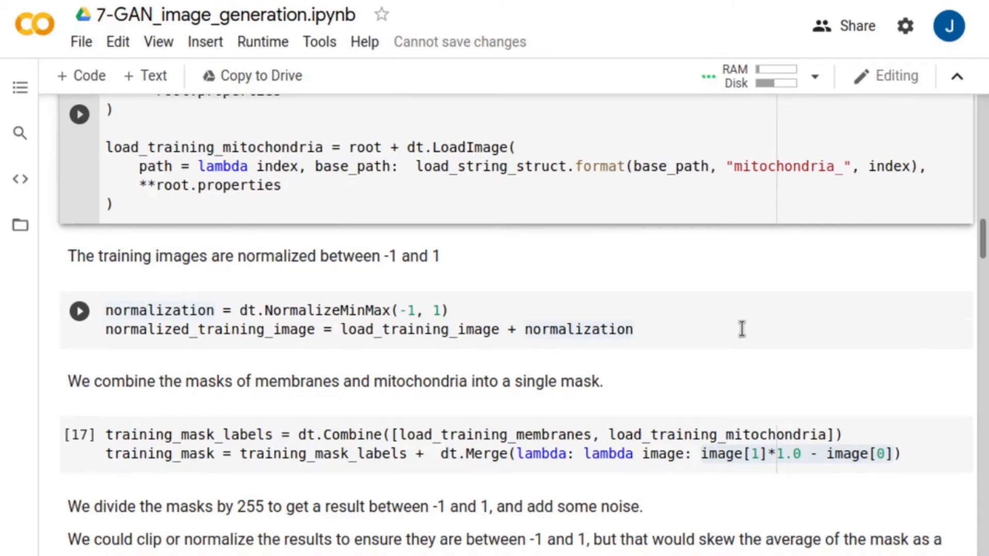
mouse_move(81, 312)
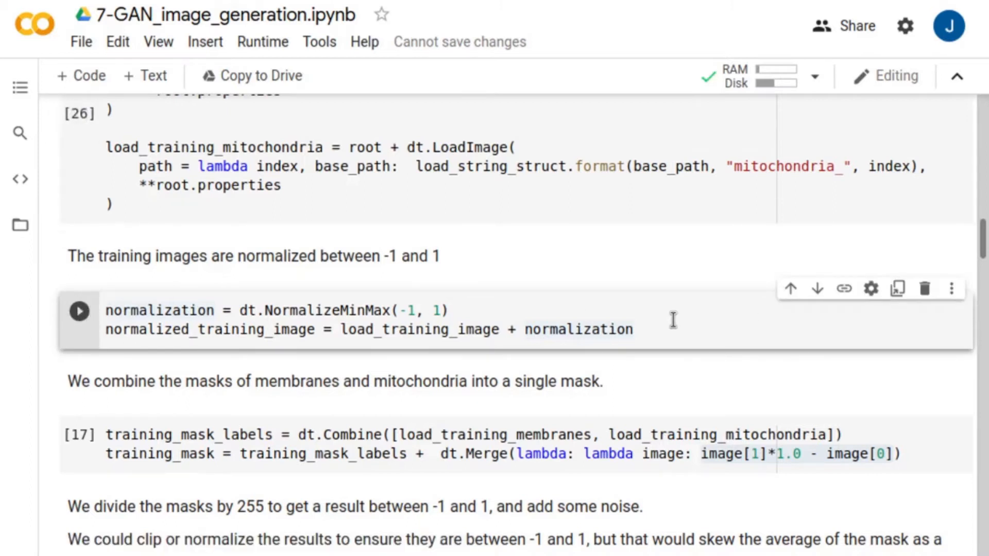
scroll("down", 3)
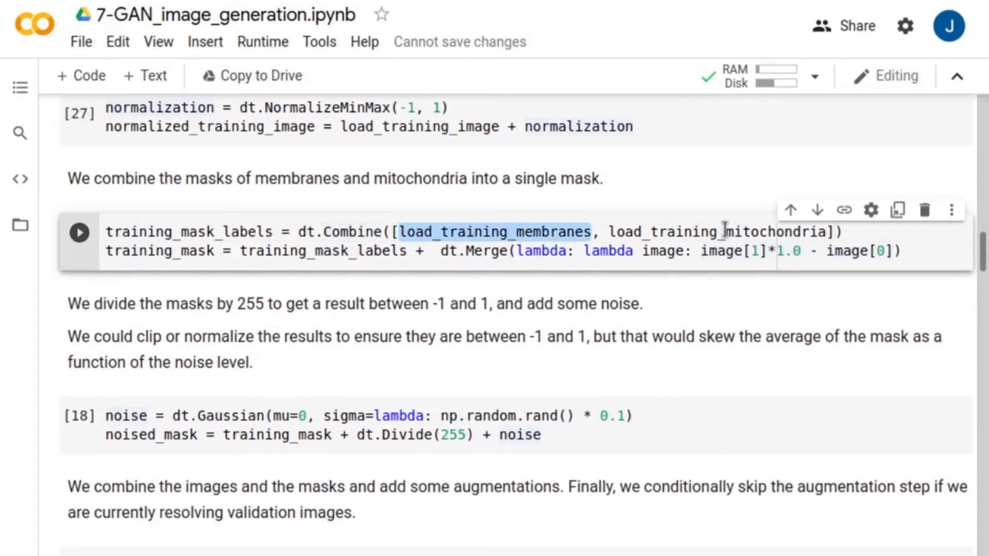
double_click(323, 251)
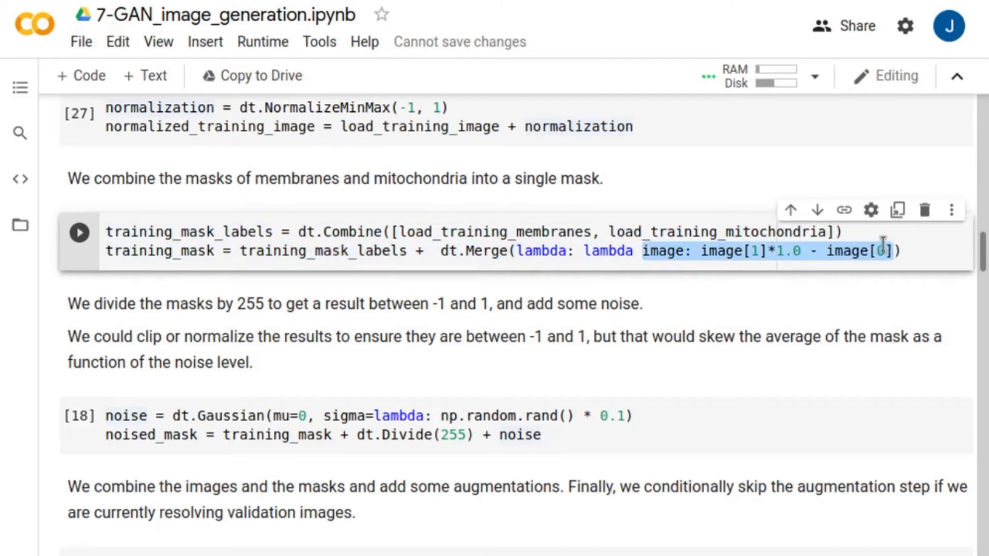
left_click(80, 233)
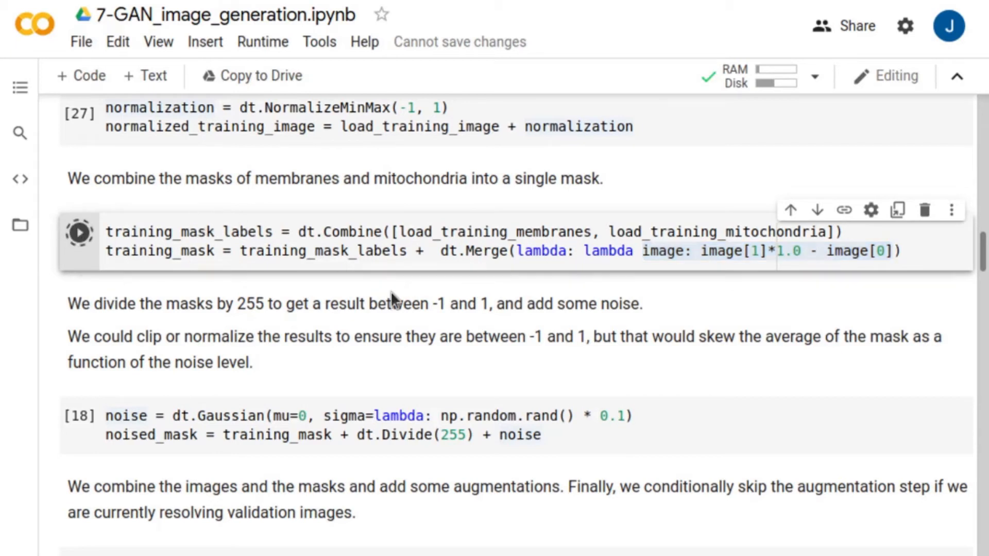
Highlight the dt.Gaussian noise function in the mask noise cell
scroll("down", 3)
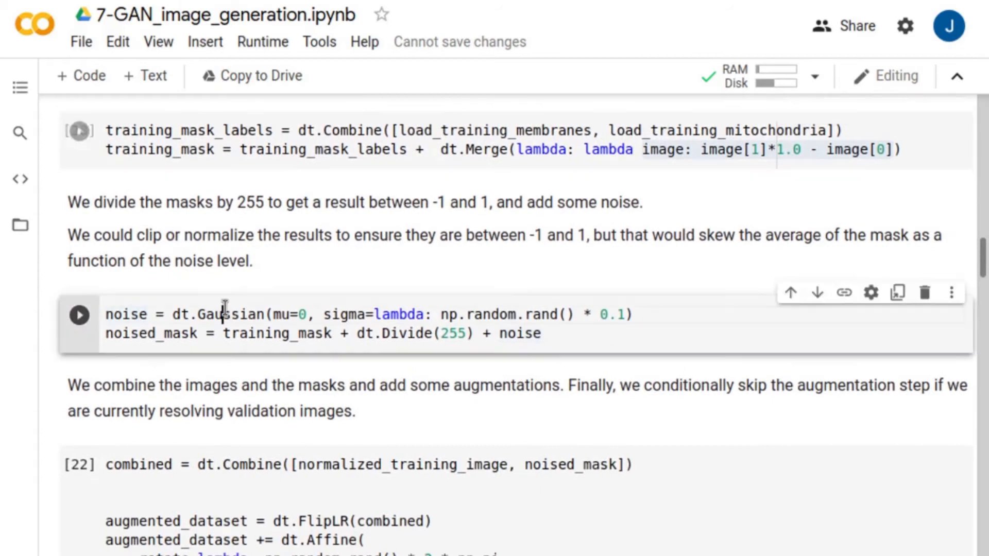
double_click(231, 314)
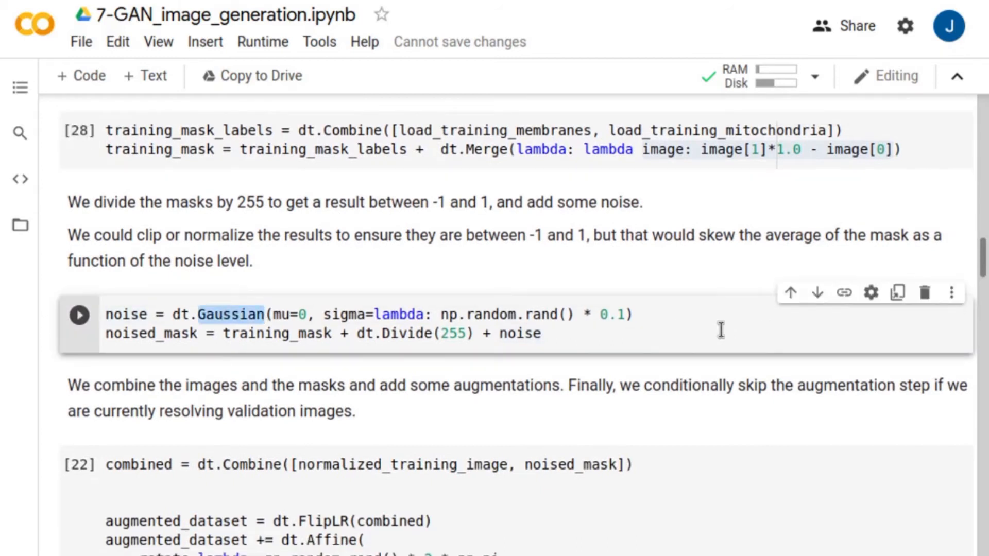
mouse_move(693, 327)
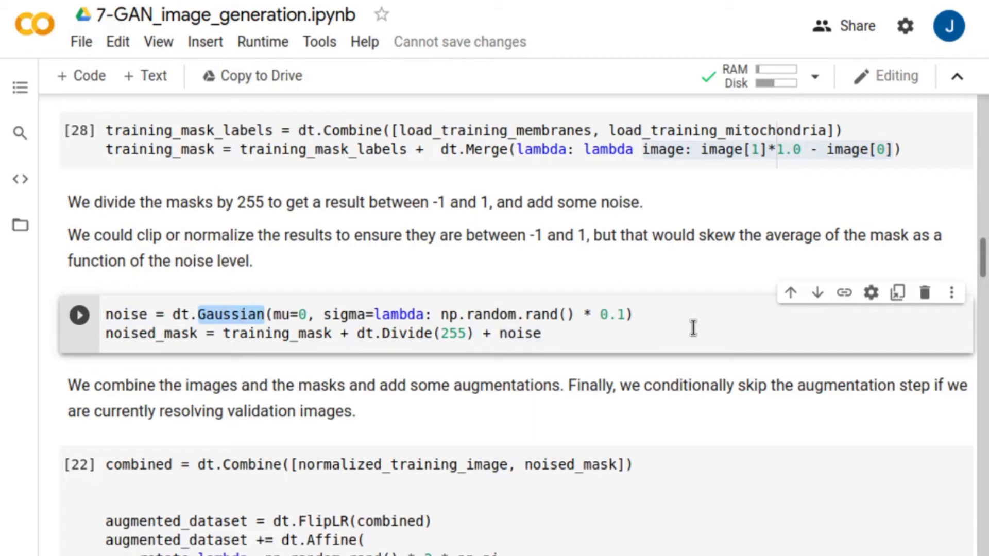
mouse_move(690, 326)
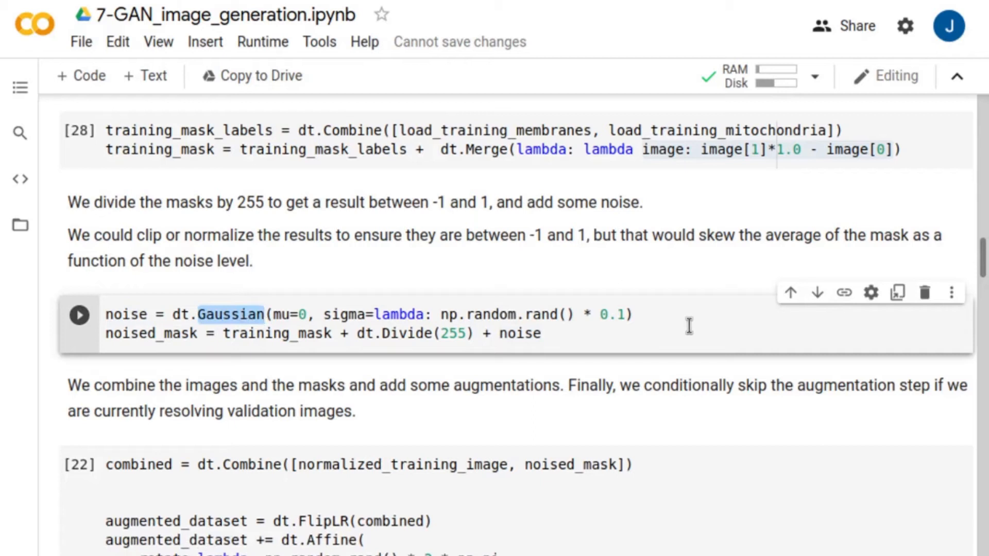
mouse_move(686, 312)
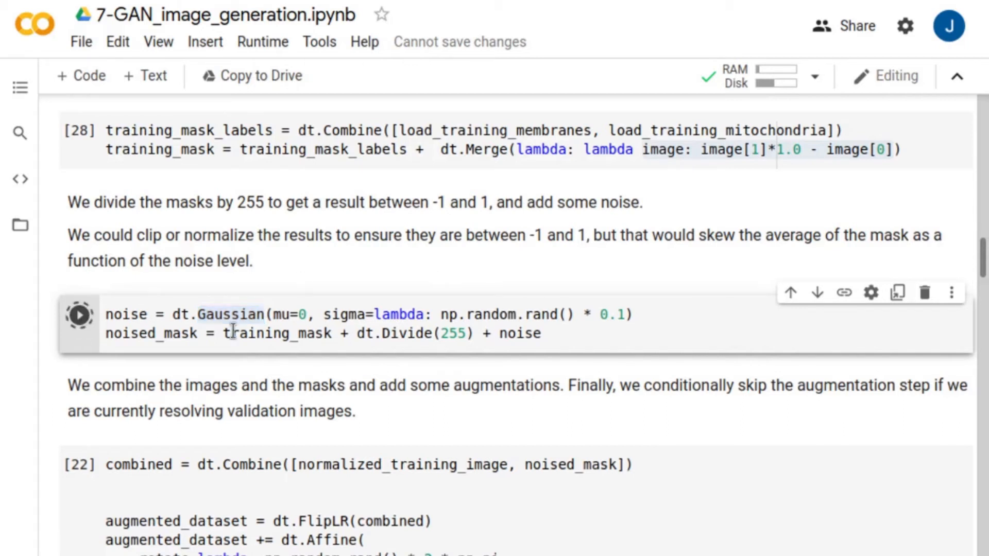
scroll("down", 3)
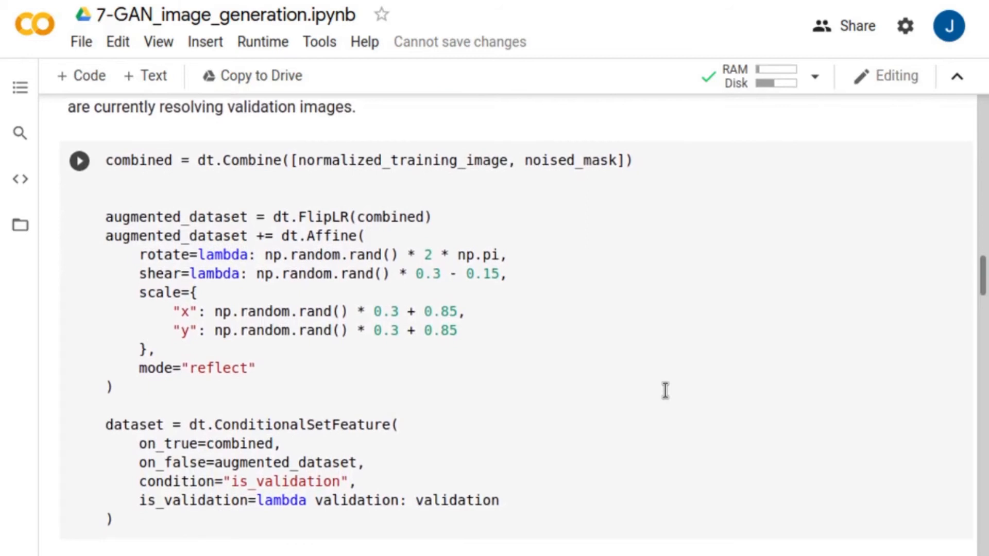
double_click(249, 161)
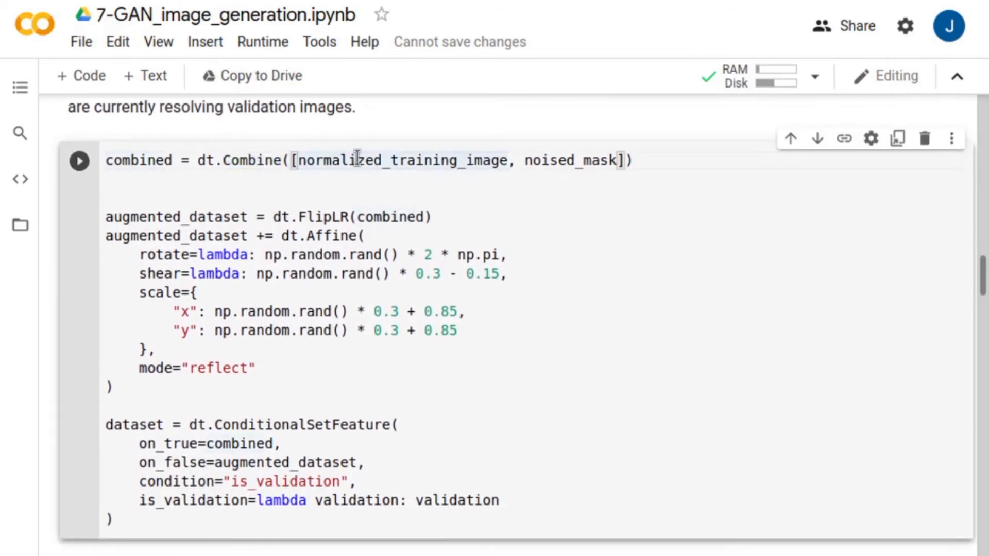
double_click(571, 160)
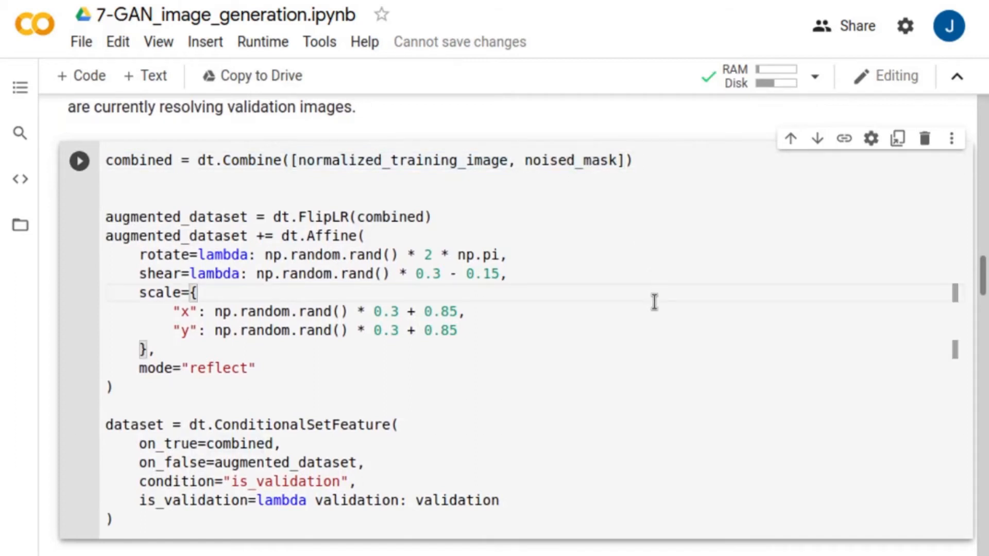
mouse_move(318, 217)
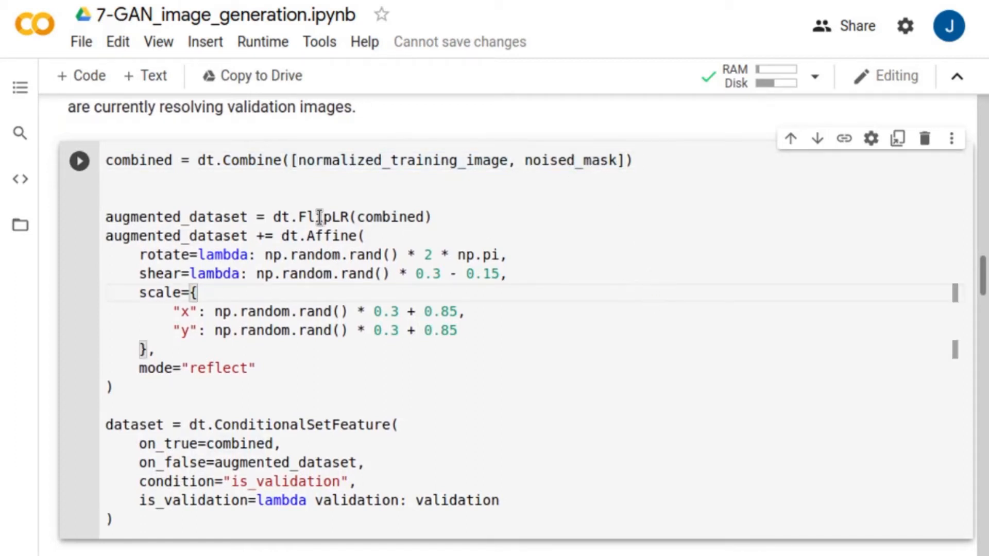
double_click(327, 217)
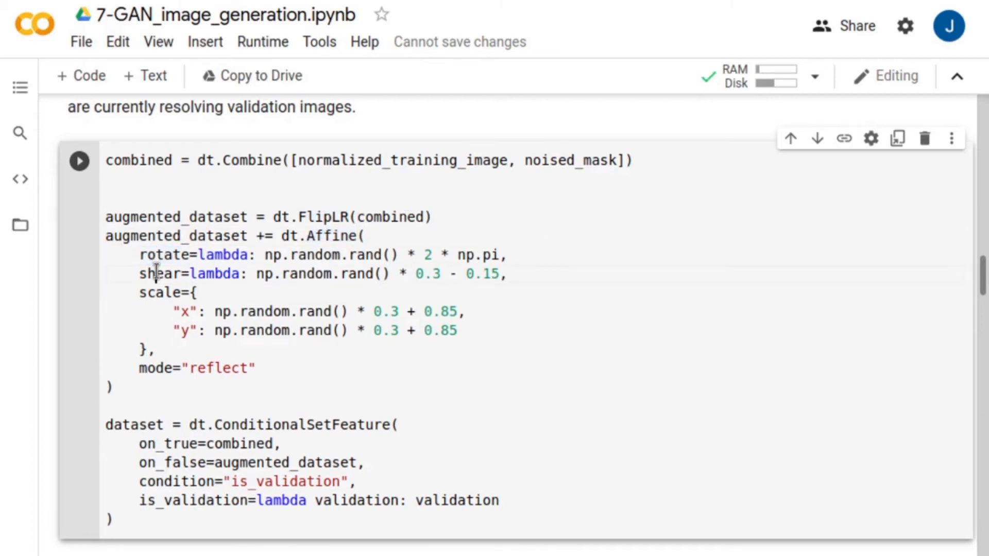
double_click(156, 273)
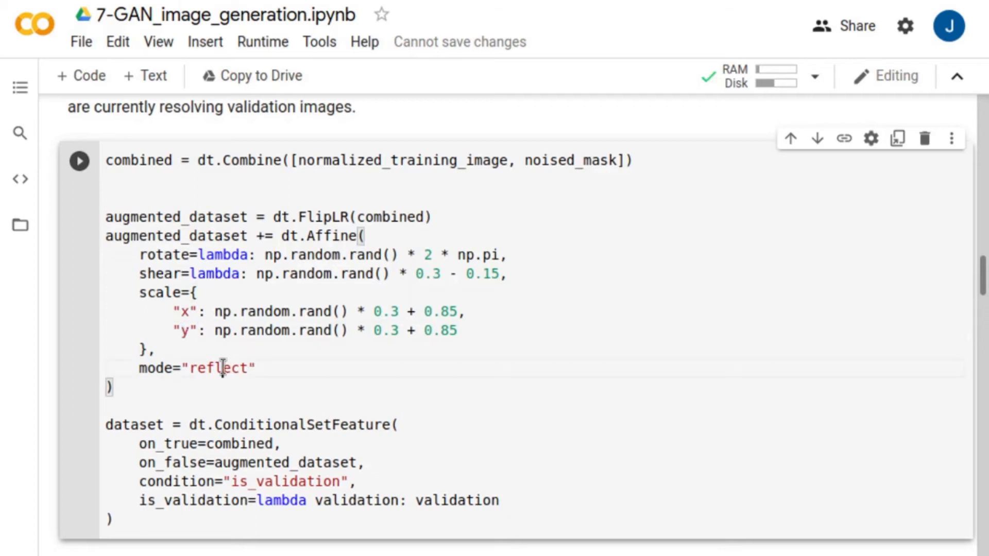
double_click(219, 368)
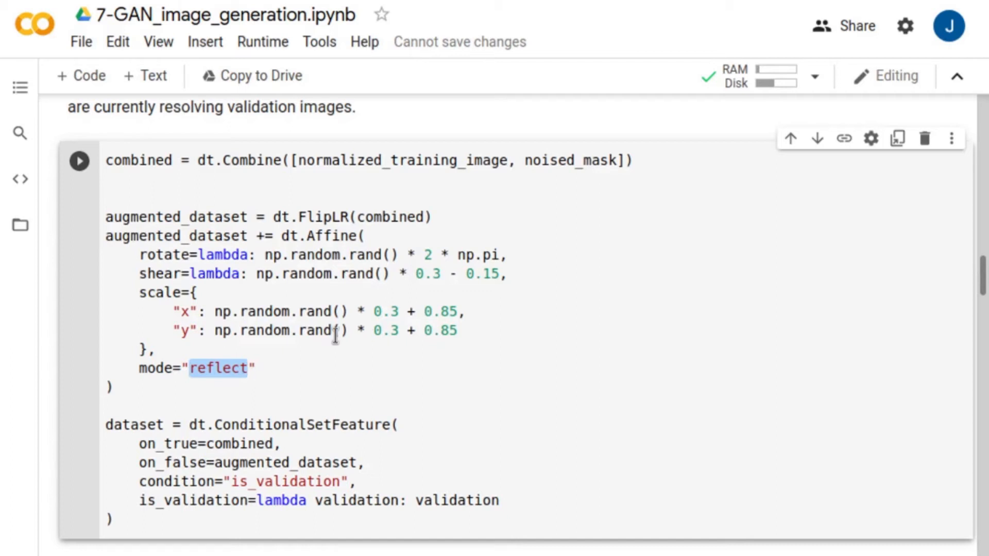
mouse_move(548, 388)
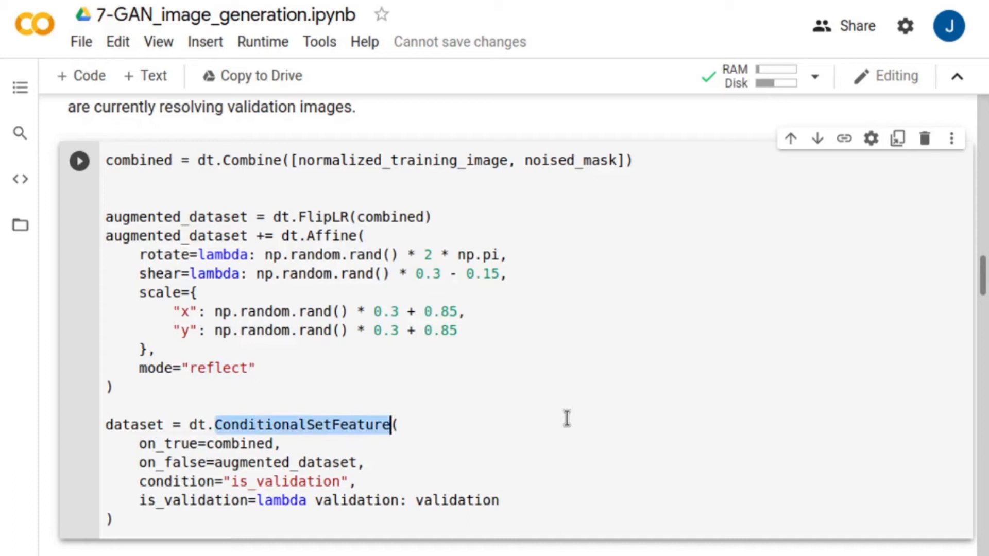
mouse_move(270, 464)
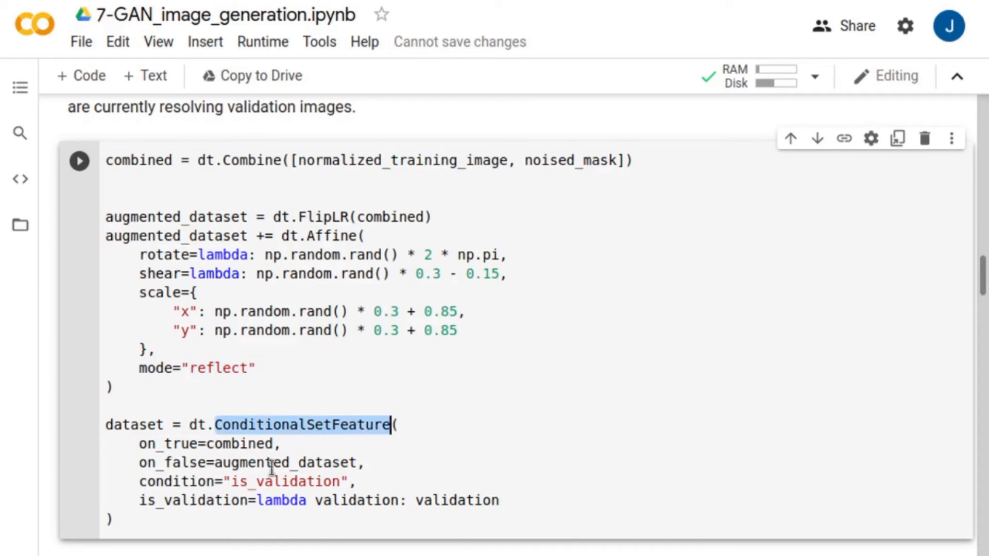
double_click(285, 462)
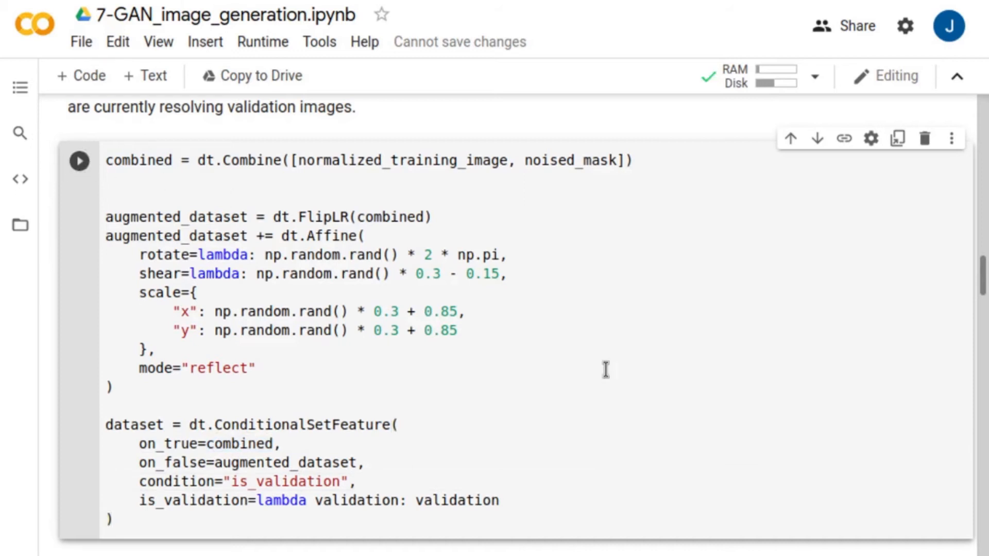
Scroll past the augmentation and get_image/get_mask cells and run the training-data visualization cell
scroll("down", 3)
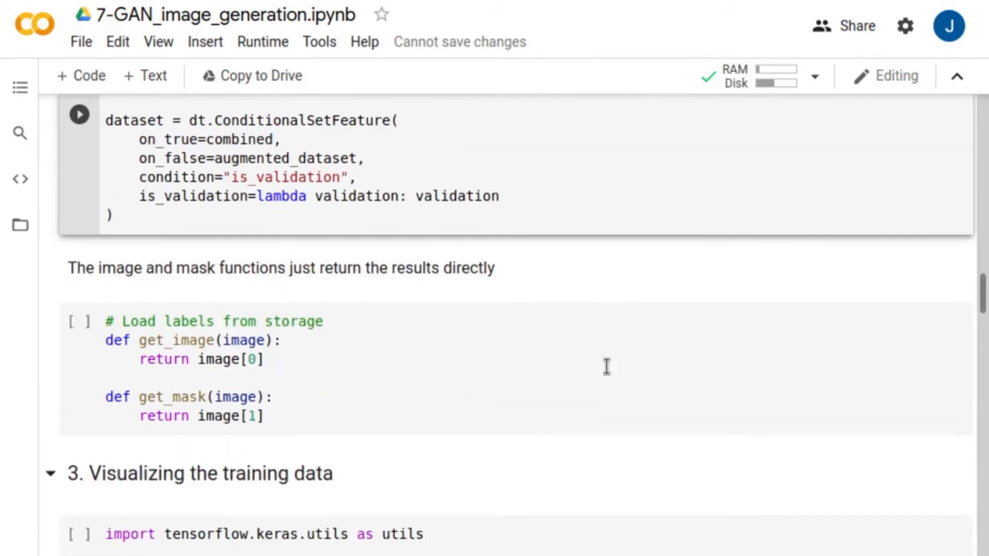
scroll("down", 3)
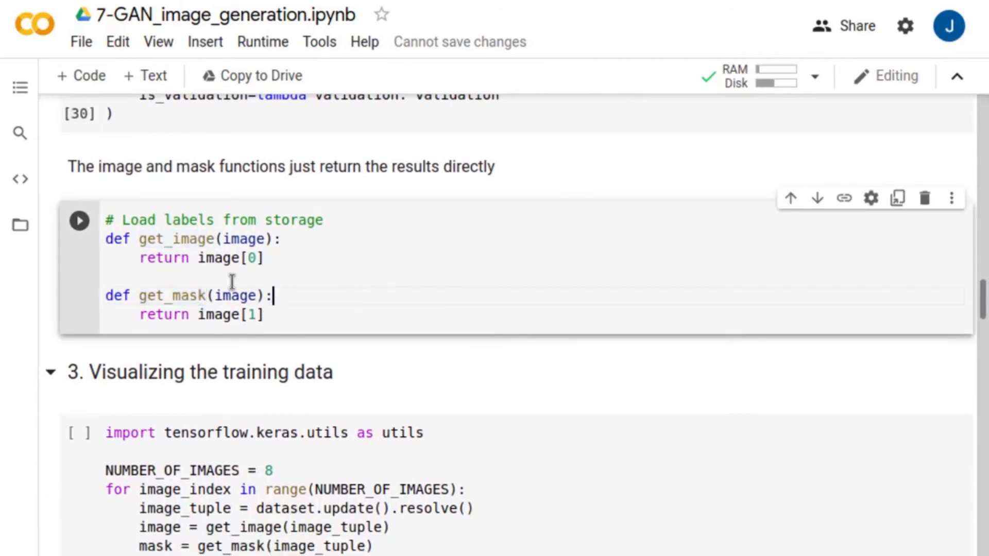
scroll("down", 3)
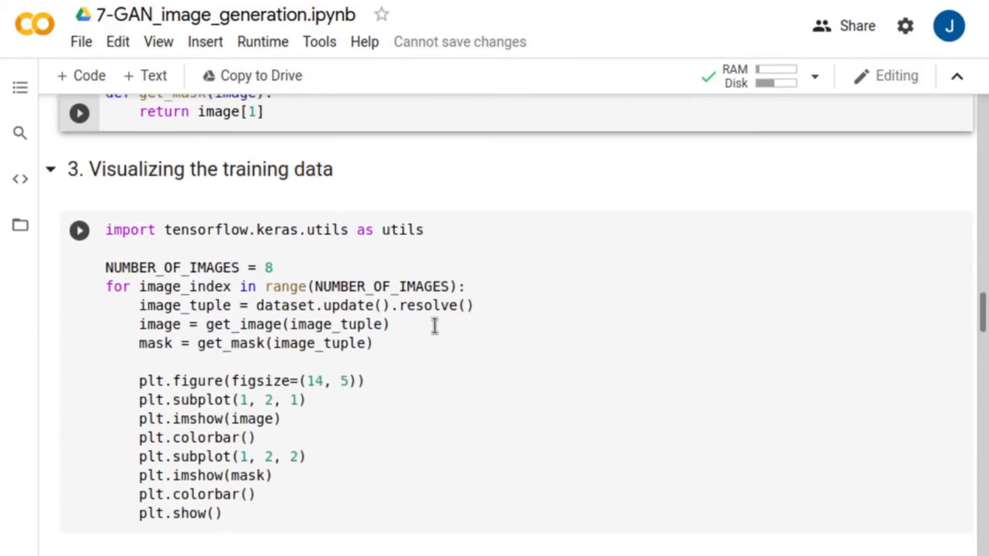
scroll("down", 3)
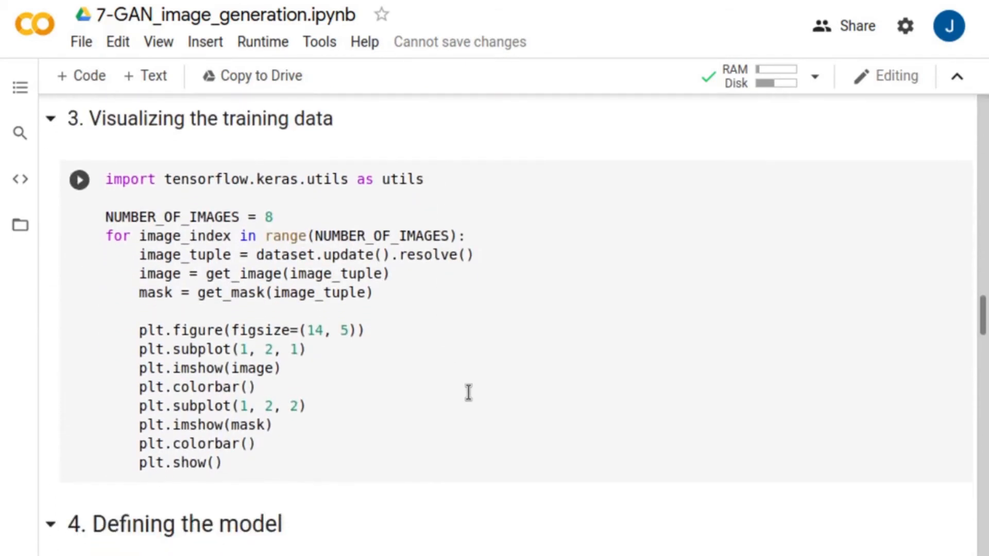
left_click(80, 180)
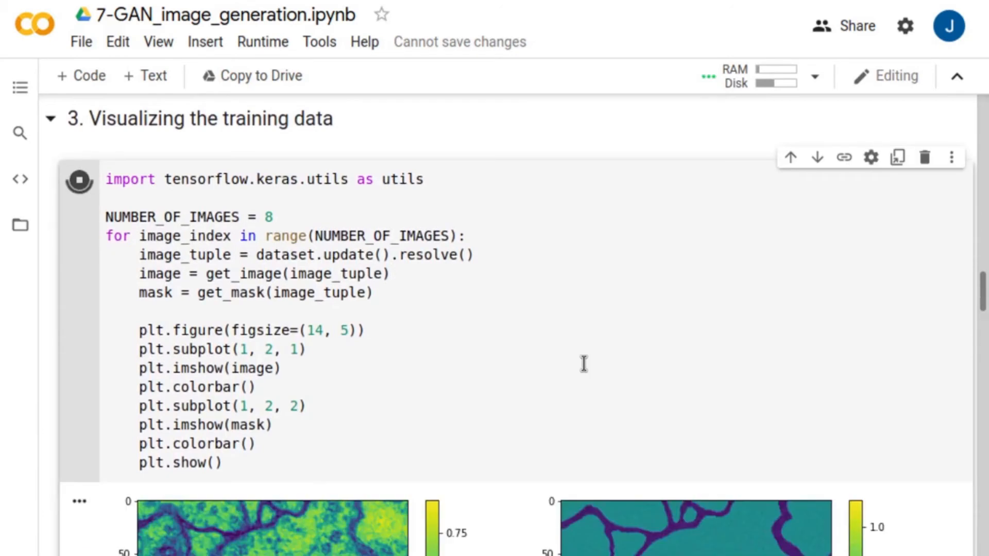
Scroll through the eight plotted training image-mask pairs down to section 4
scroll("down", 3)
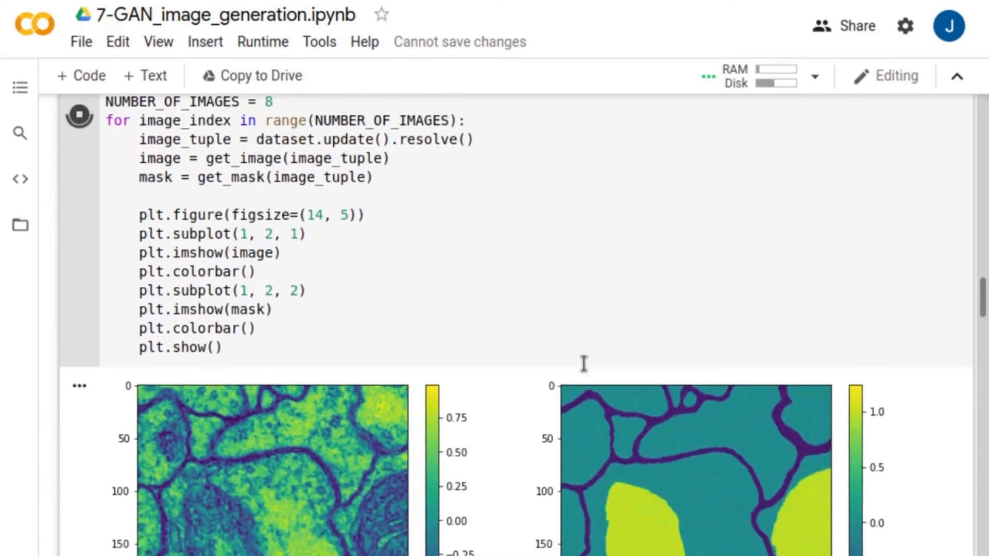
scroll("down", 3)
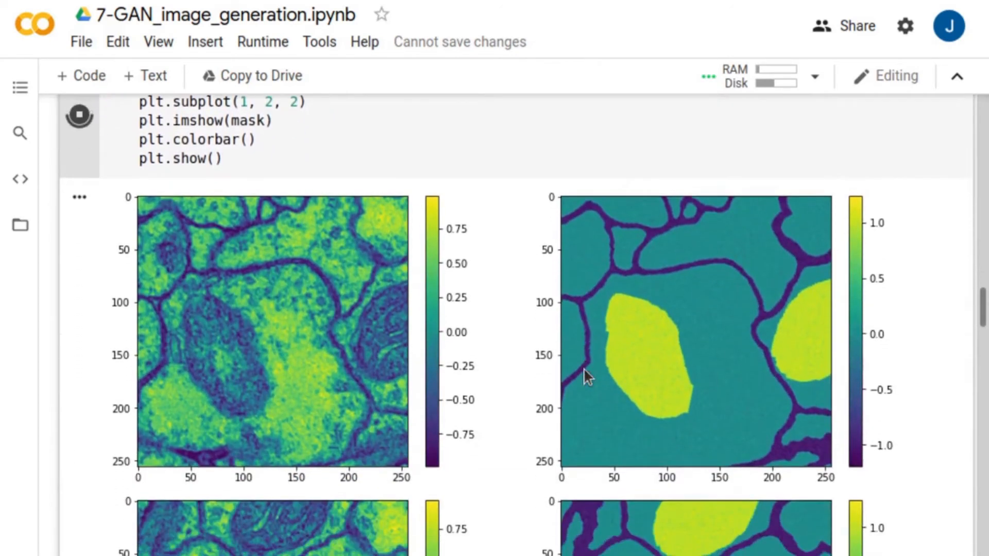
scroll("down", 3)
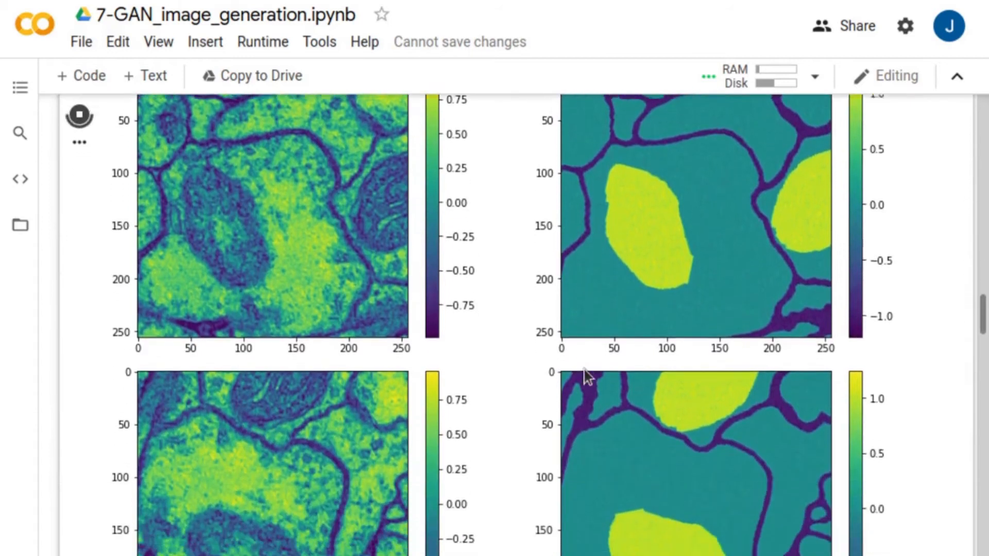
scroll("down", 3)
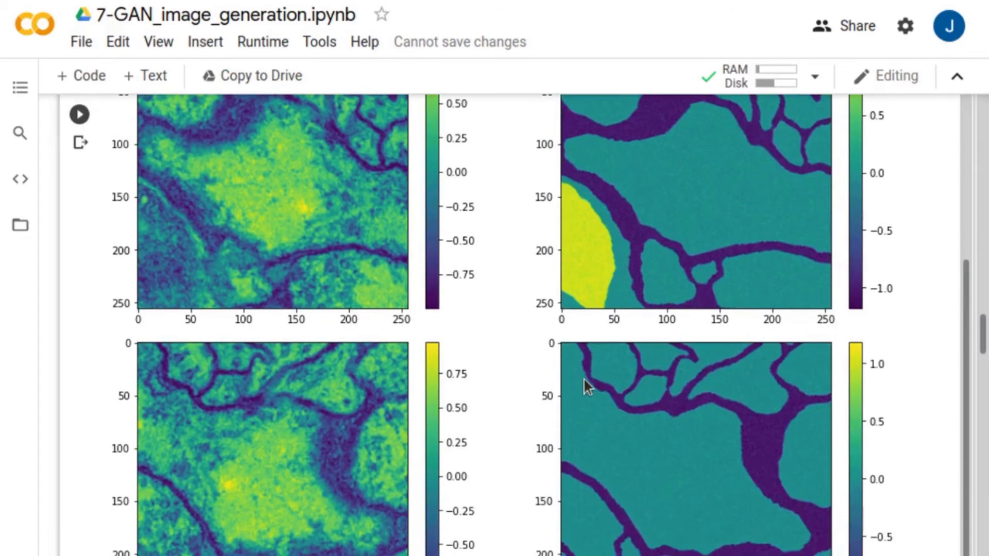
scroll("down", 3)
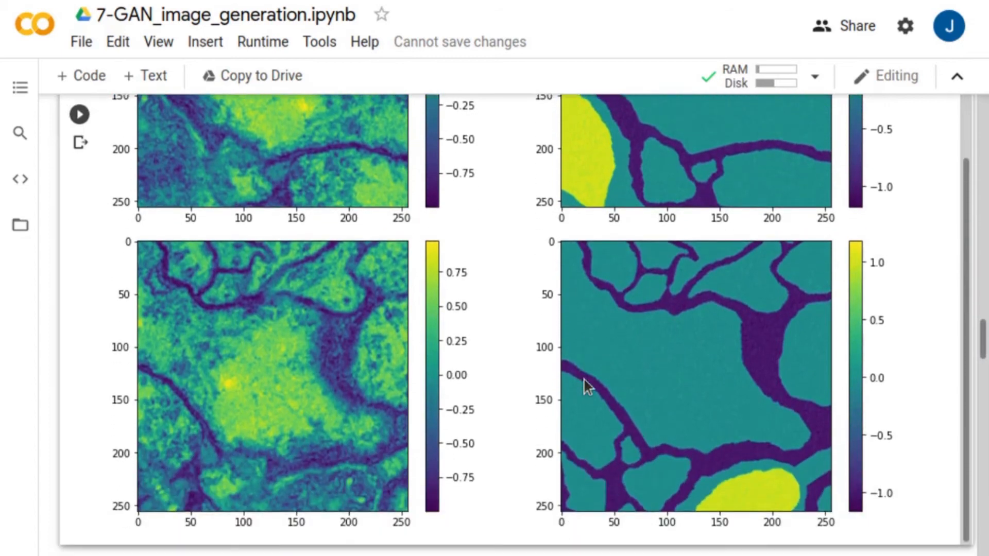
scroll("down", 3)
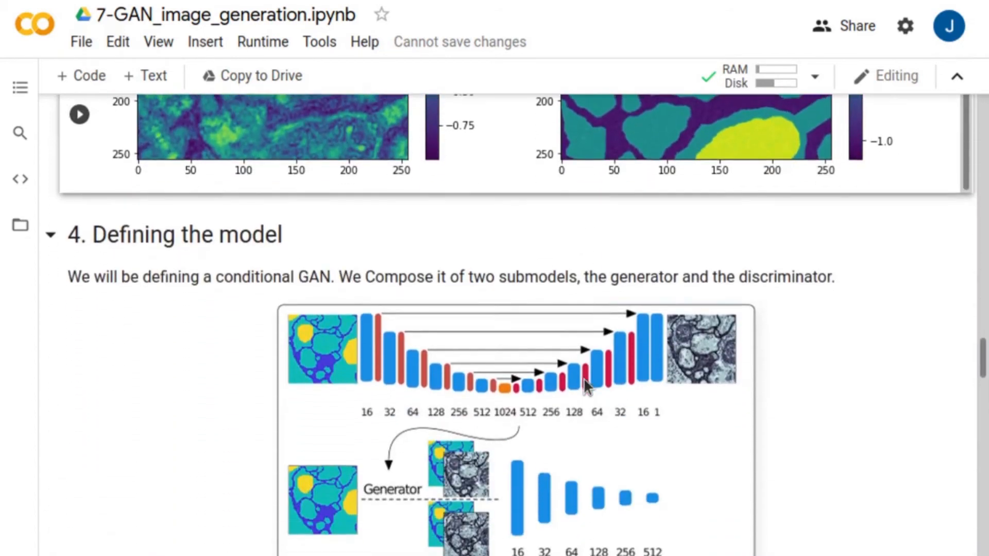
scroll("down", 3)
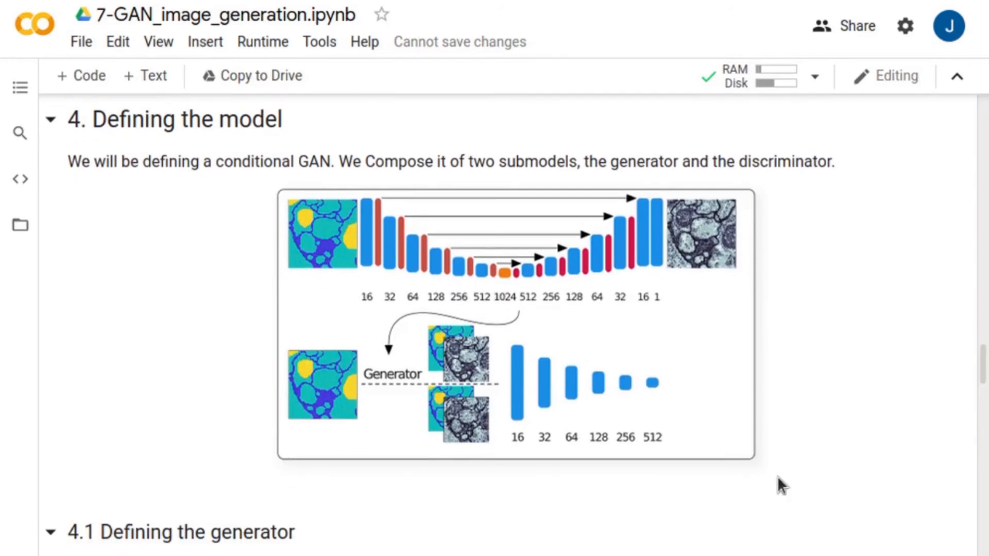
mouse_move(767, 479)
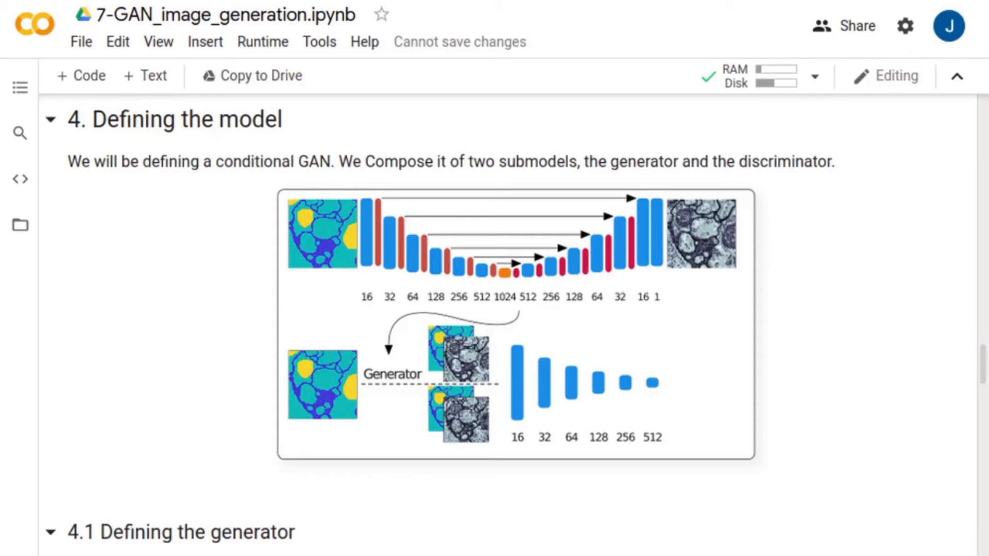
mouse_move(110, 280)
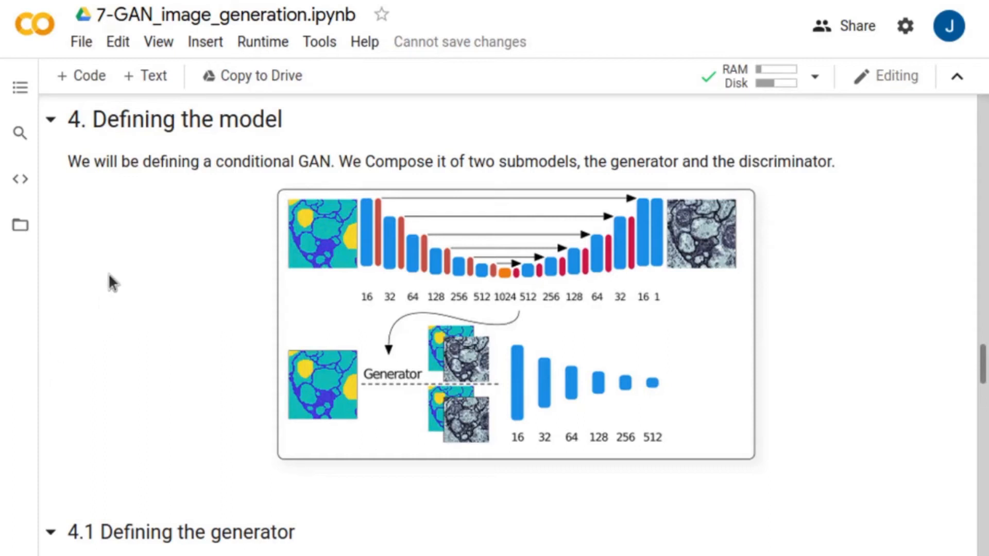
scroll("down", 3)
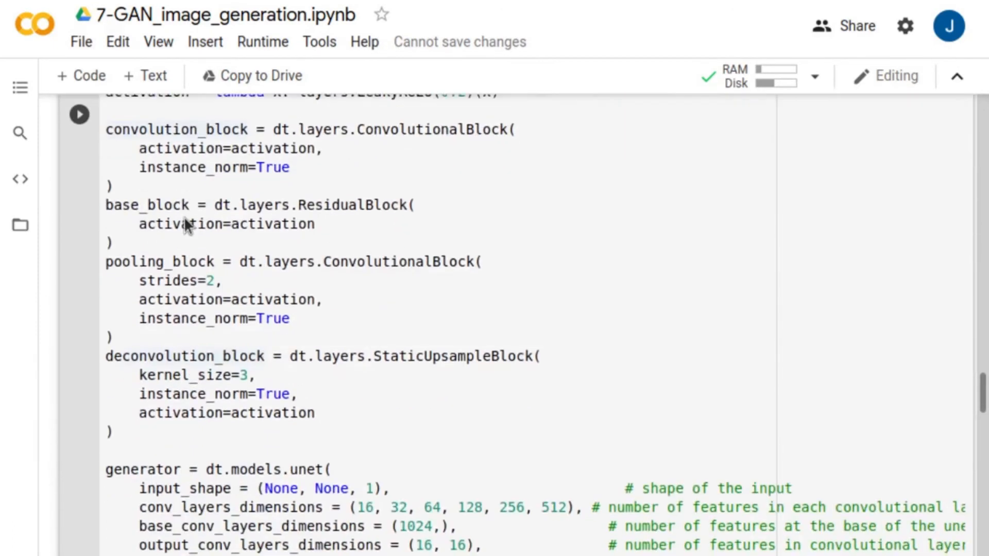
scroll("down", 3)
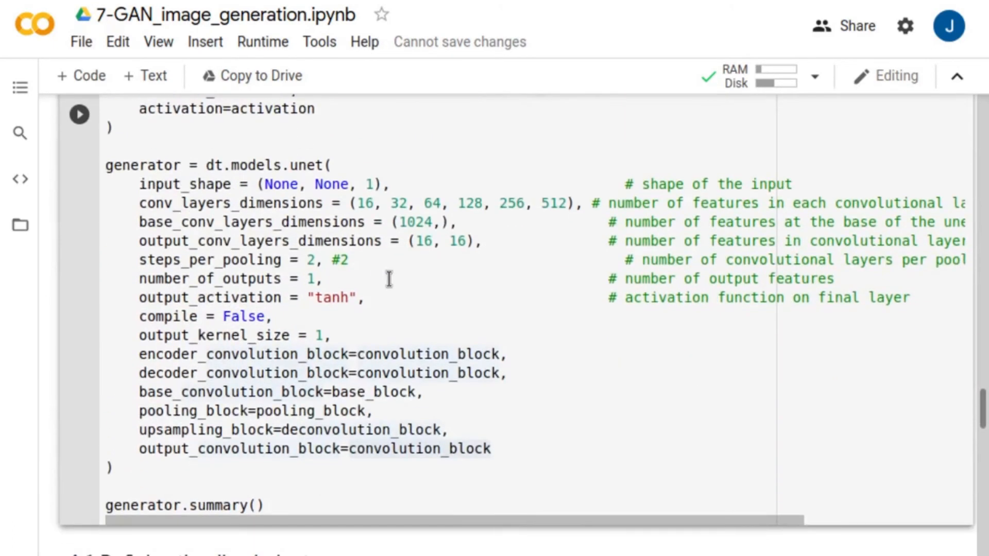
double_click(305, 165)
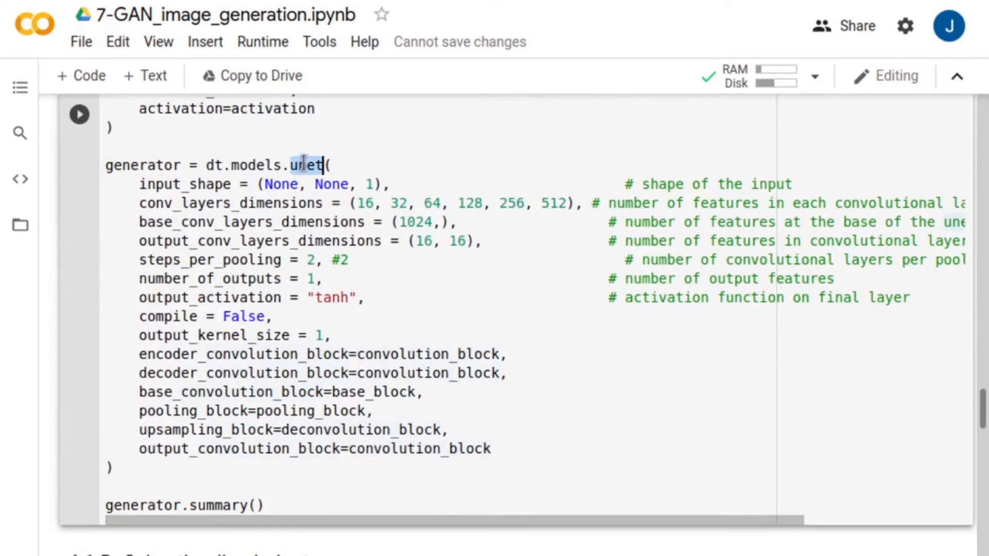
double_click(259, 203)
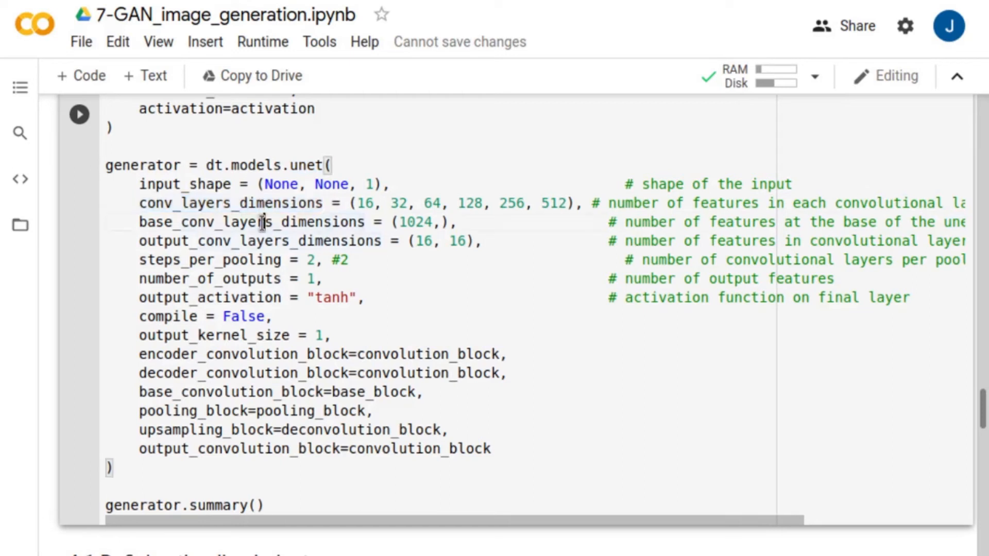
double_click(261, 222)
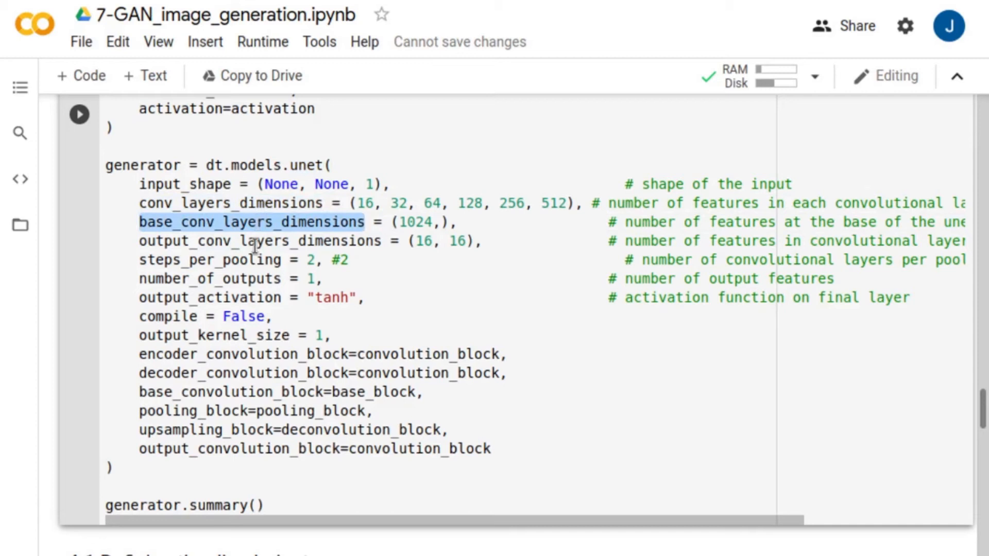
double_click(253, 241)
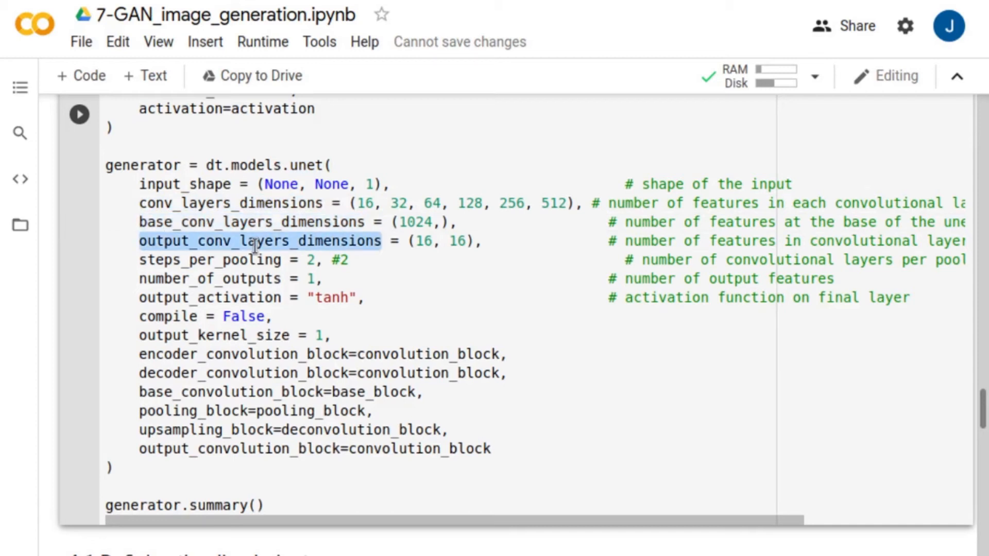
double_click(204, 297)
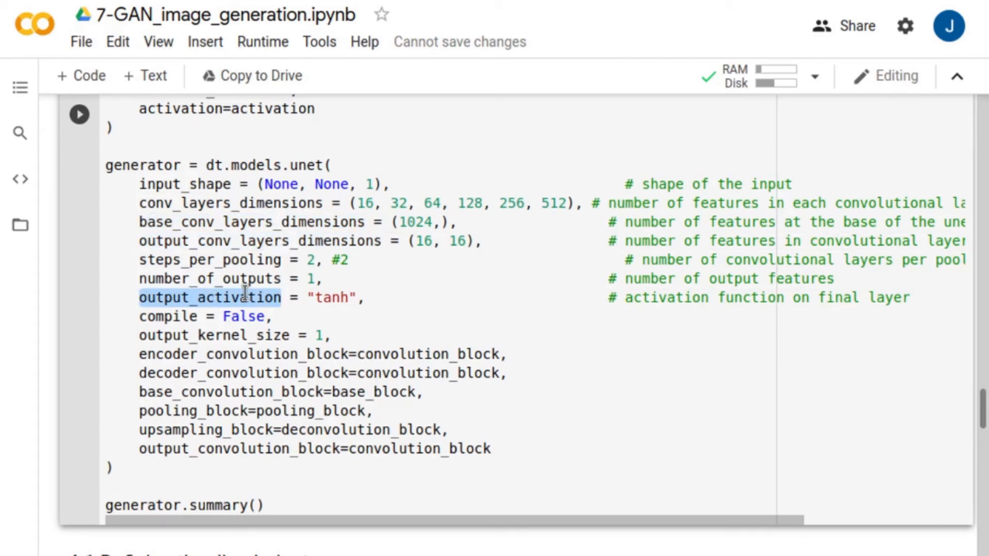
double_click(243, 354)
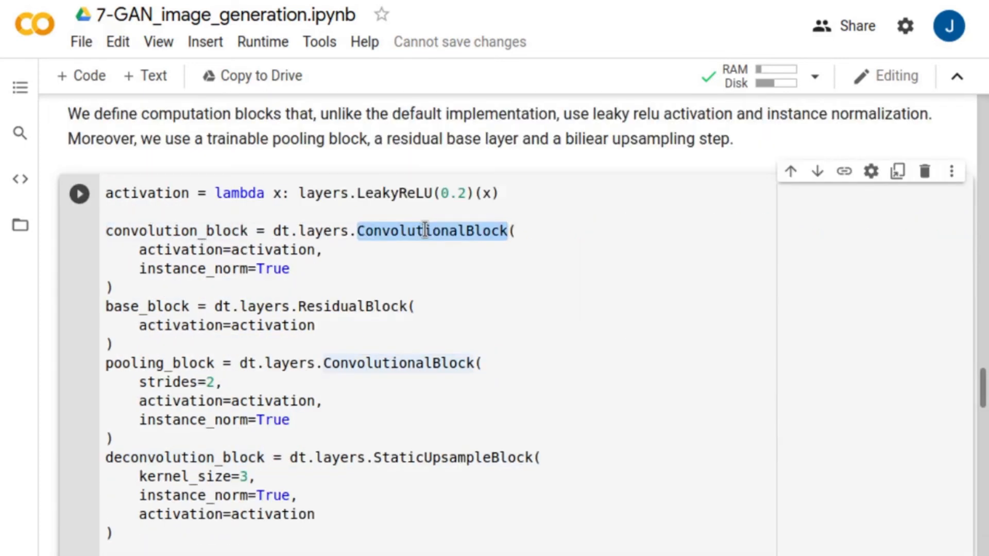
scroll("down", 3)
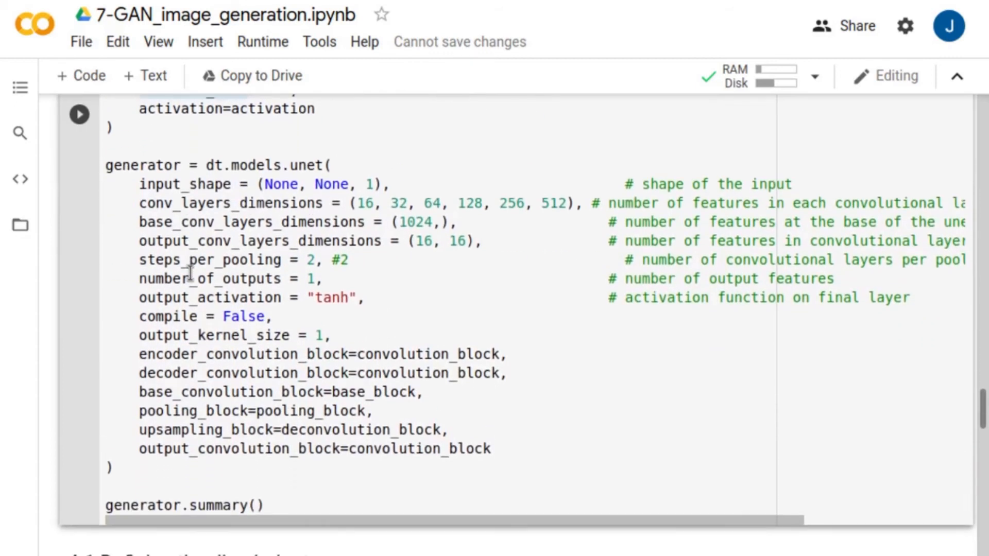
double_click(243, 373)
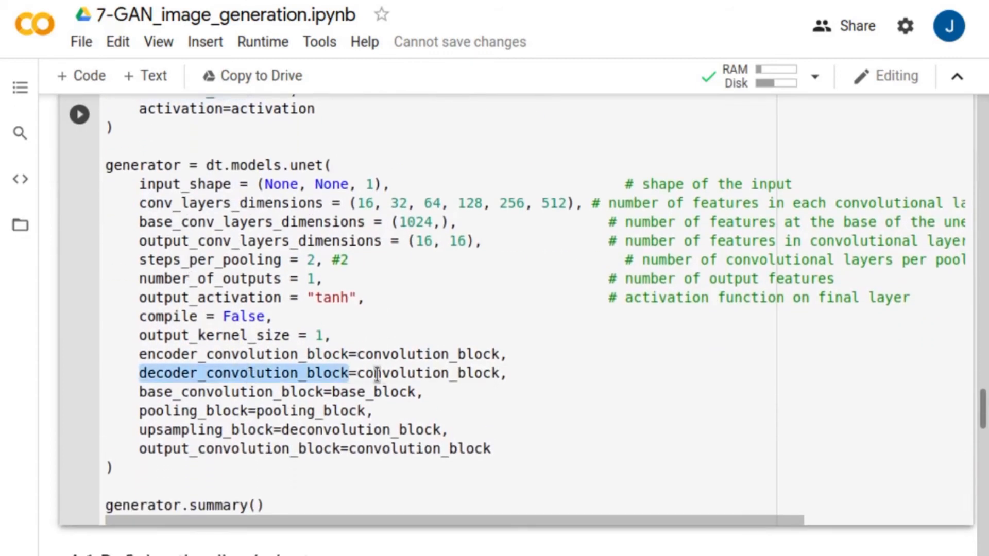
double_click(424, 373)
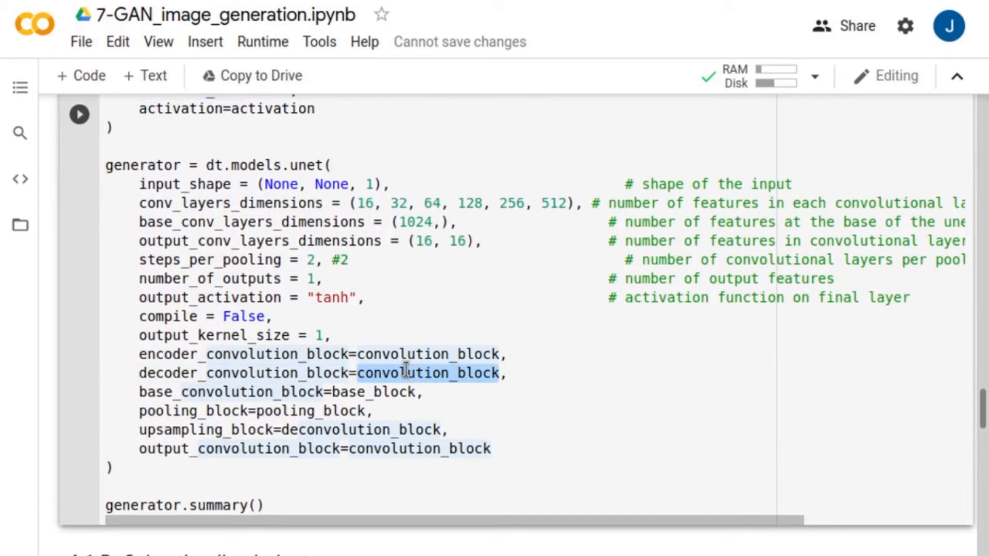
double_click(293, 393)
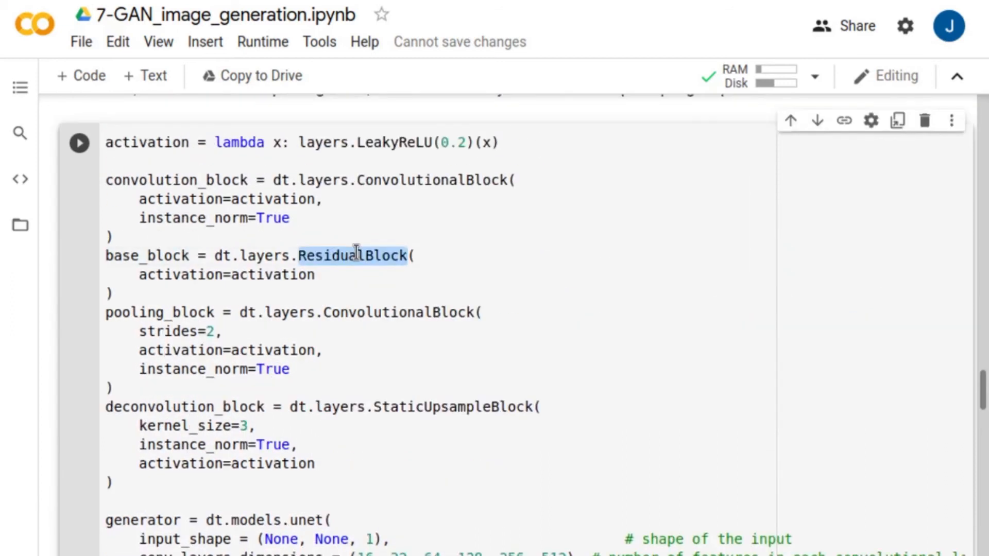
scroll("down", 3)
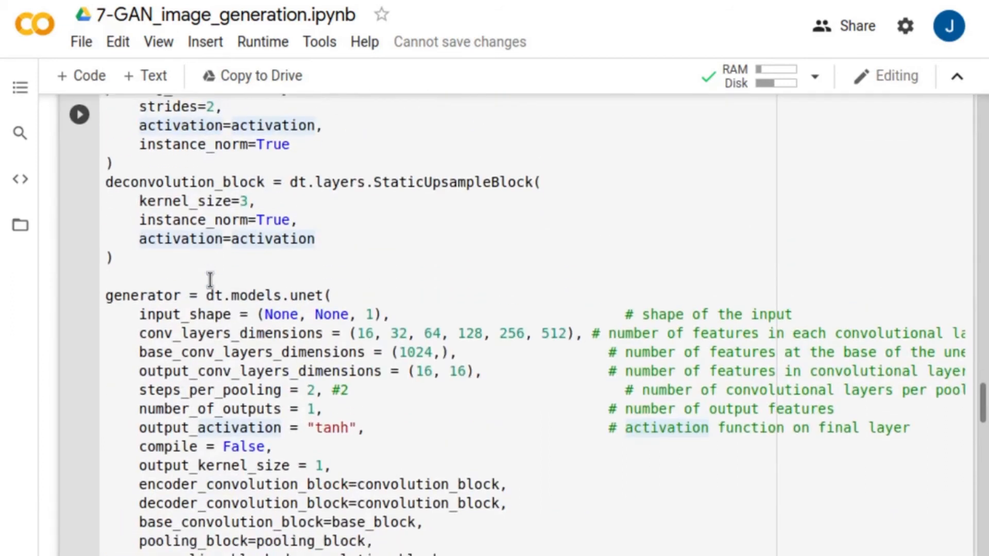
scroll("down", 3)
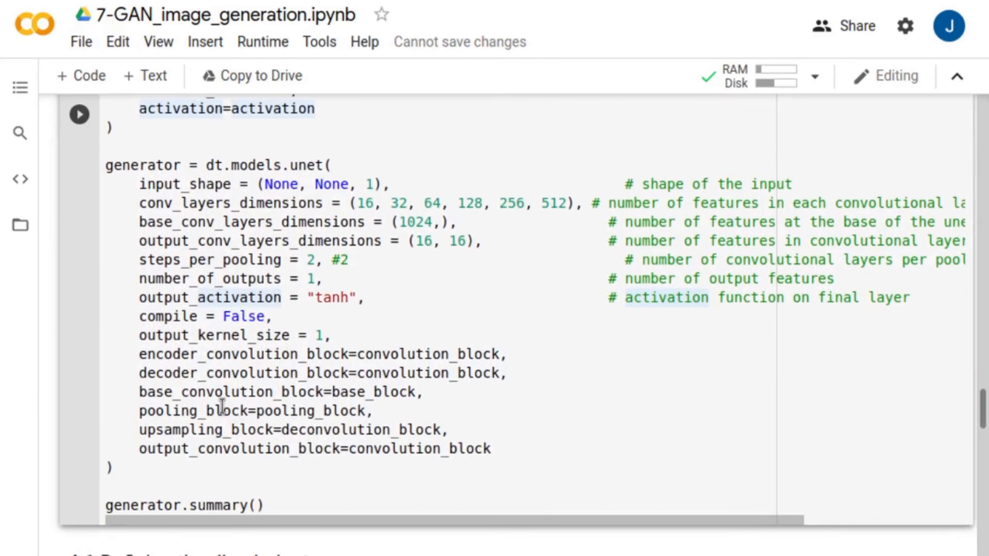
double_click(185, 411)
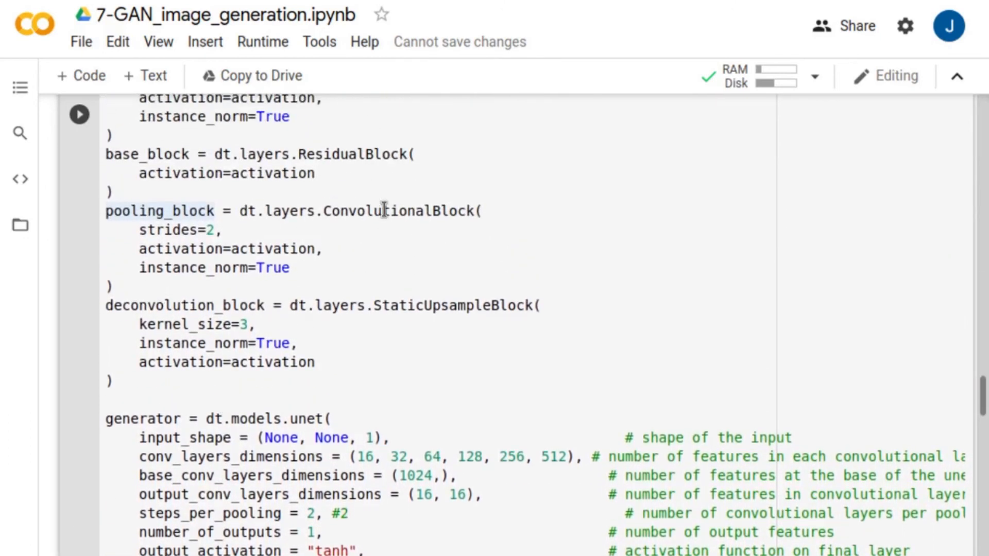
double_click(391, 211)
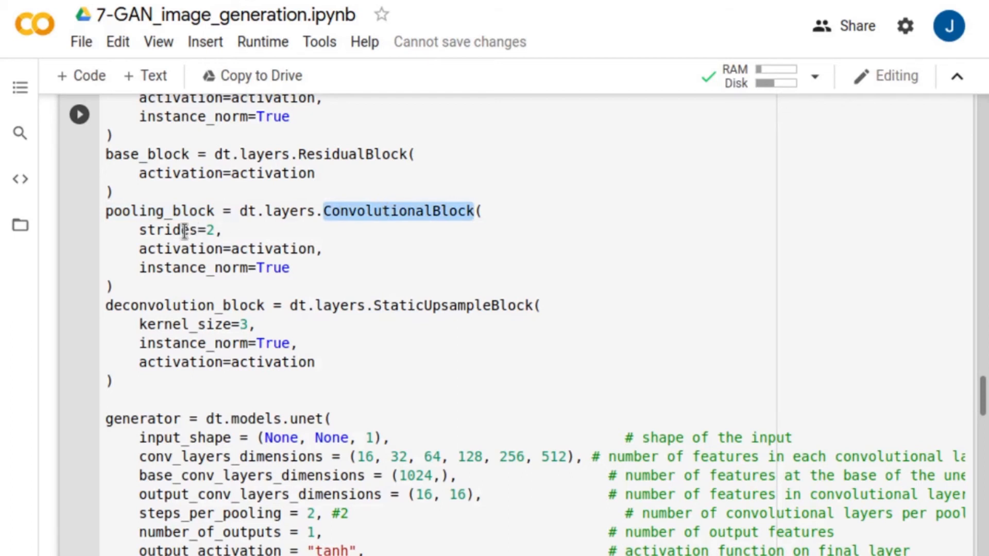
scroll("down", 3)
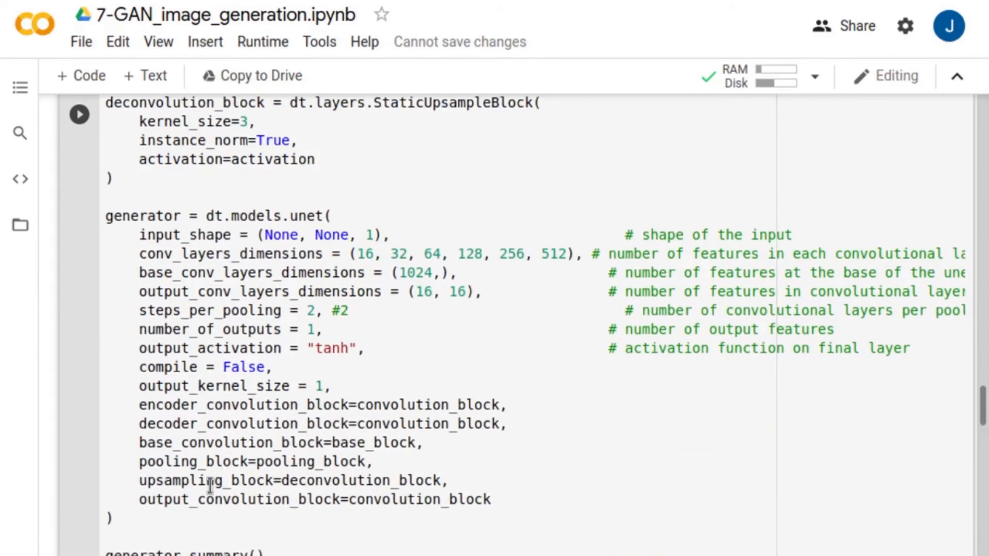
double_click(361, 480)
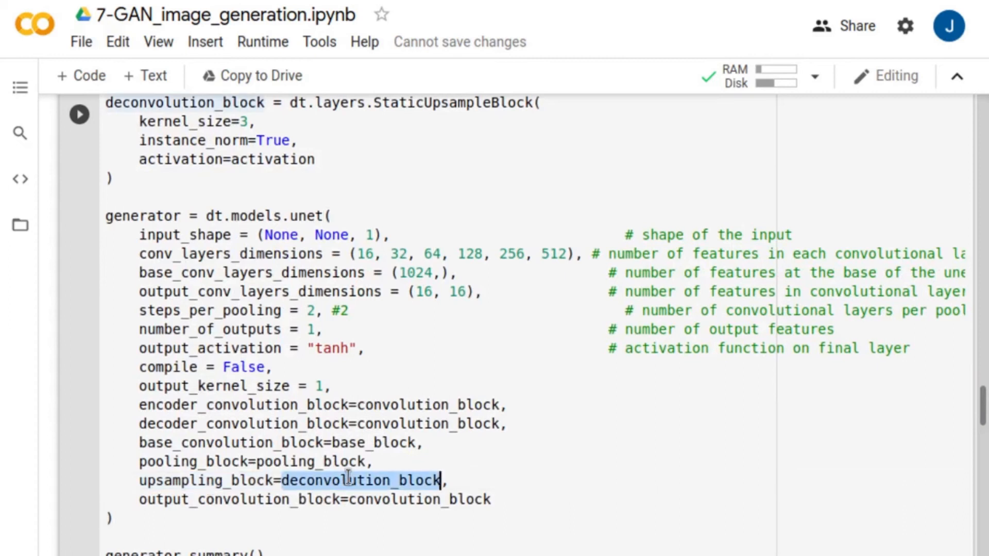
scroll("up", 3)
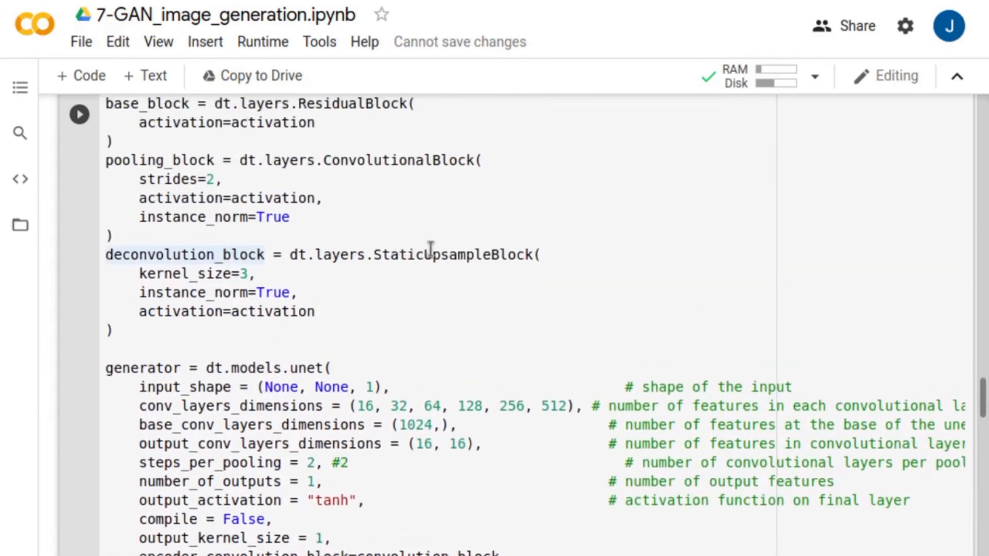
double_click(439, 254)
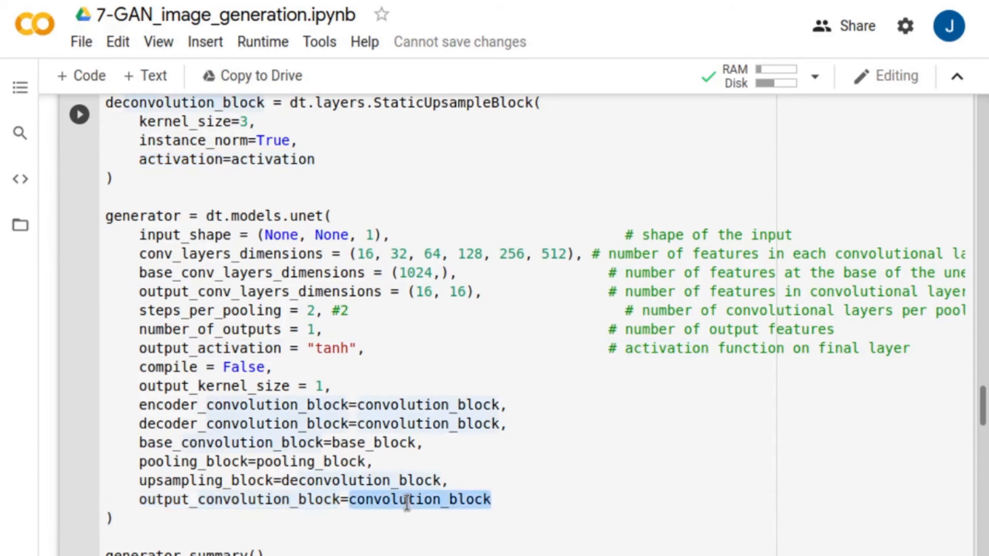
scroll("down", 3)
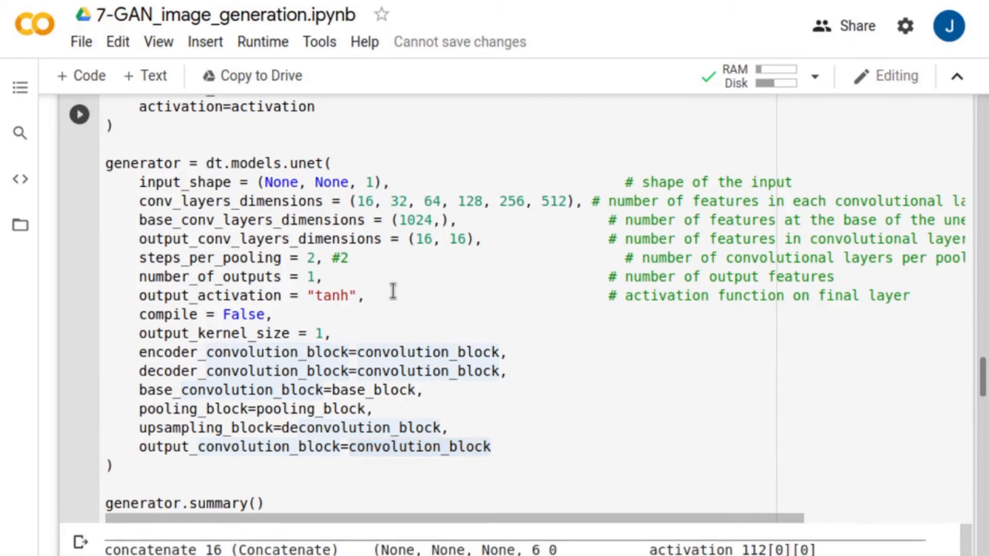
scroll("down", 3)
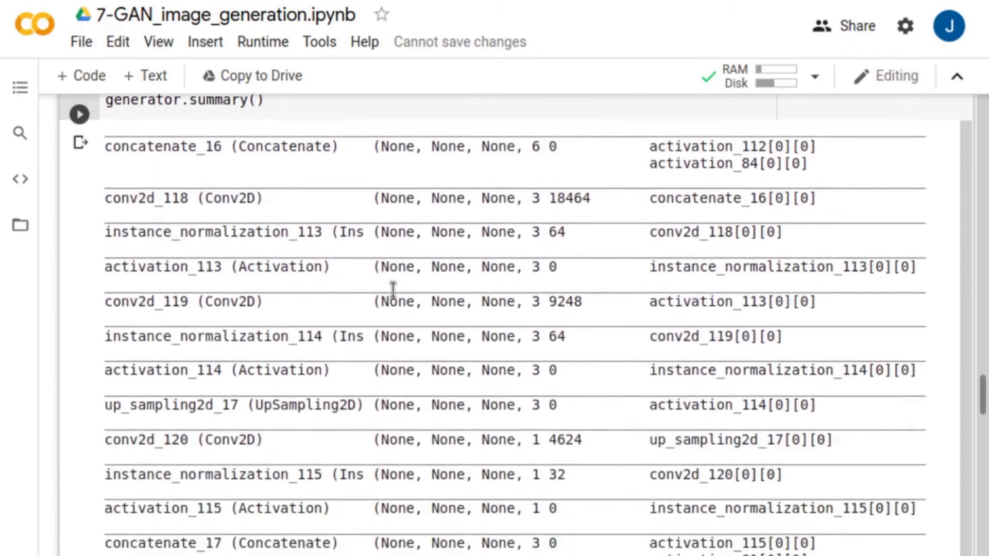
scroll("down", 3)
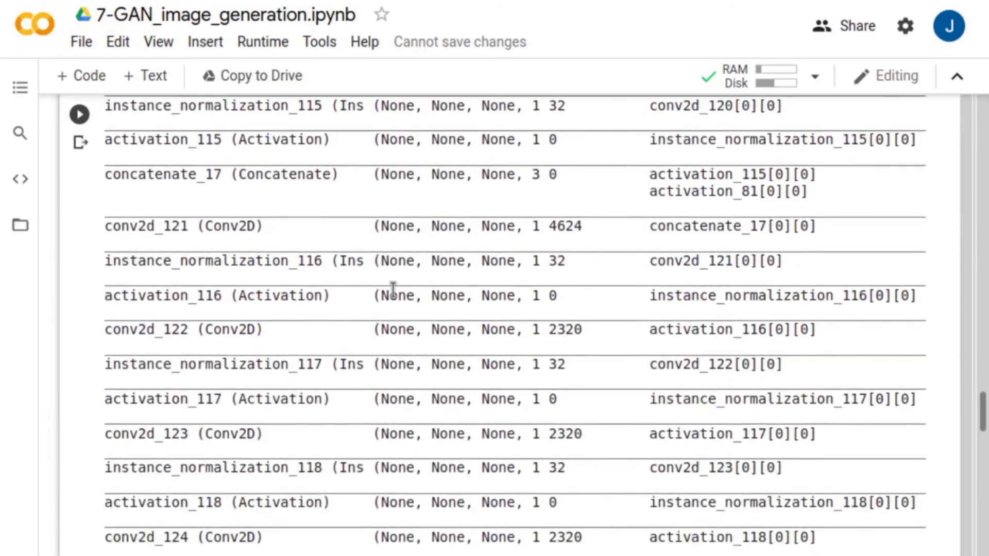
scroll("down", 3)
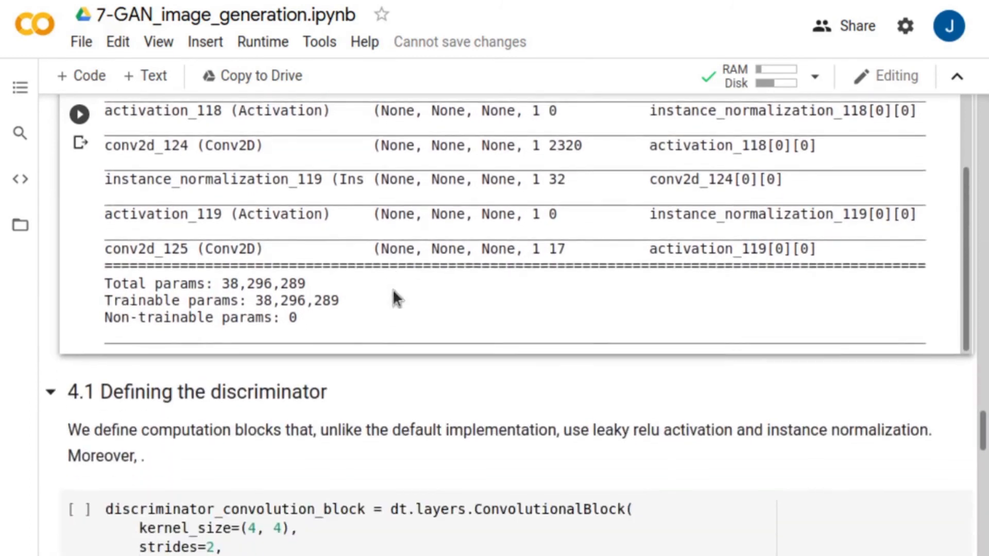
Highlight discriminator_convolution_block and dense_top=False, then run the discriminator cell to print its summary
scroll("down", 3)
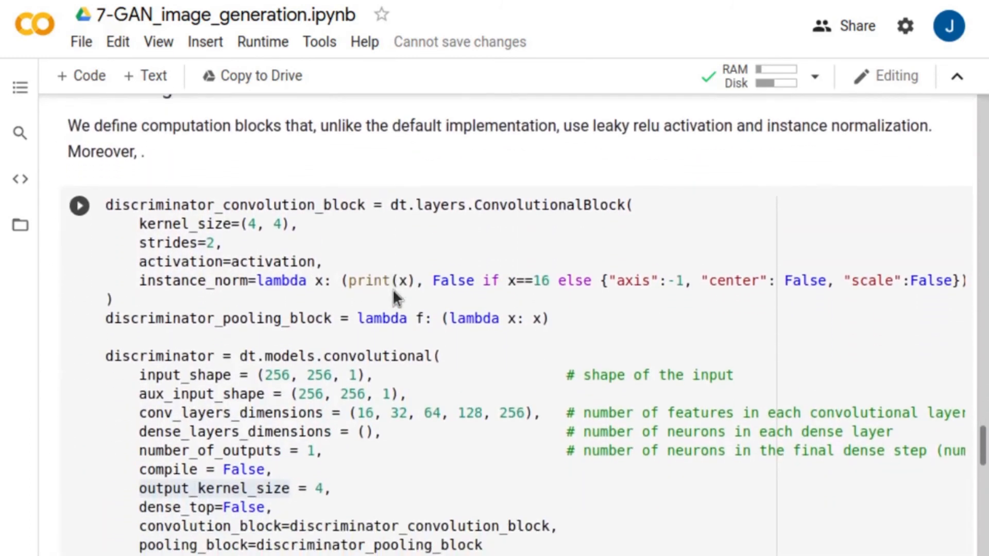
scroll("down", 3)
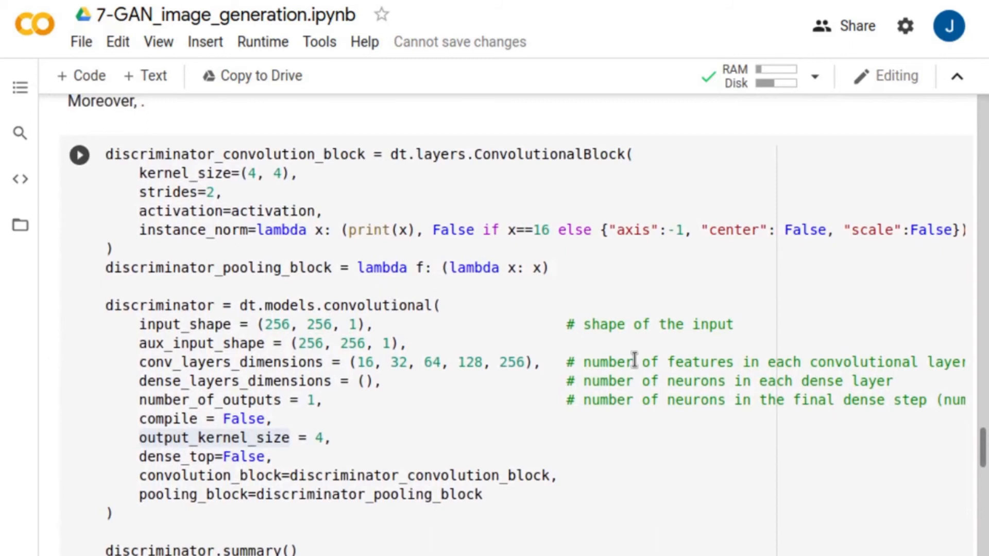
double_click(379, 305)
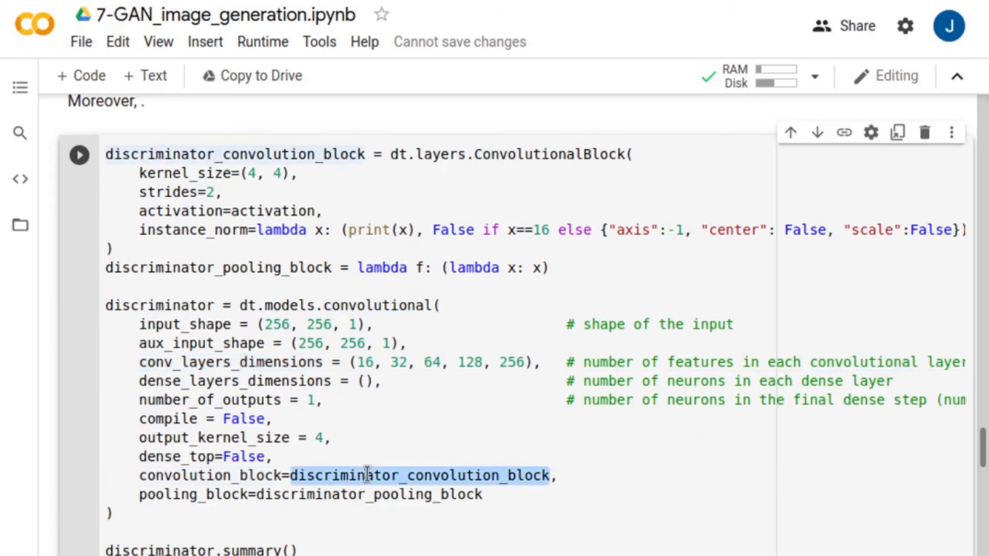
left_click(525, 155)
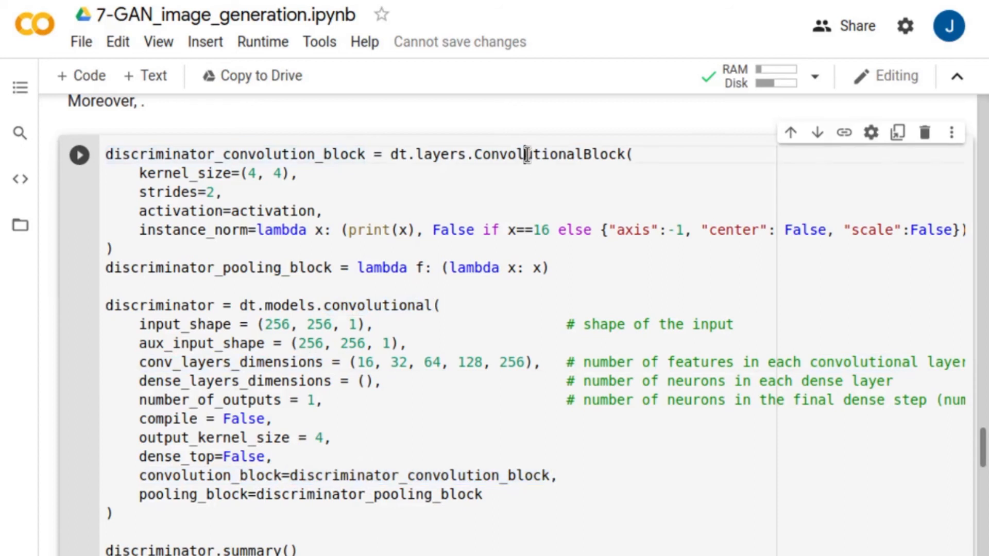
double_click(178, 456)
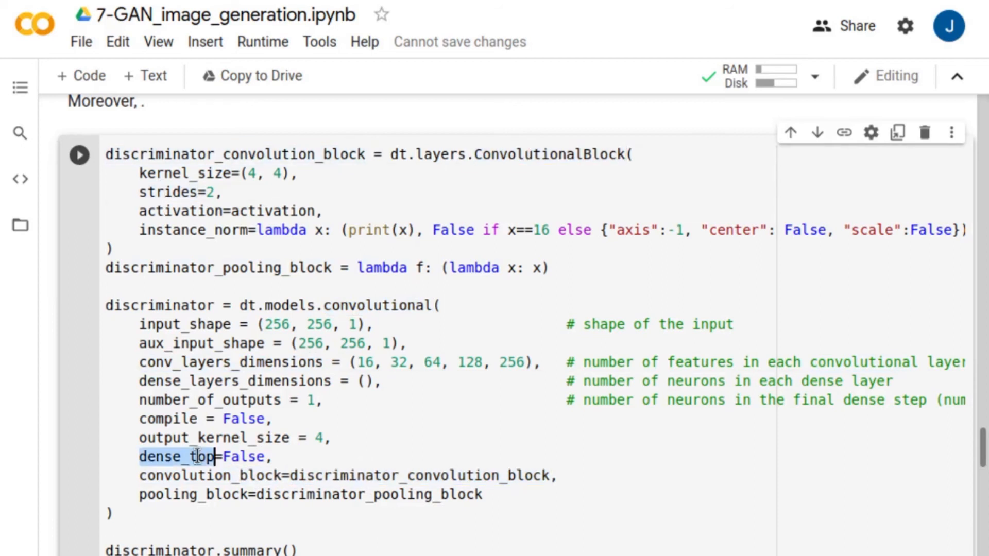
double_click(244, 457)
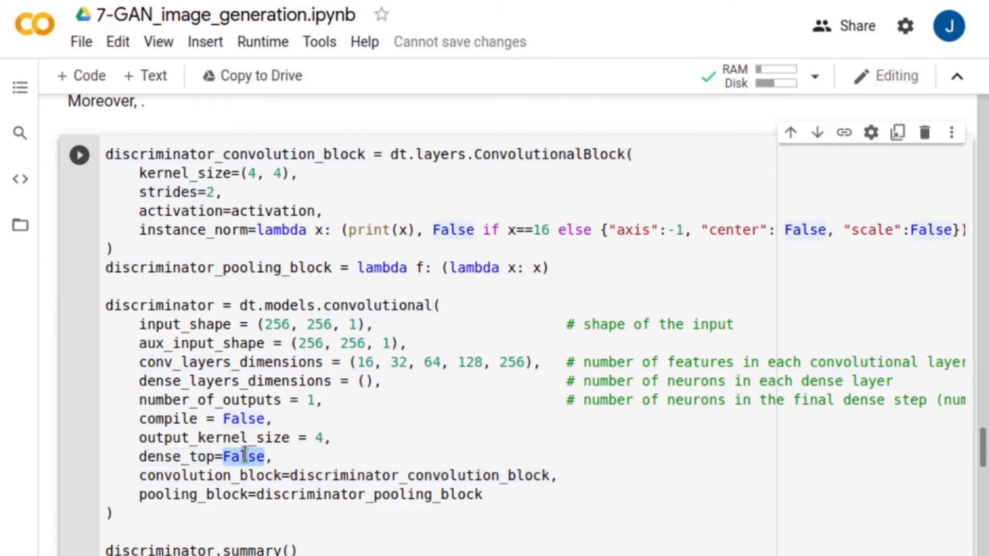
double_click(246, 457)
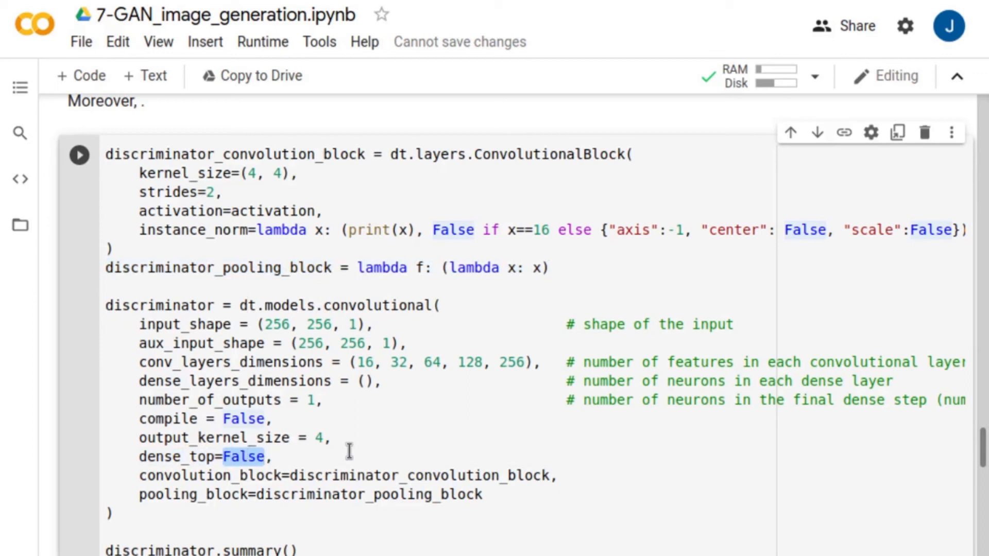
mouse_move(376, 442)
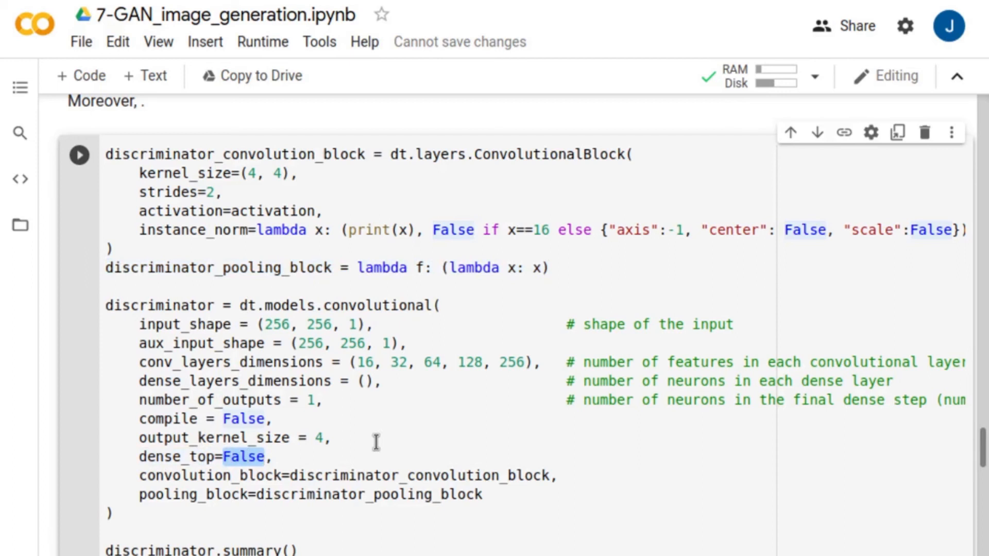
left_click(82, 157)
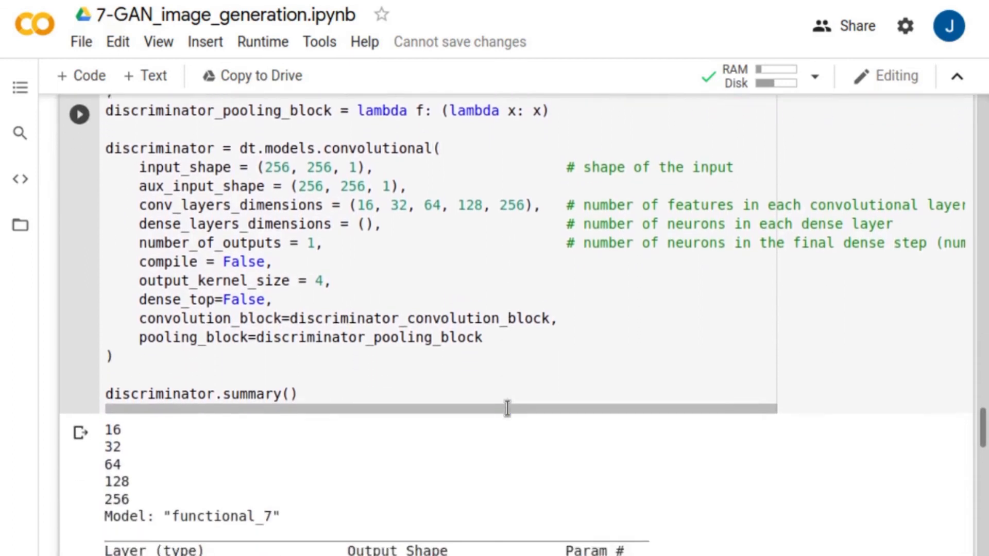
Scroll past the 701,169-parameter discriminator summary to section 4.3 Creating the cGAN
scroll("down", 3)
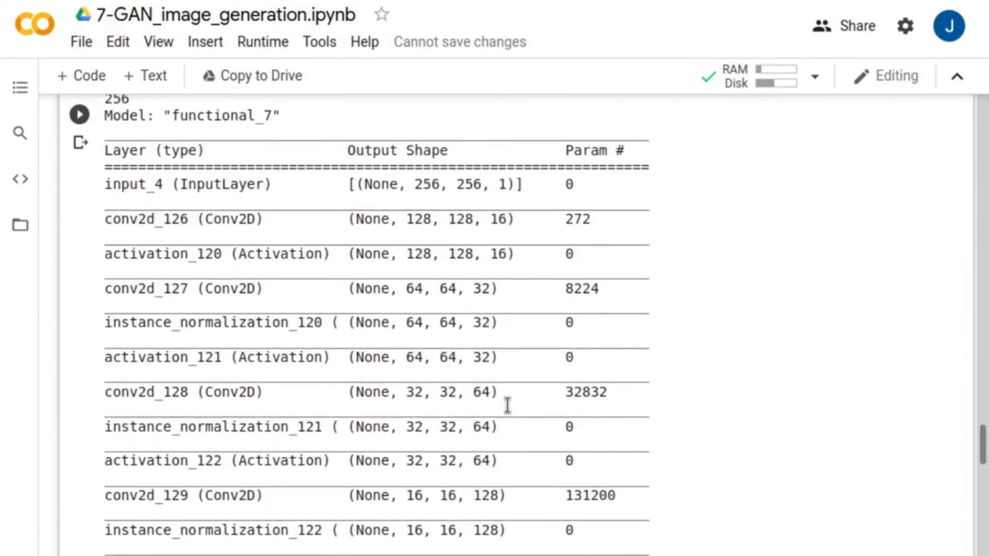
scroll("down", 3)
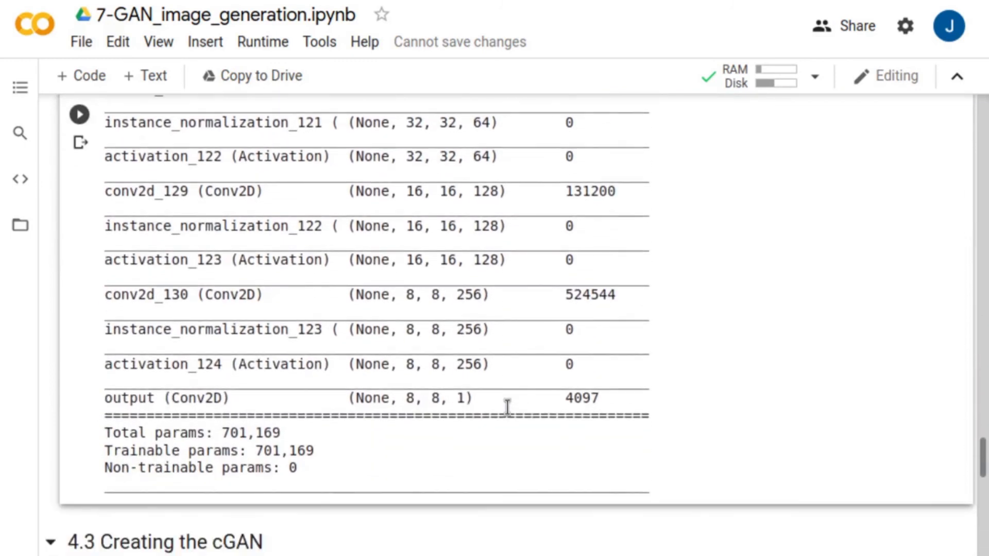
scroll("down", 3)
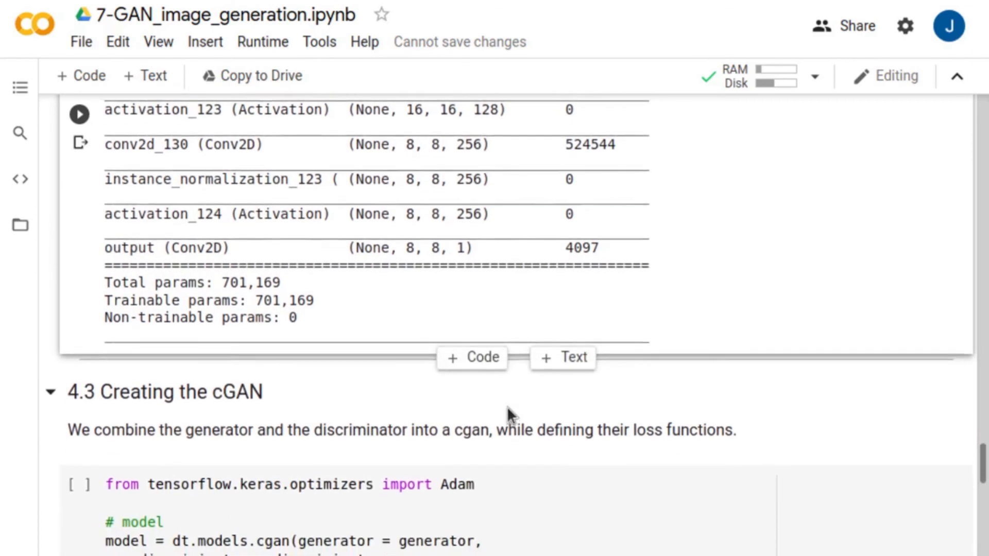
scroll("down", 3)
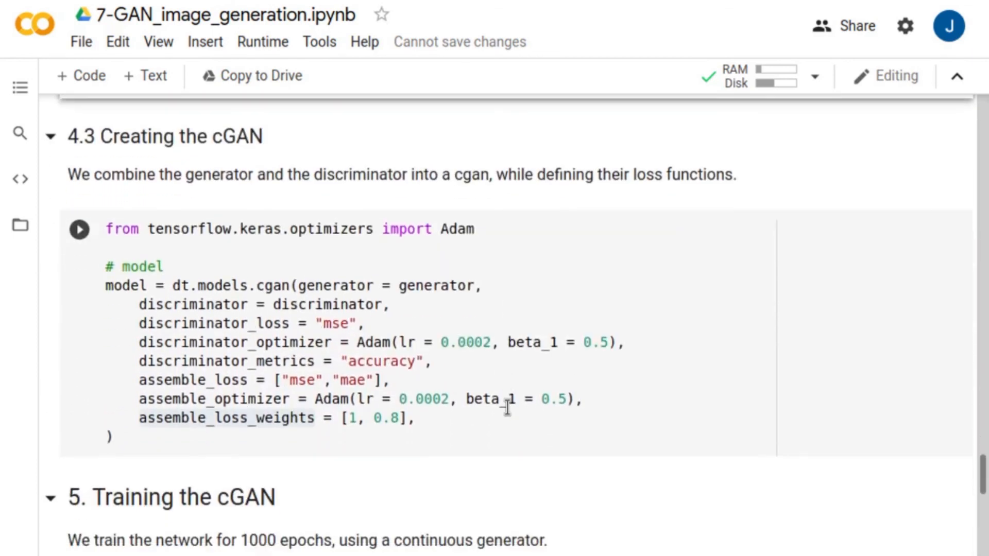
Walk through the cGAN constructor's generator, discriminator, loss and optimizer arguments, then run cell 4.3
scroll("down", 3)
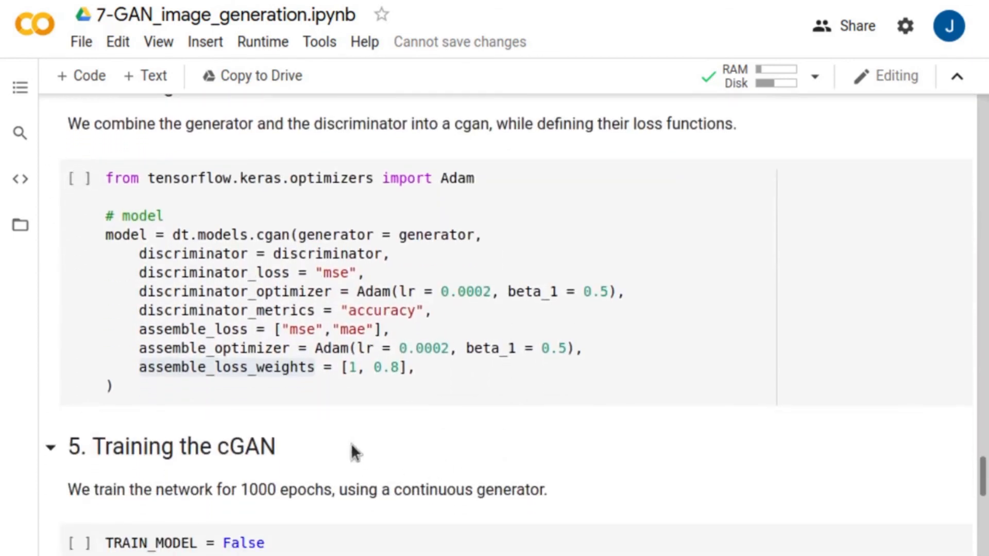
double_click(274, 234)
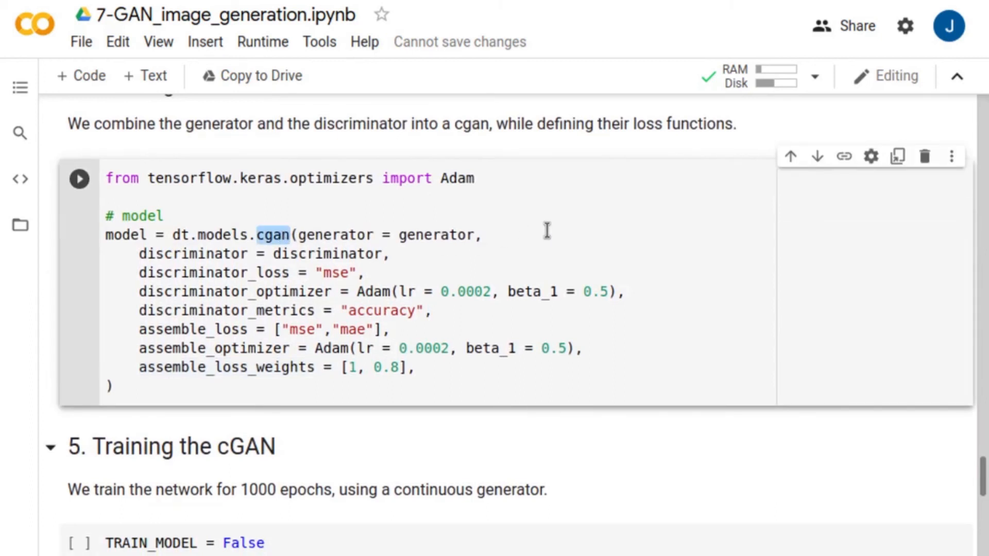
double_click(334, 234)
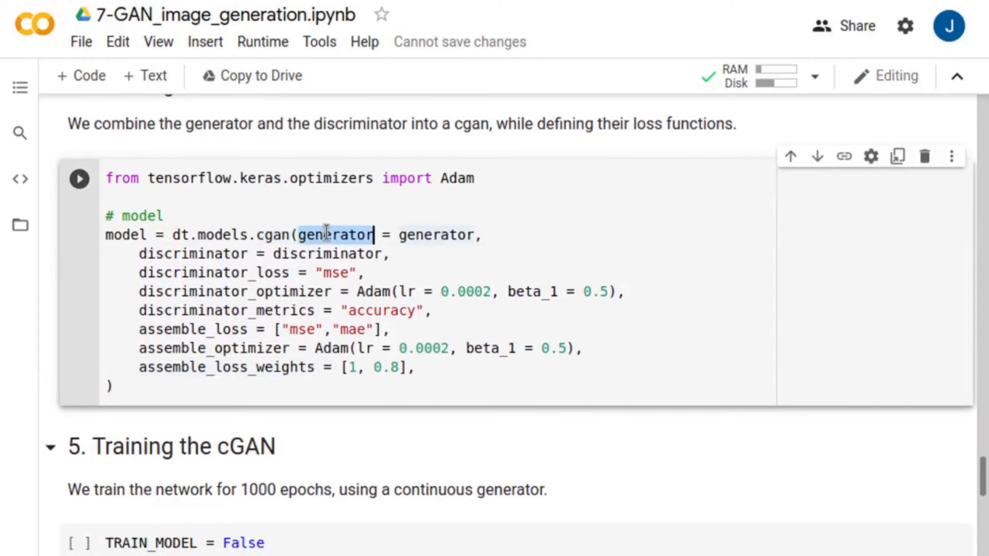
left_click(212, 253)
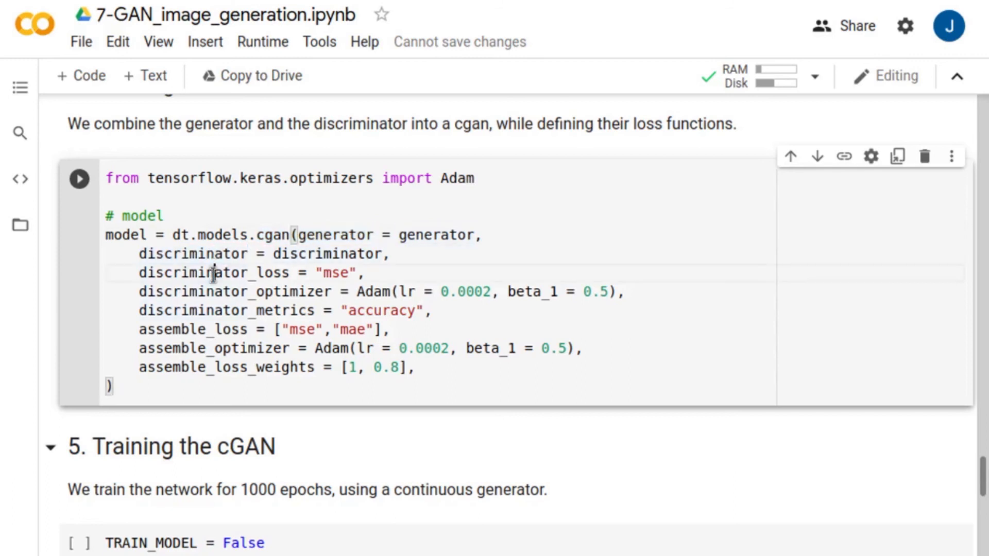
double_click(211, 273)
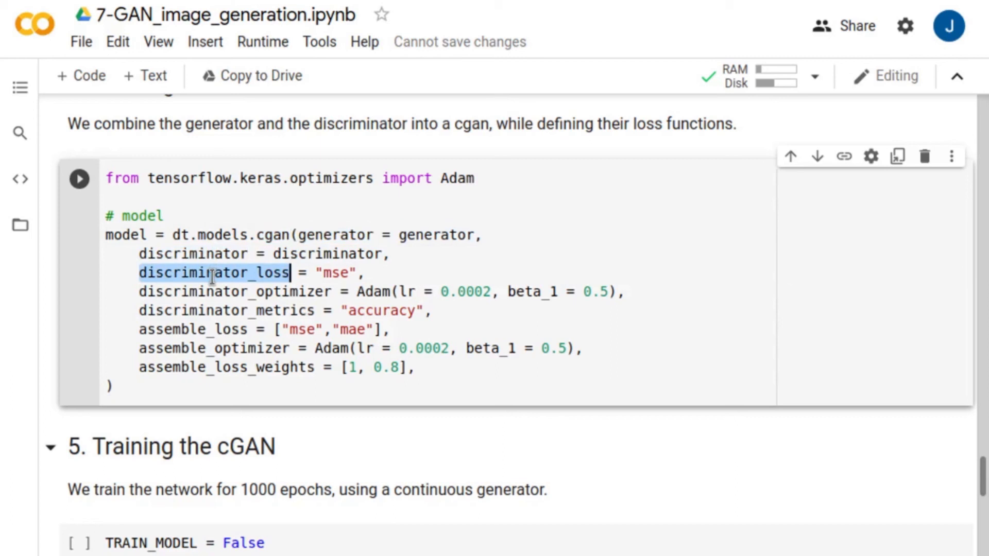
double_click(234, 292)
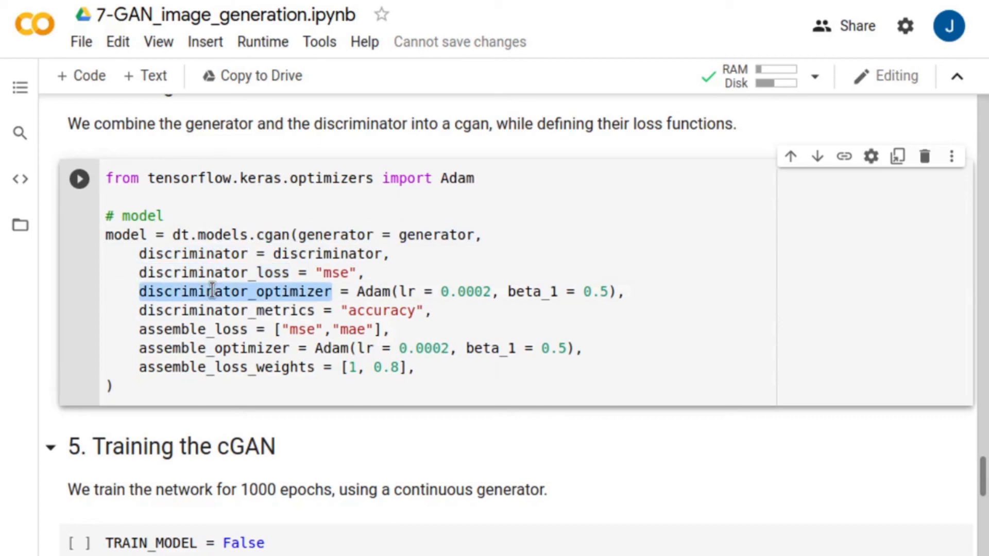
double_click(190, 330)
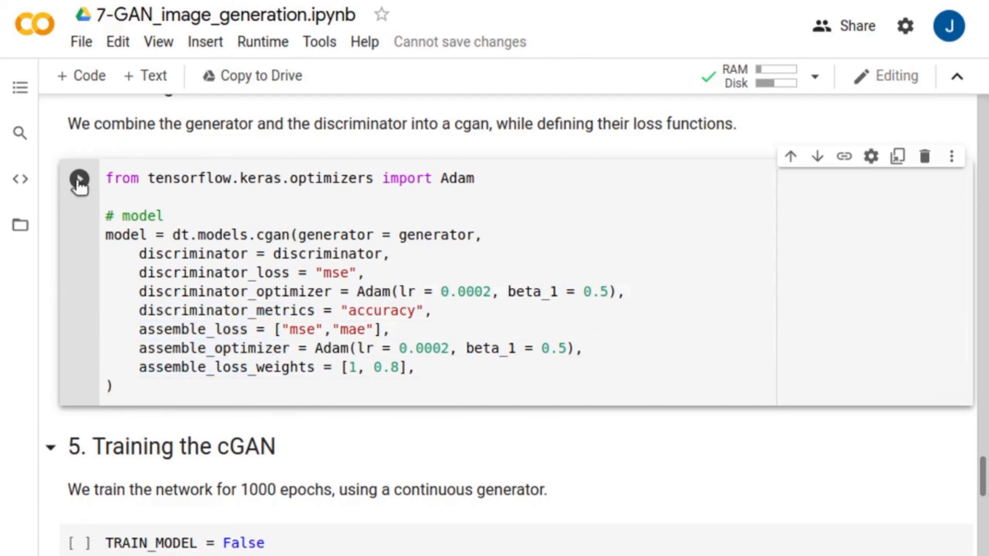
left_click(78, 180)
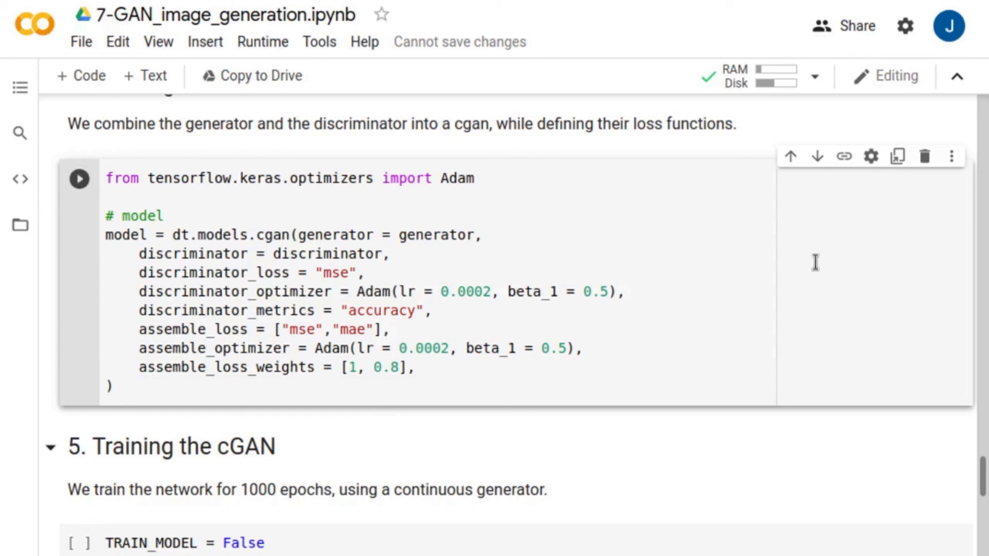
Scroll to the training cell and change TRAIN_MODEL from False to True
scroll("down", 3)
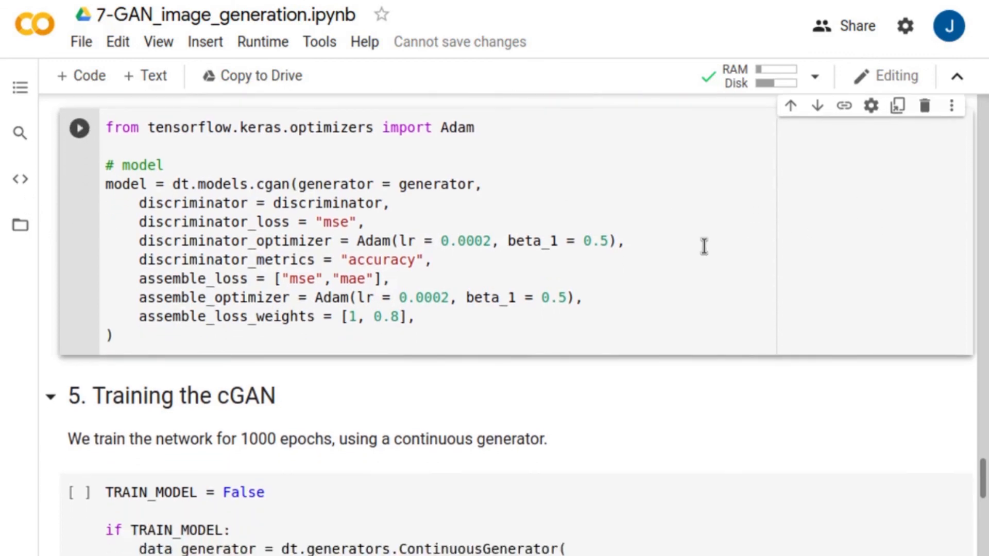
scroll("down", 3)
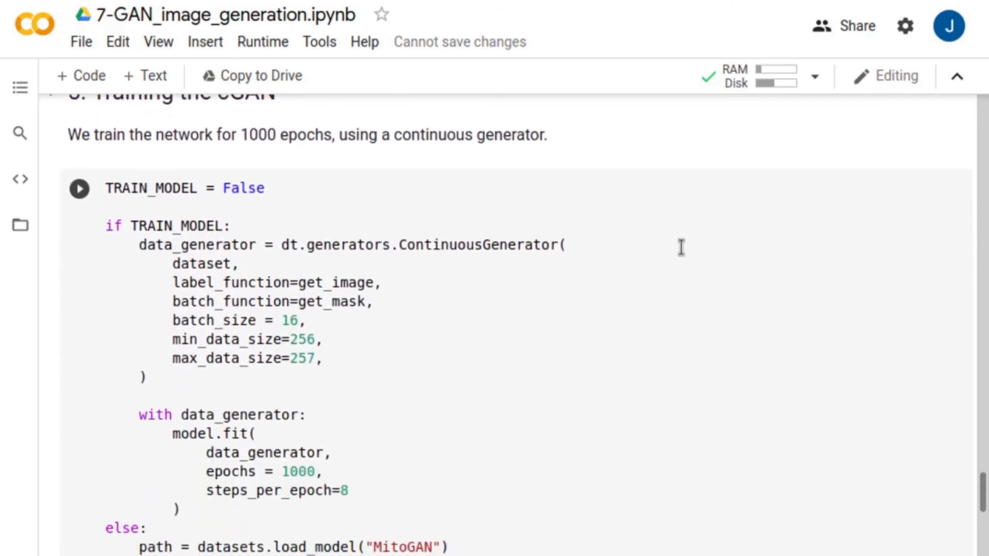
scroll("down", 3)
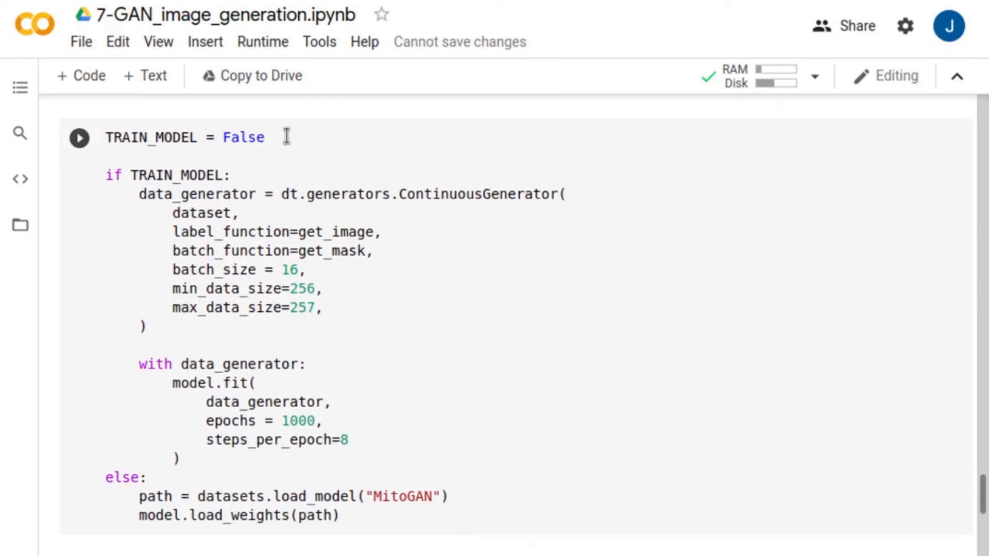
key("Backspace")
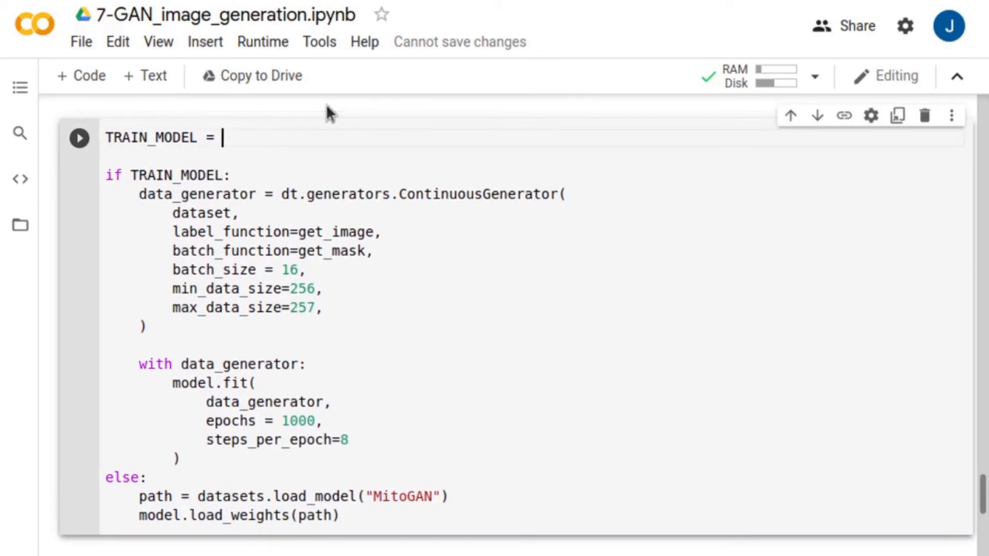
type("True")
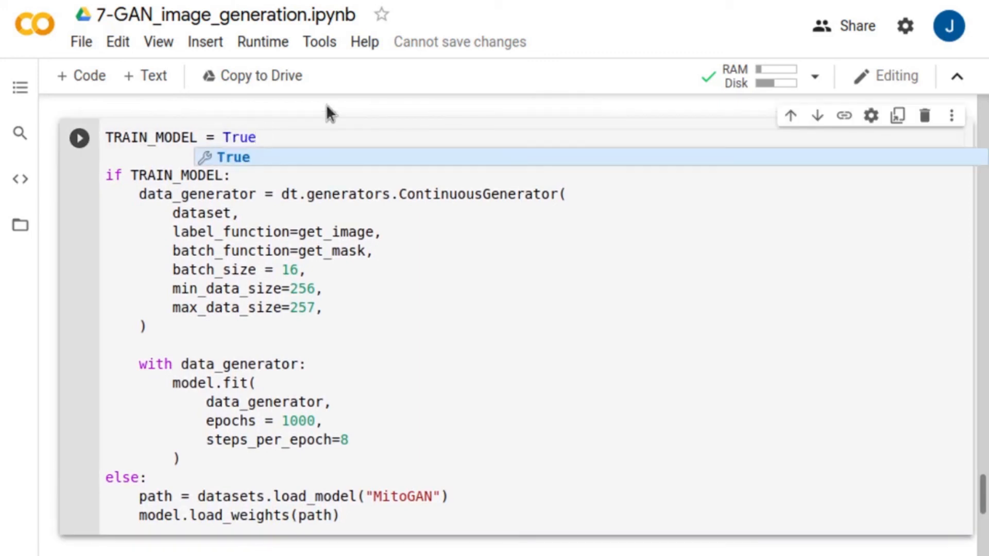
Point out ContinuousGenerator, run the training cell, and follow the per-epoch discriminator and generator losses
double_click(478, 193)
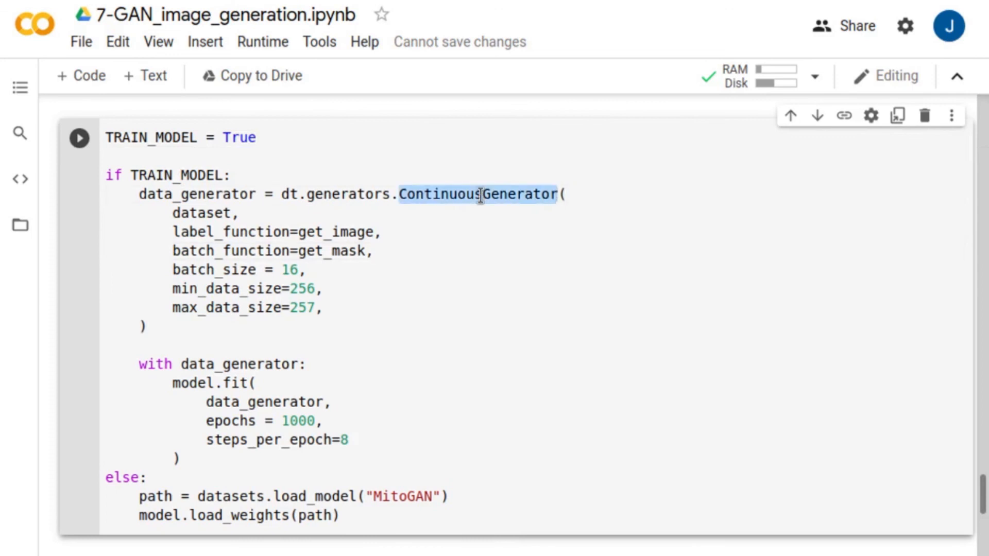
double_click(482, 194)
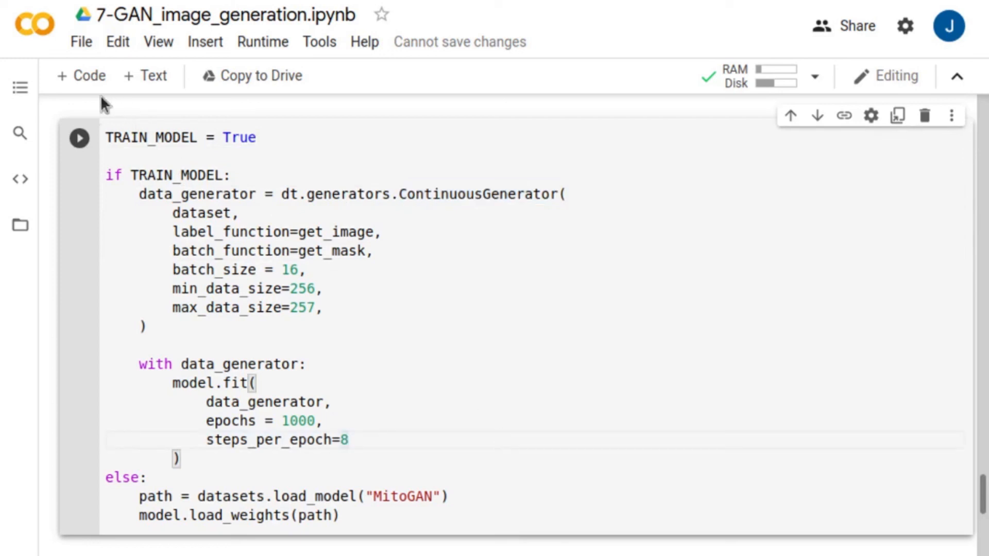
left_click(77, 139)
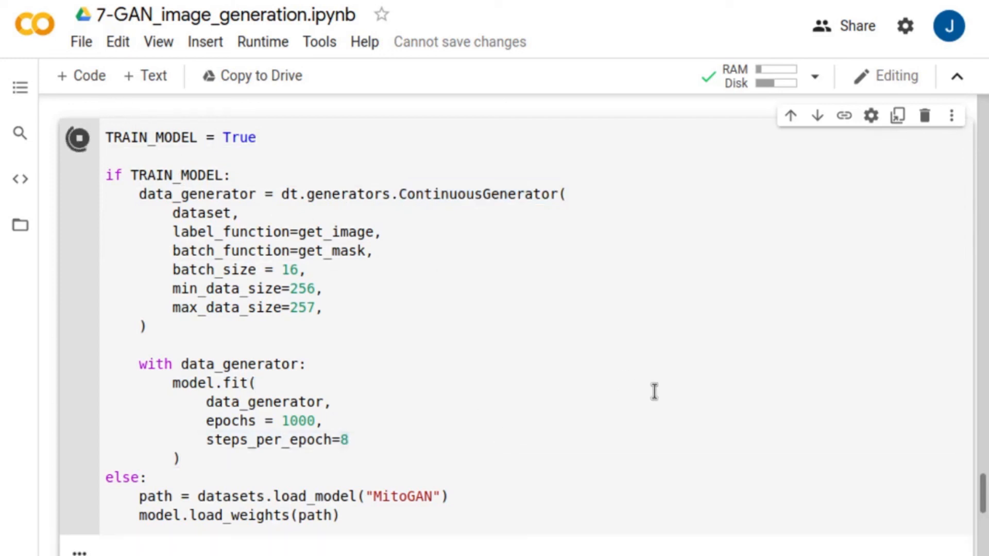
scroll("down", 3)
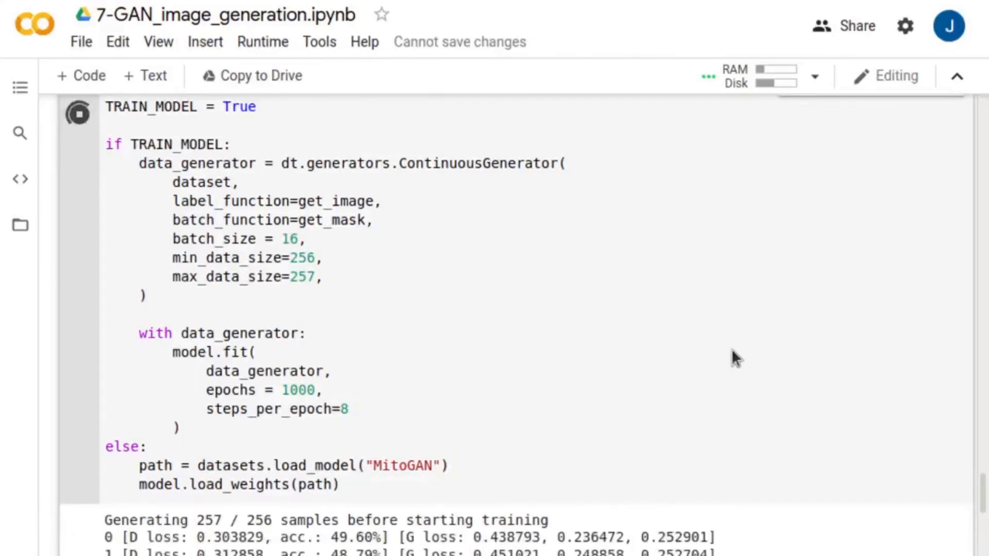
scroll("down", 3)
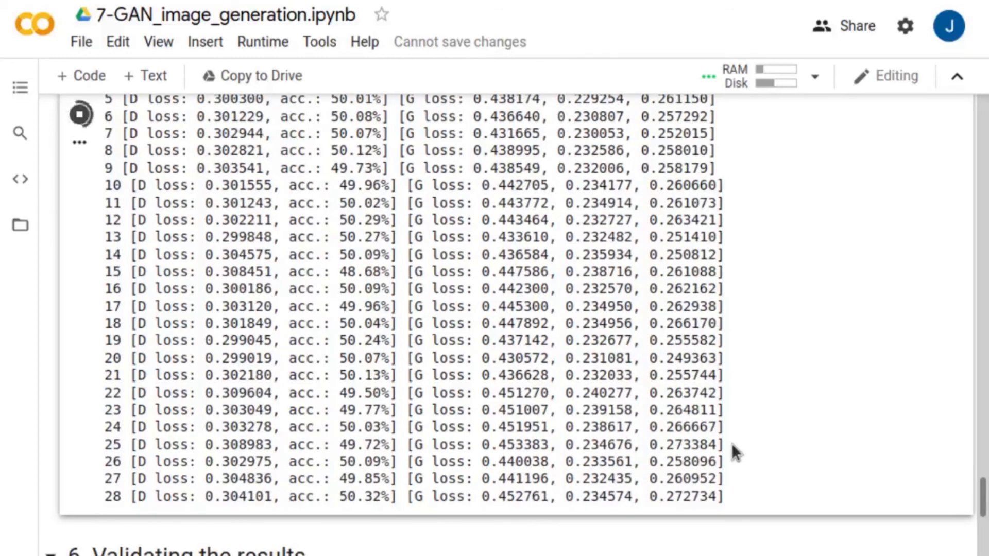
Scroll down through the cell that loads the pretrained MitoGAN weights with TRAIN_MODEL False
scroll("down", 3)
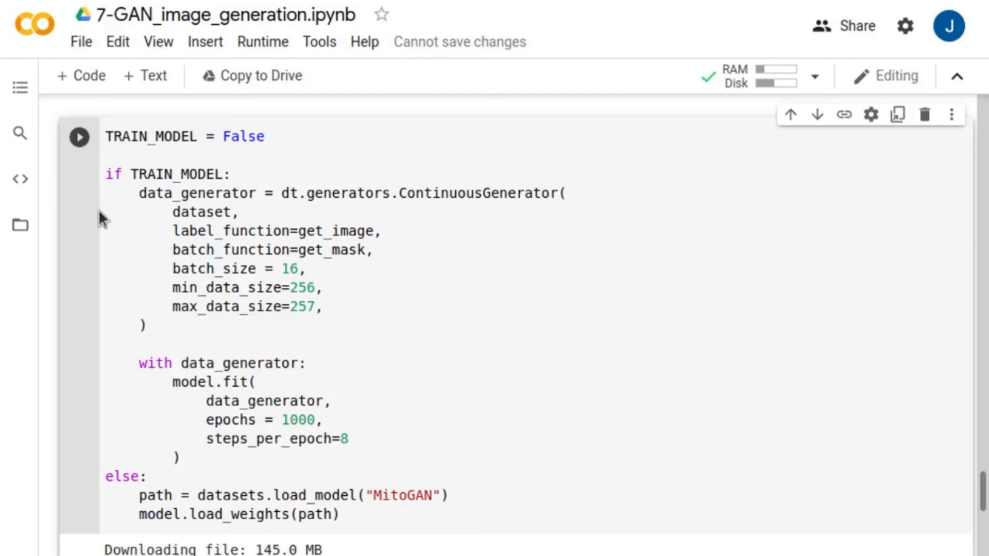
scroll("down", 3)
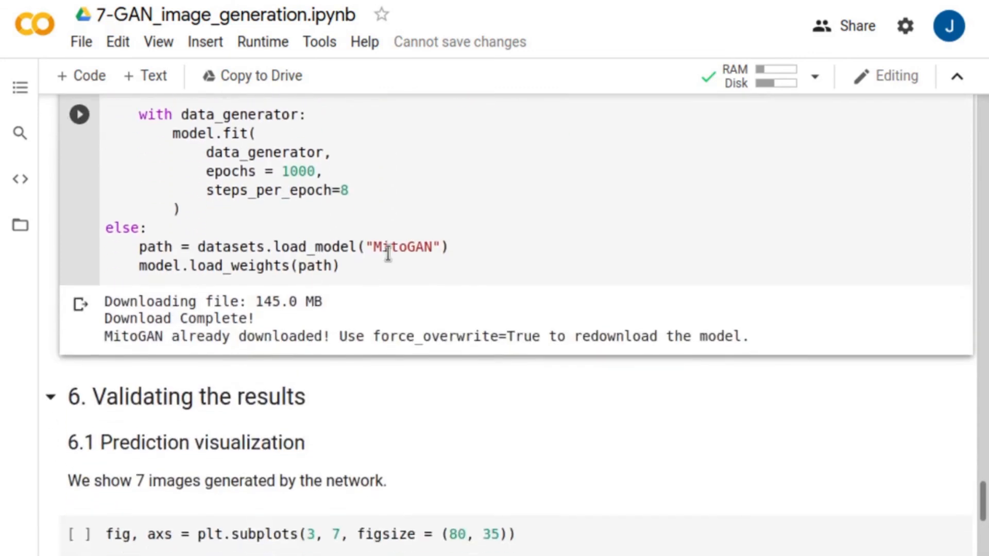
Run the 6.1 Prediction visualization cell and scroll through the mask, generated and real images
scroll("down", 3)
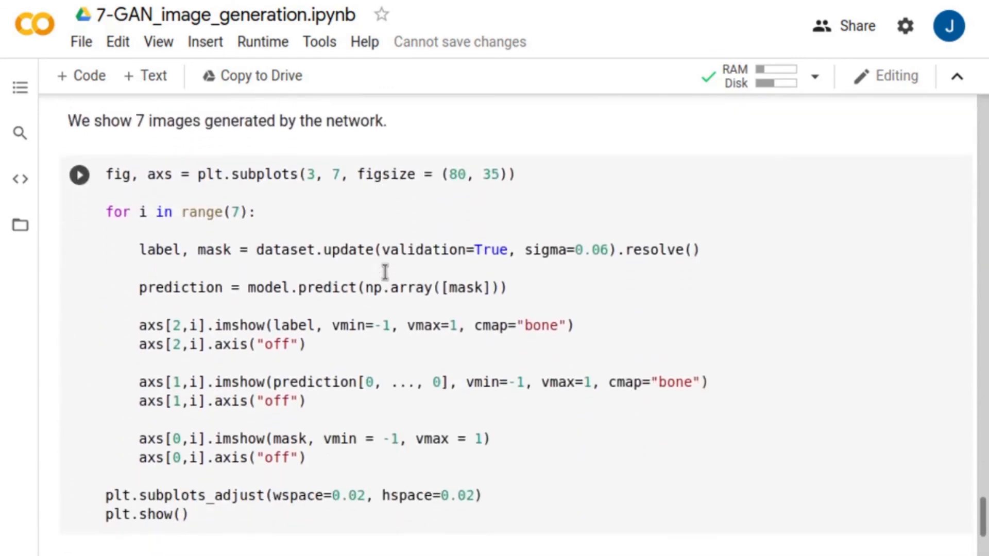
scroll("down", 3)
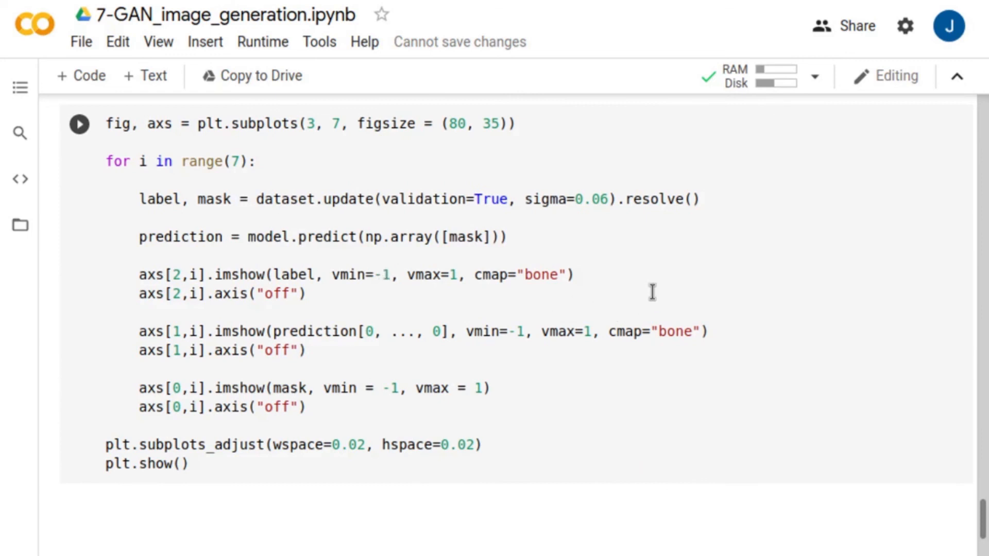
mouse_move(83, 129)
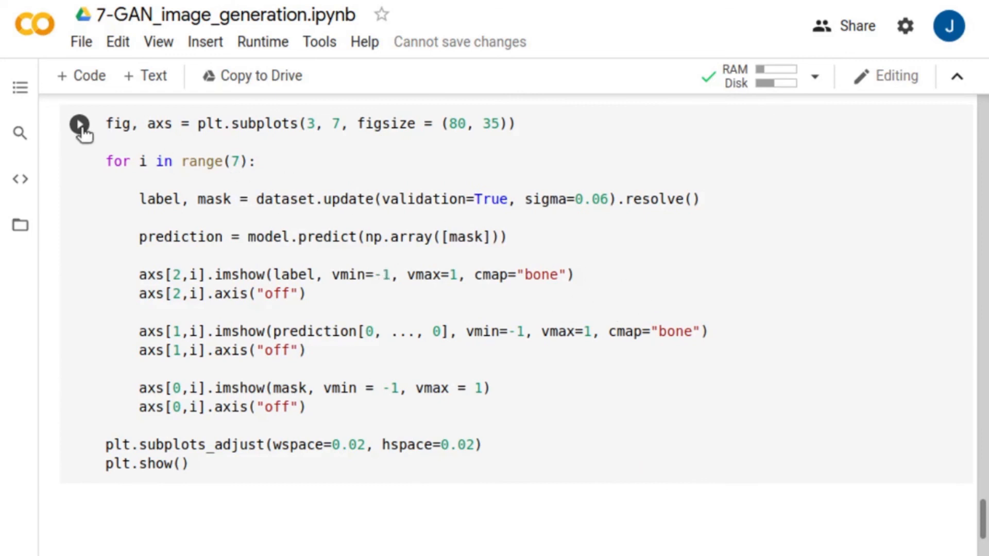
left_click(80, 125)
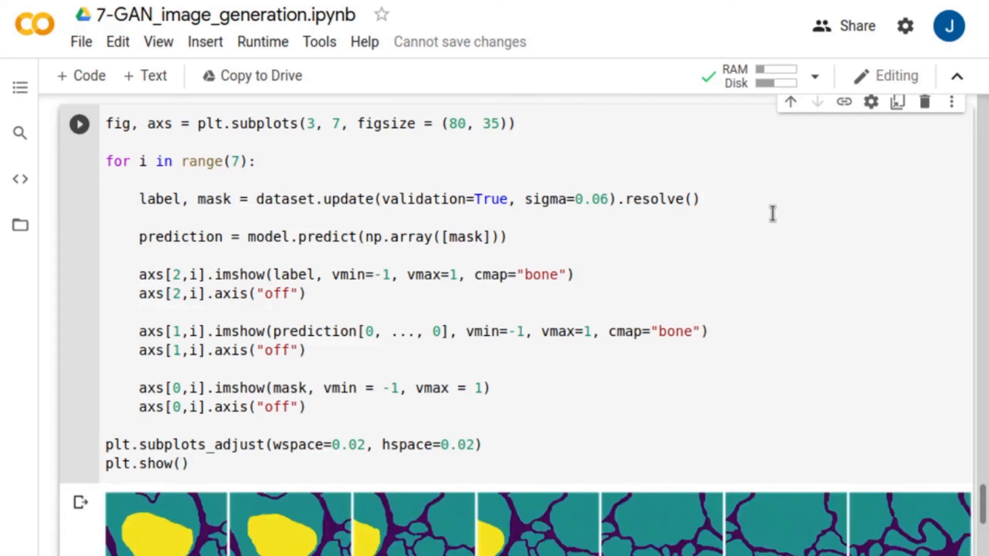
scroll("down", 3)
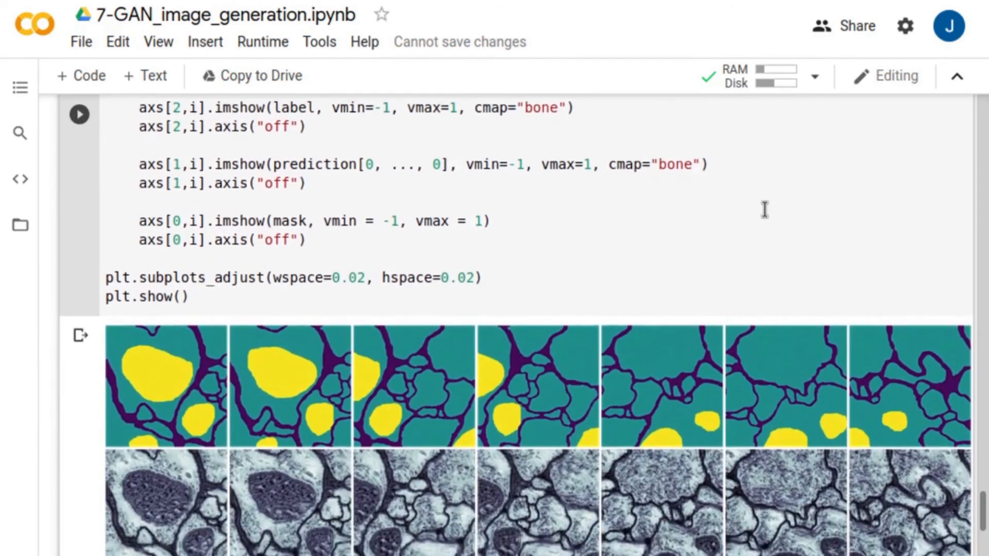
scroll("down", 3)
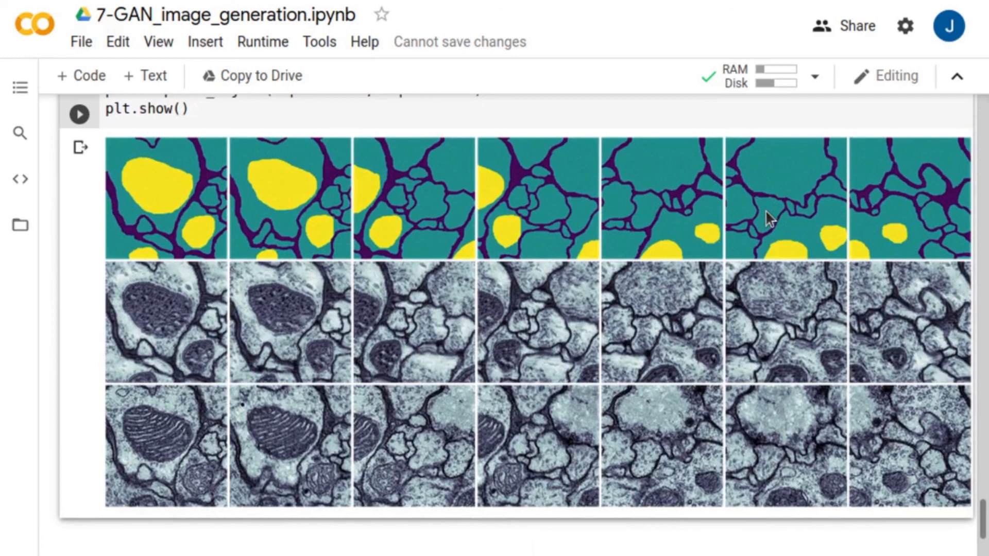
mouse_move(185, 176)
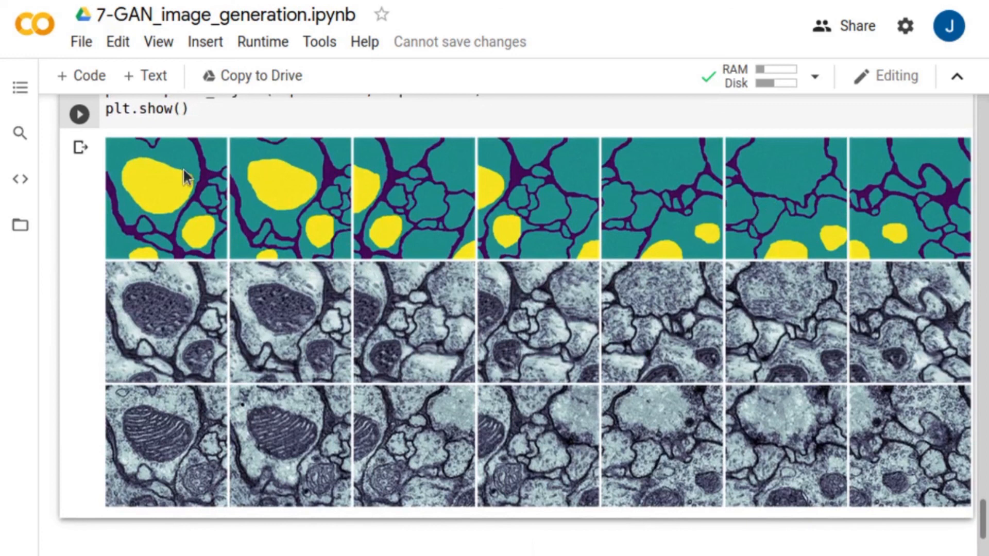
mouse_move(931, 186)
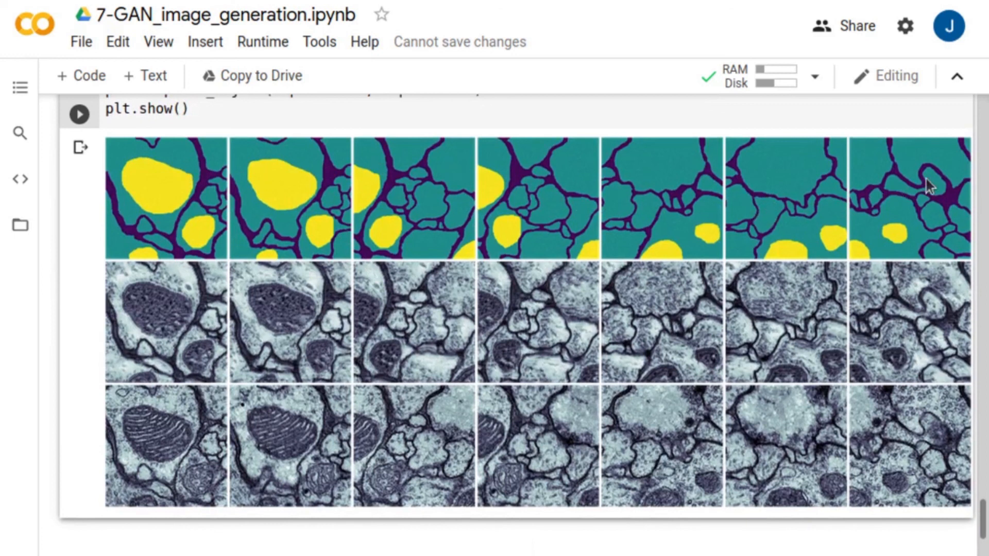
mouse_move(626, 348)
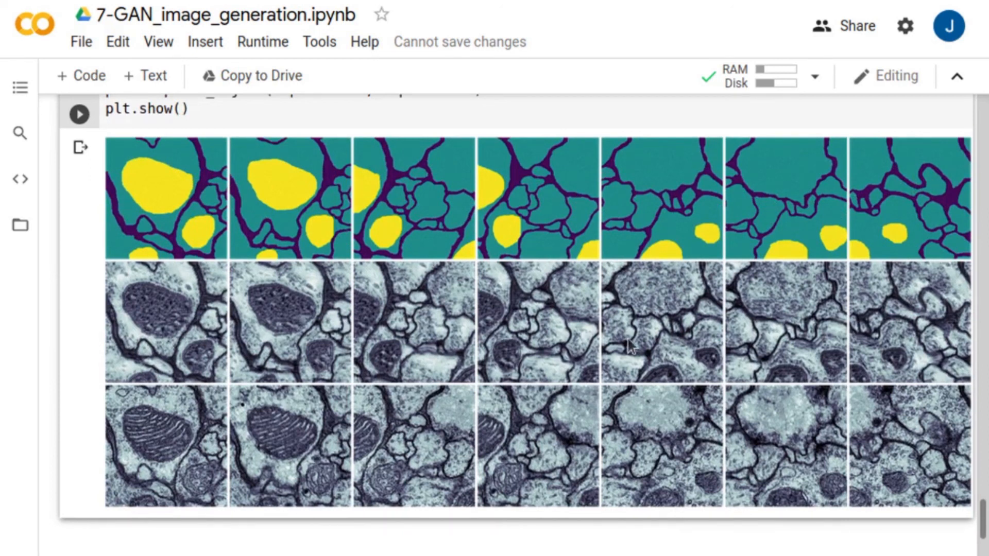
mouse_move(146, 498)
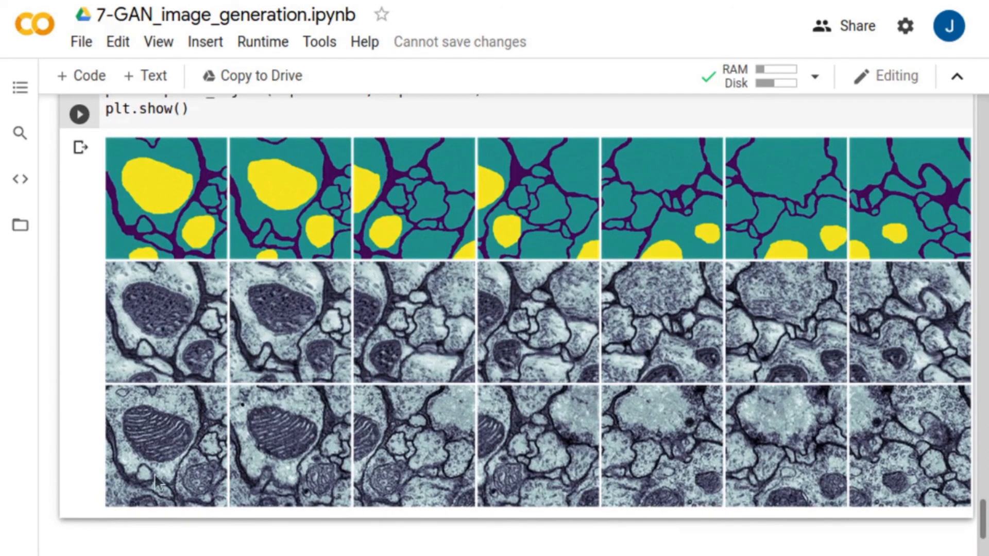
mouse_move(919, 487)
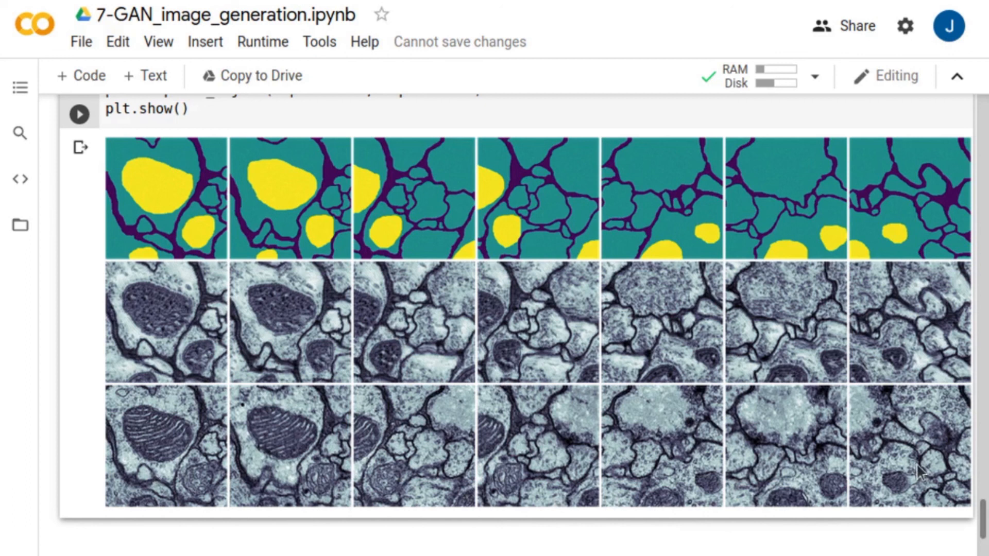